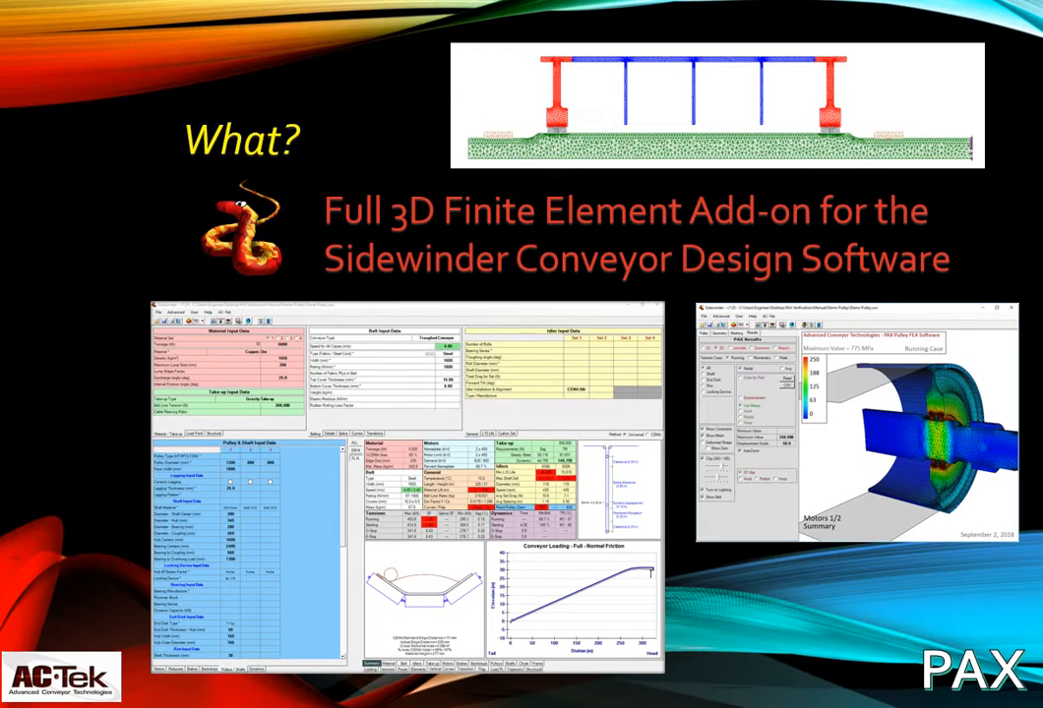
{"action": "mouse_move", "coordinate": [657, 662]}
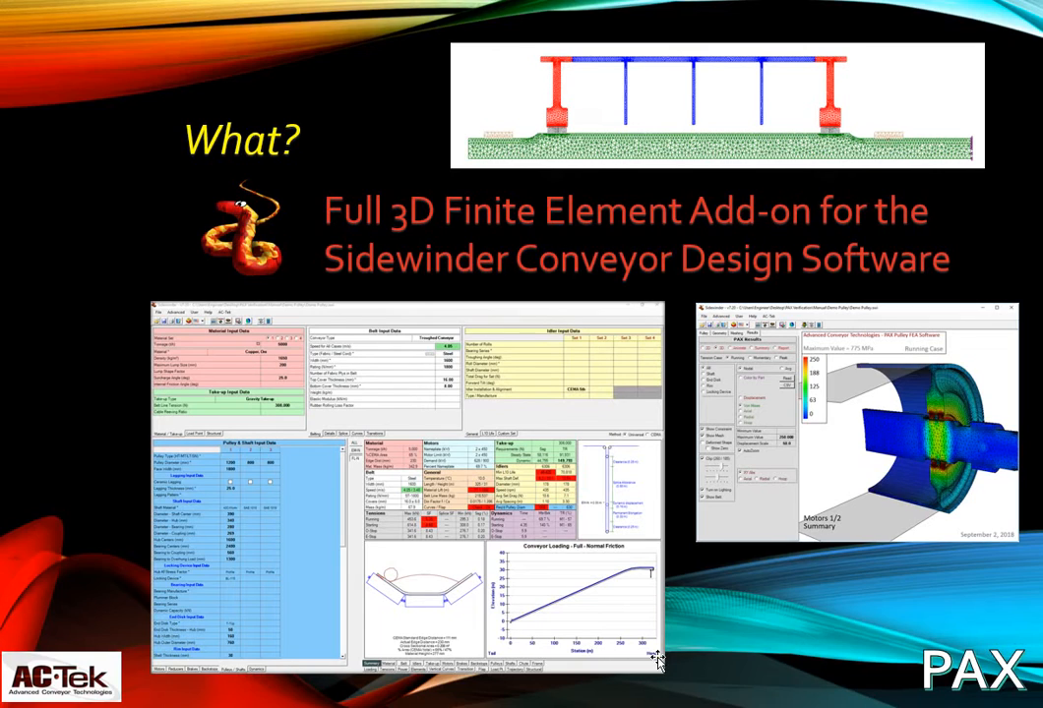
{"action": "mouse_move", "coordinate": [886, 413]}
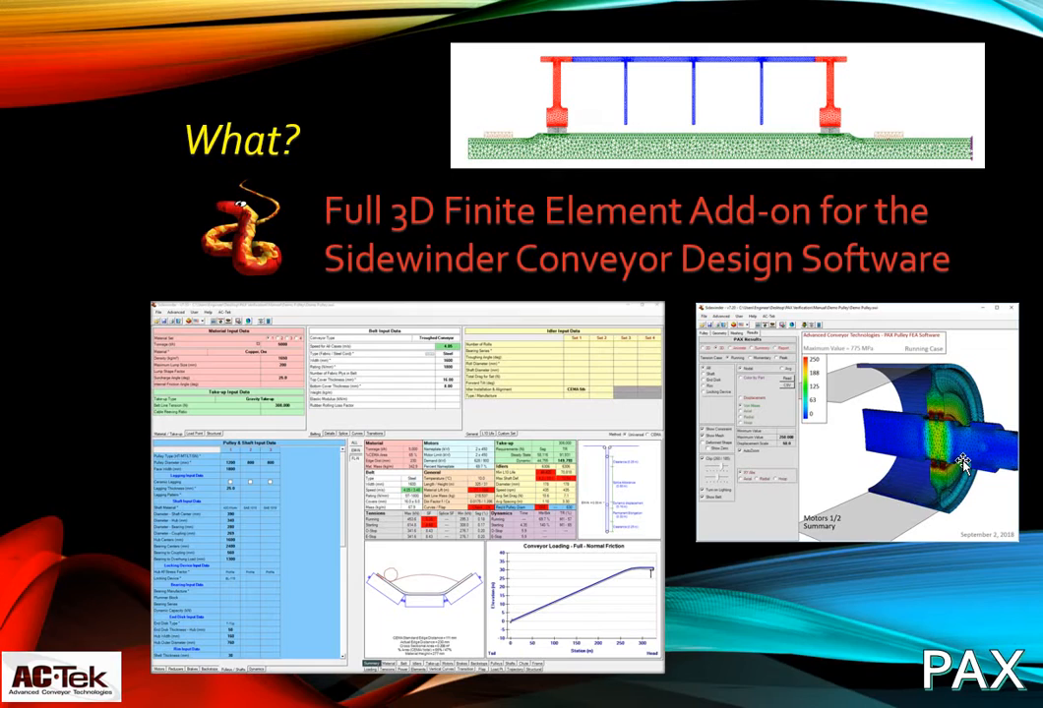
{"action": "mouse_move", "coordinate": [967, 438]}
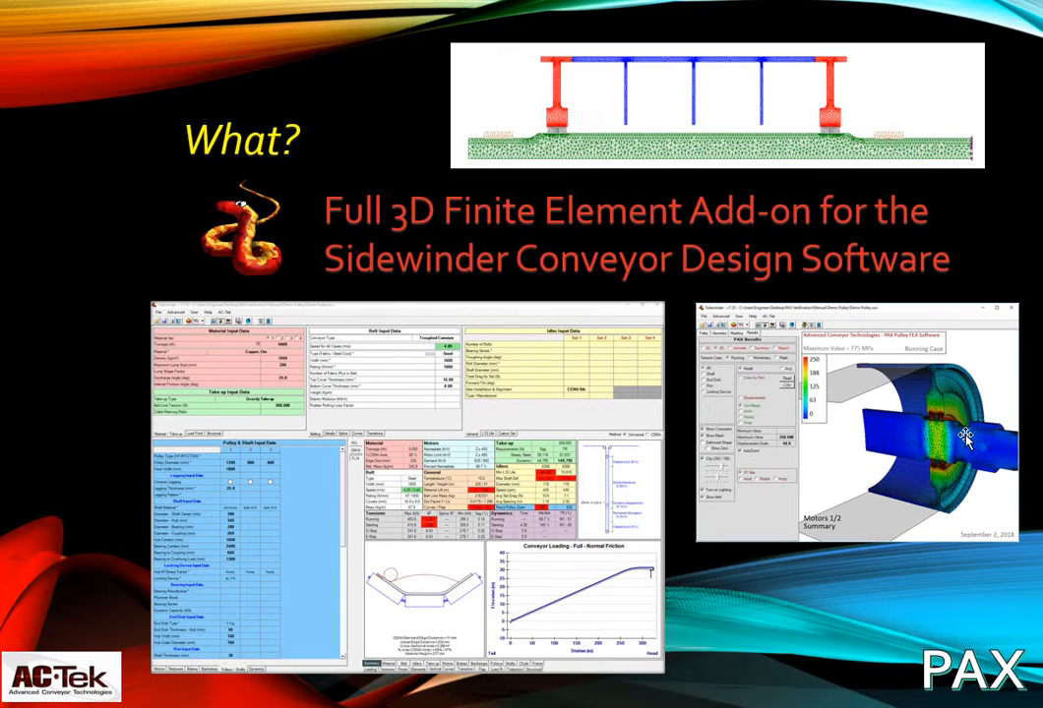
Show the pulley types and dimensions table and the pulley and shaft input data
{"action": "key", "text": "Right"}
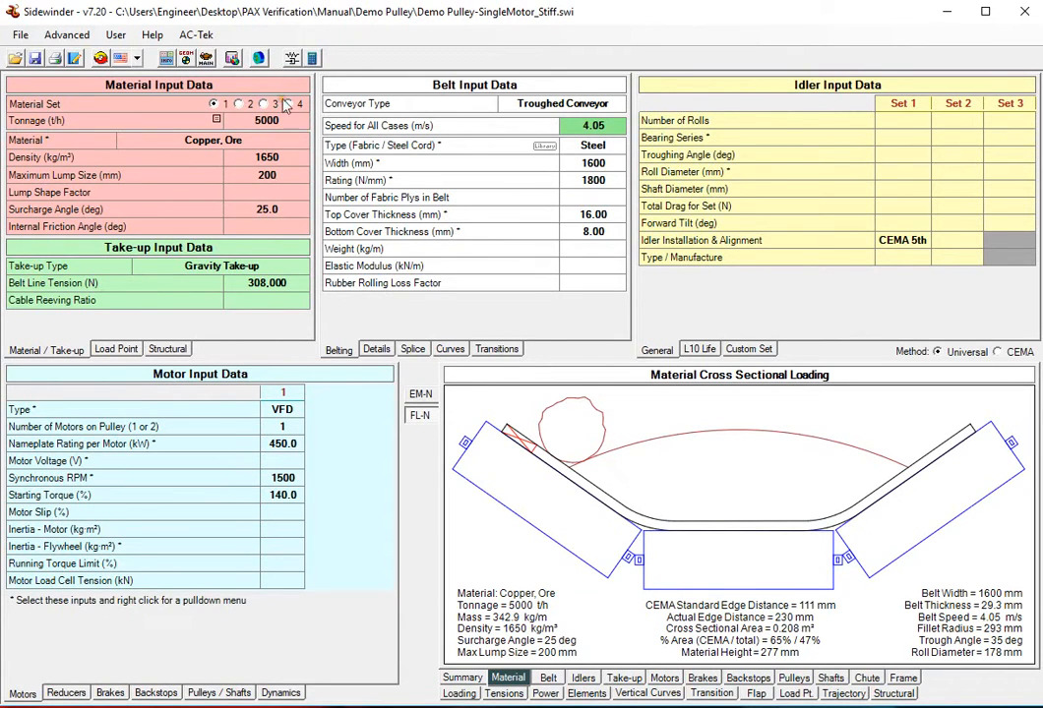
{"action": "mouse_move", "coordinate": [259, 58]}
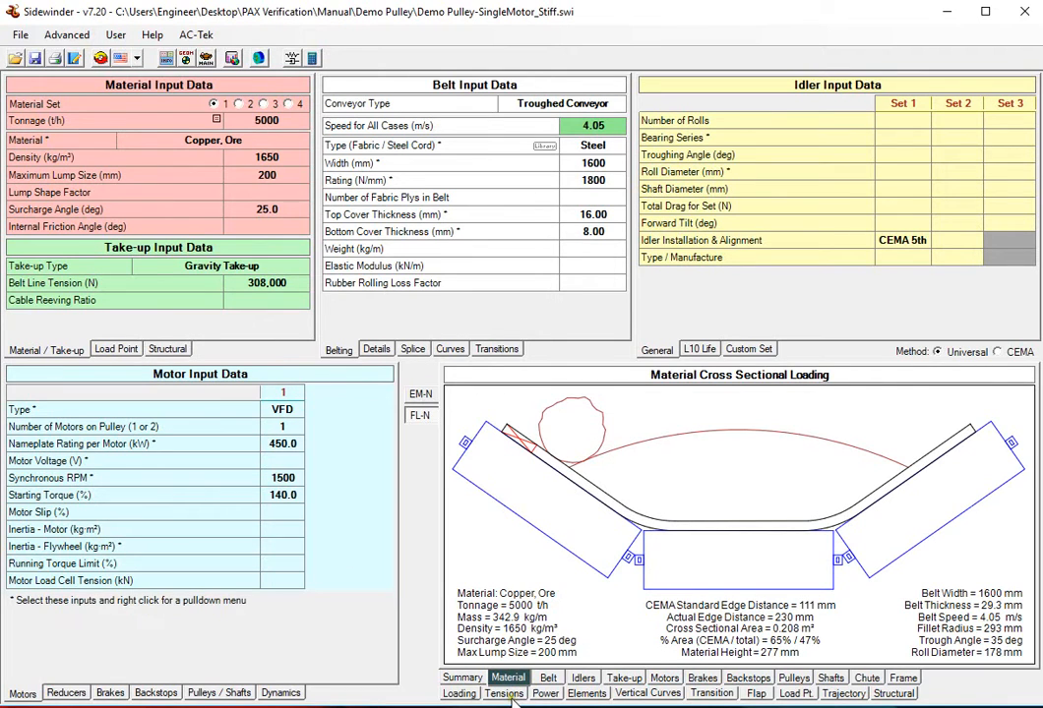
{"action": "left_click", "coordinate": [793, 677]}
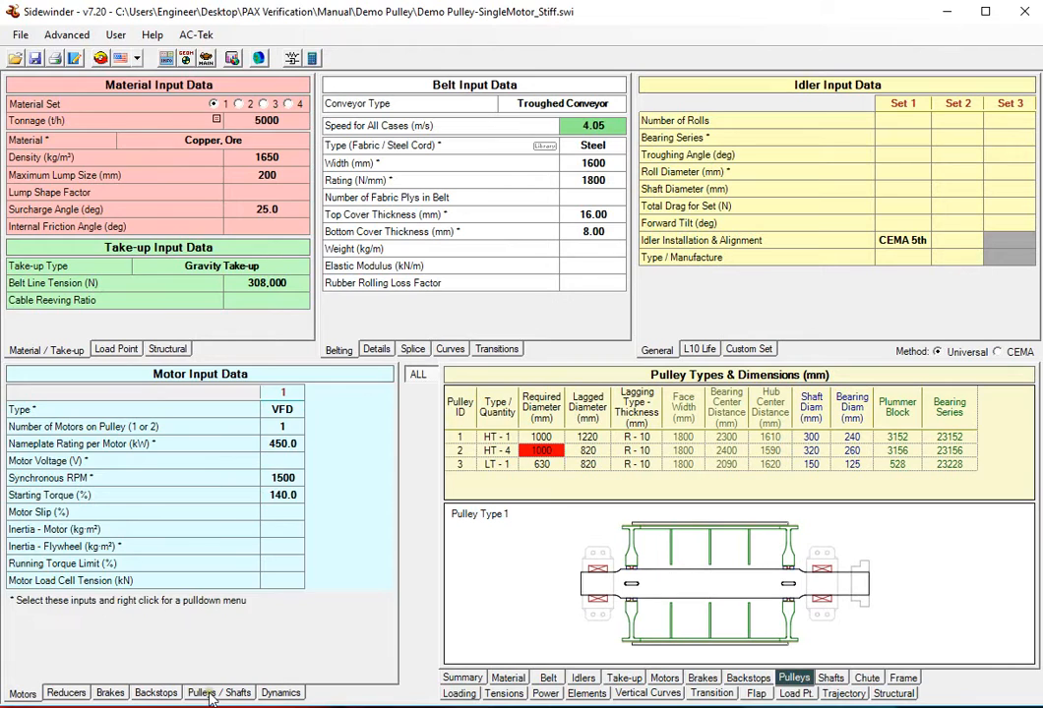
{"action": "left_click", "coordinate": [219, 692]}
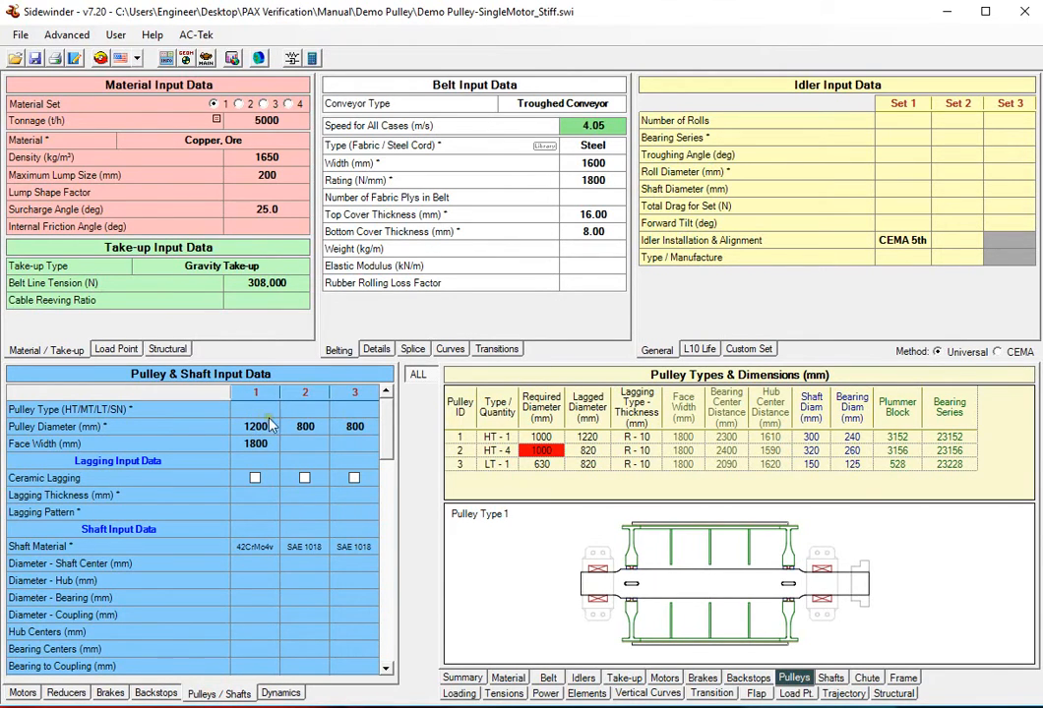
{"action": "mouse_move", "coordinate": [708, 554]}
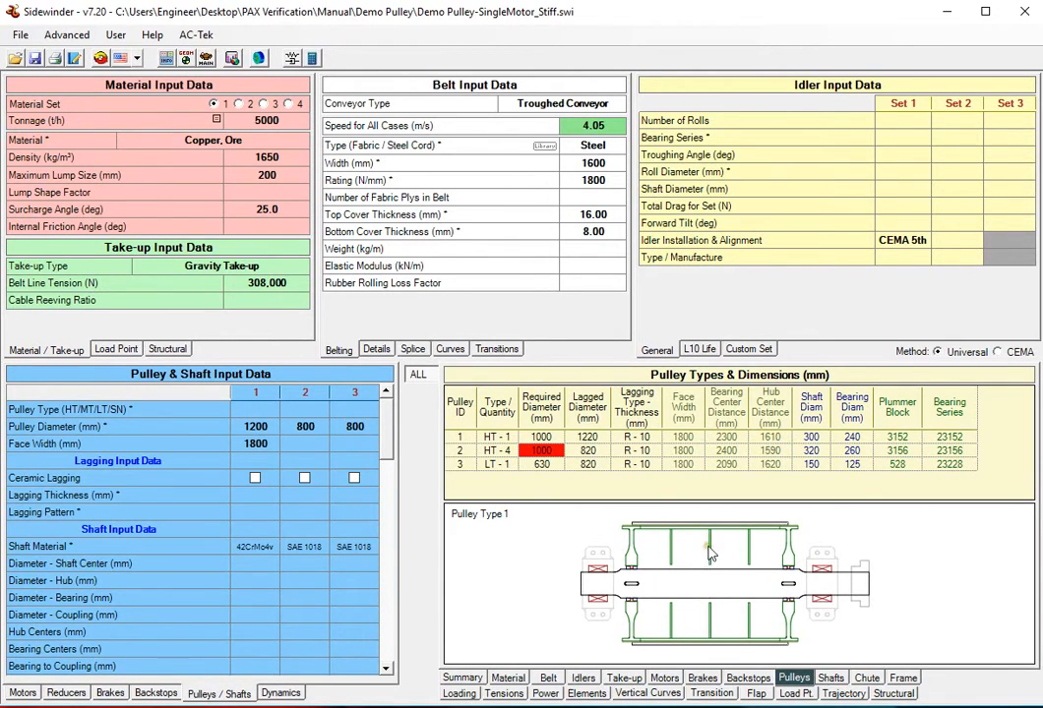
Review the belt tension chart and loading profile, then return to the pulley dimensions
{"action": "left_click", "coordinate": [505, 693]}
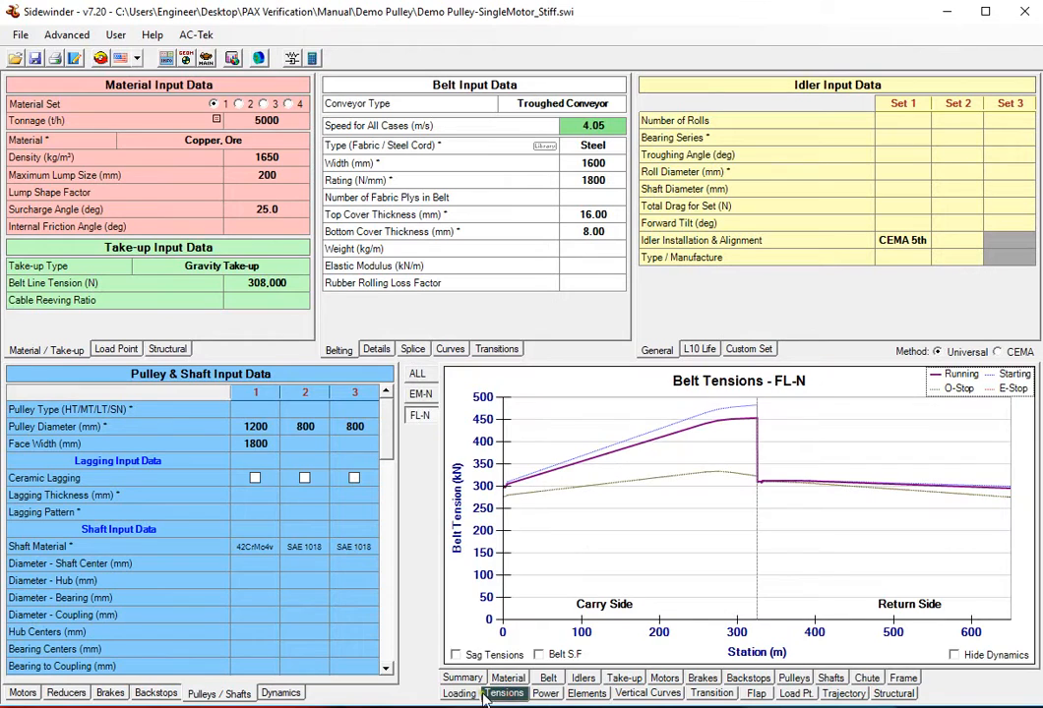
{"action": "left_click", "coordinate": [460, 693]}
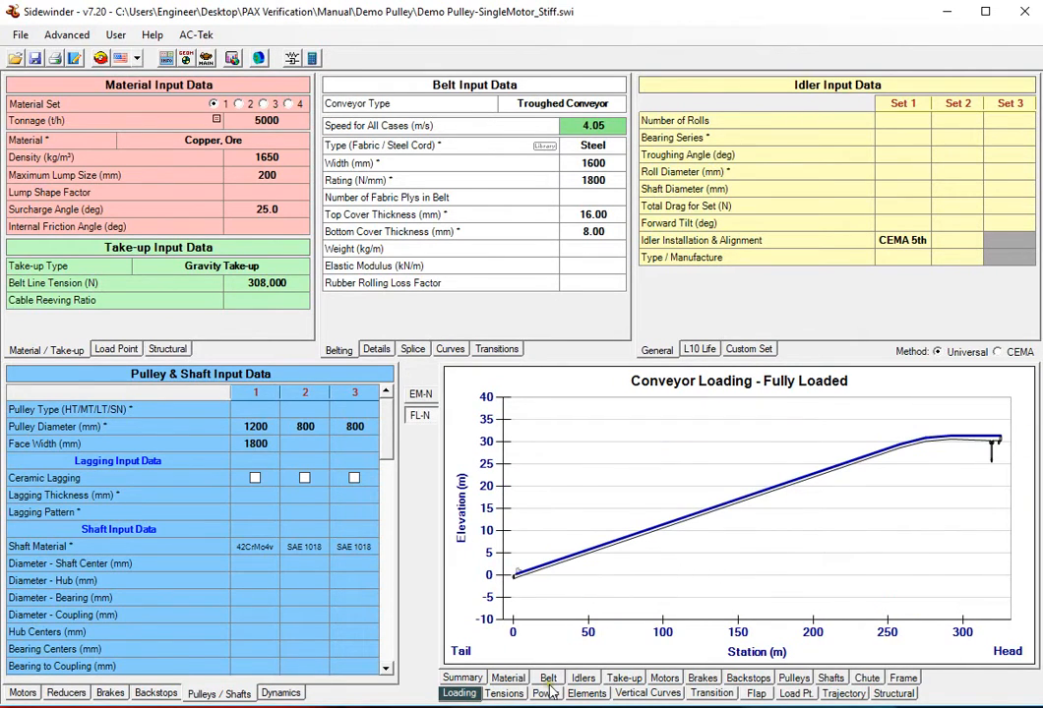
{"action": "left_click", "coordinate": [793, 678]}
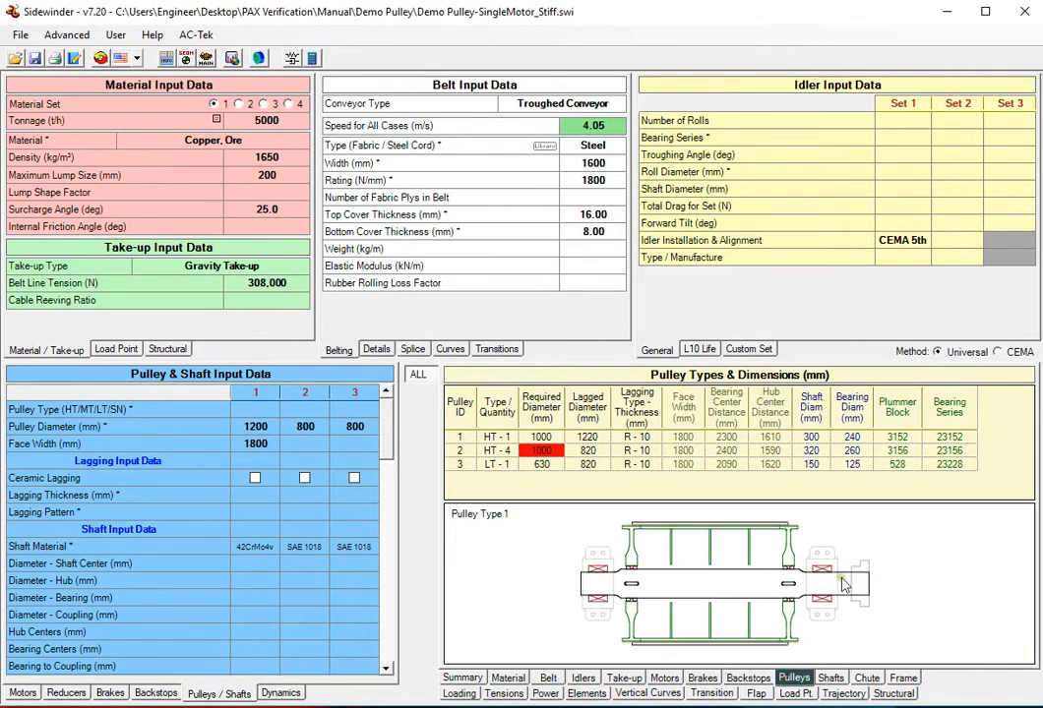
{"action": "mouse_move", "coordinate": [861, 582]}
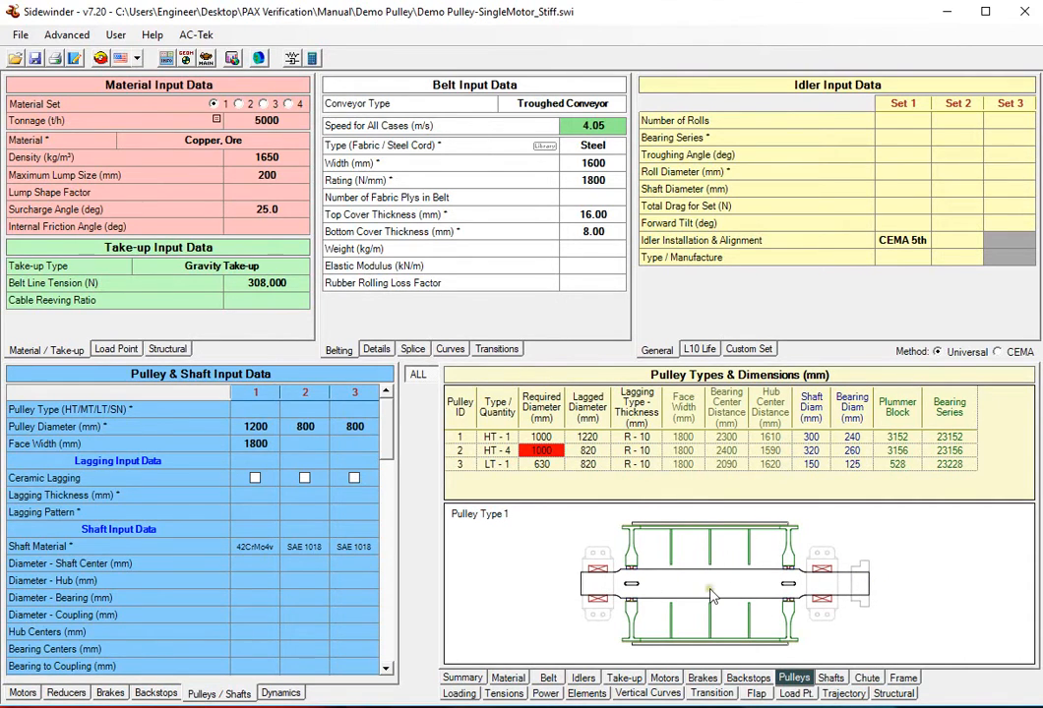
{"action": "mouse_move", "coordinate": [628, 565]}
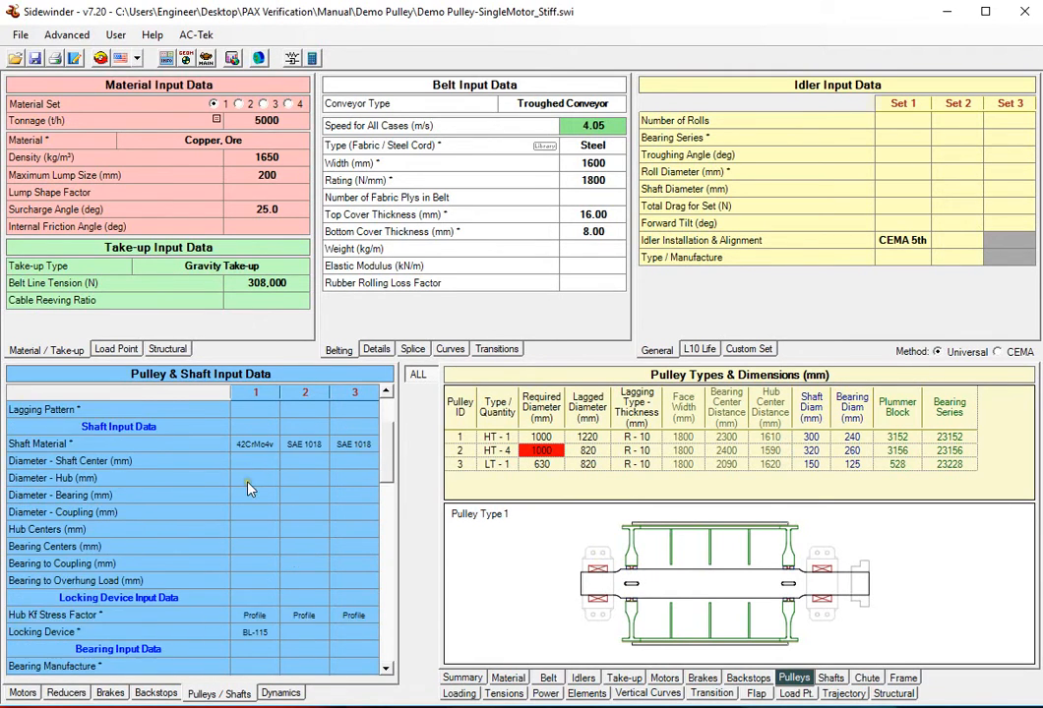
{"action": "scroll", "scroll_direction": "down", "scroll_amount": 3}
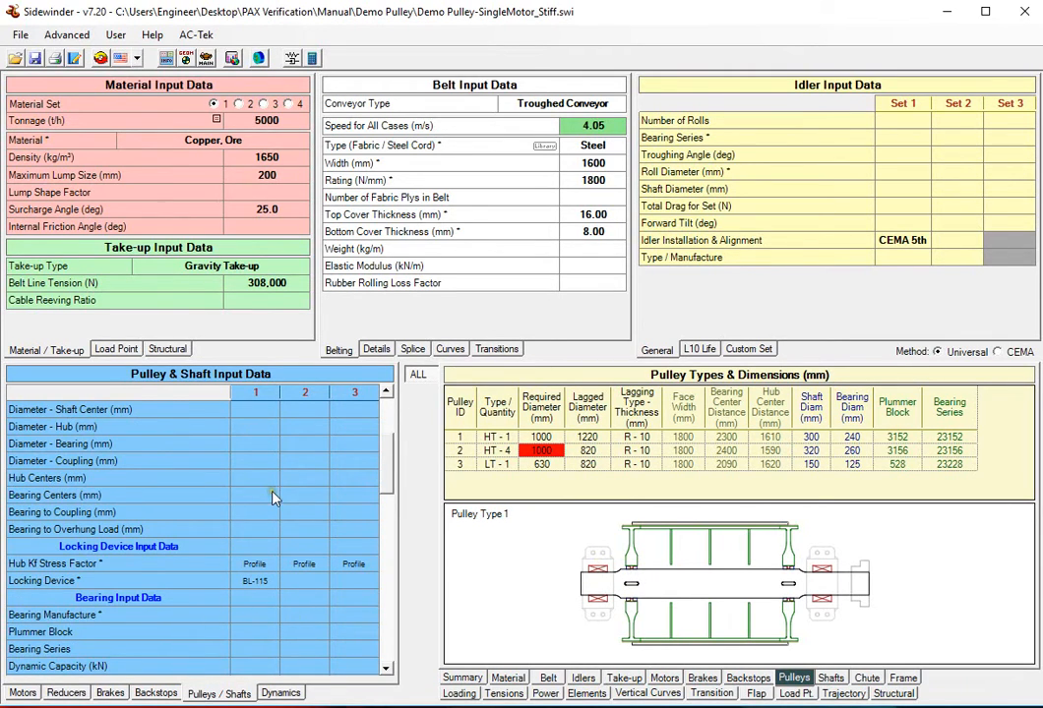
{"action": "mouse_move", "coordinate": [300, 310]}
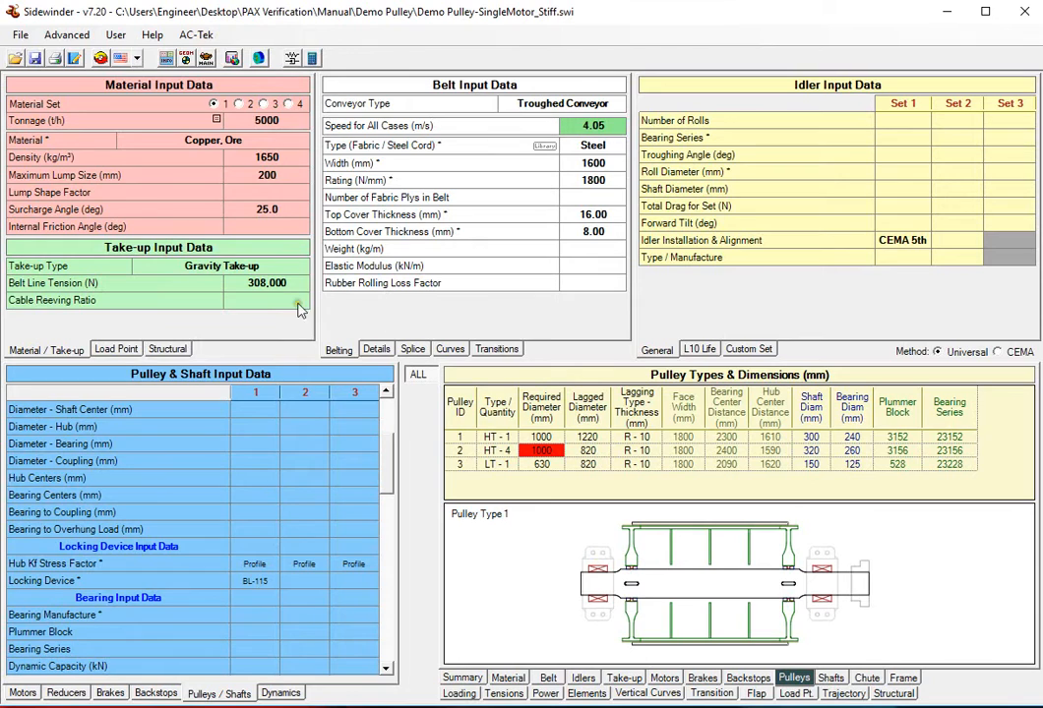
{"action": "mouse_move", "coordinate": [258, 58]}
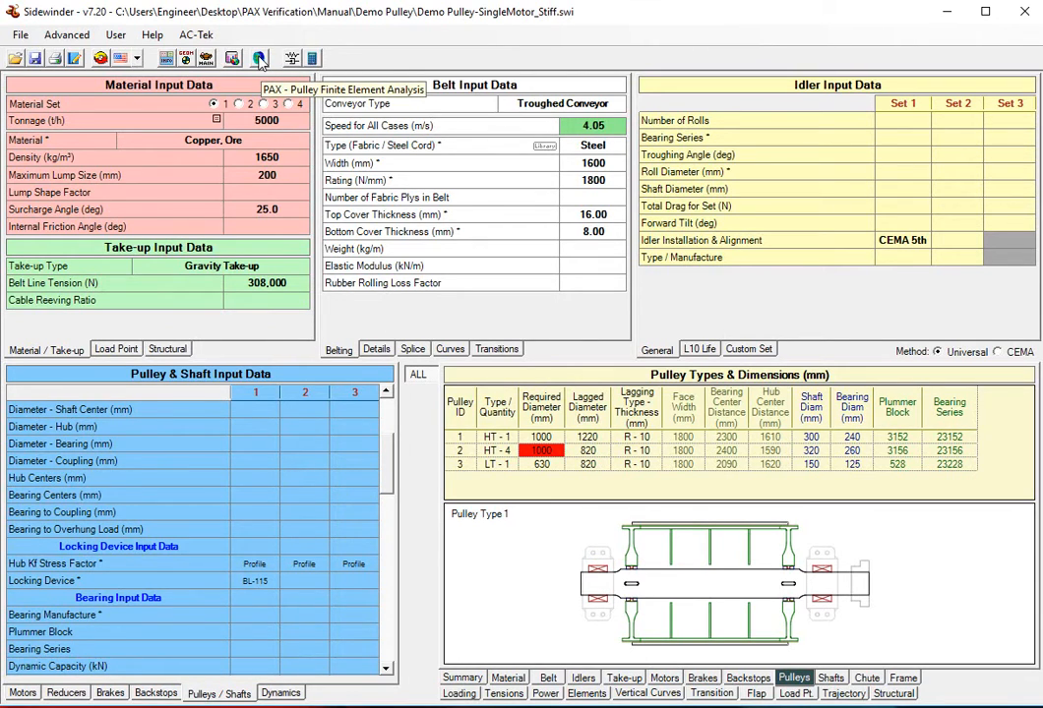
Open the PAX FEA inputs for pulley #1 with multi-processor mode set to Eight
{"action": "left_click", "coordinate": [259, 57]}
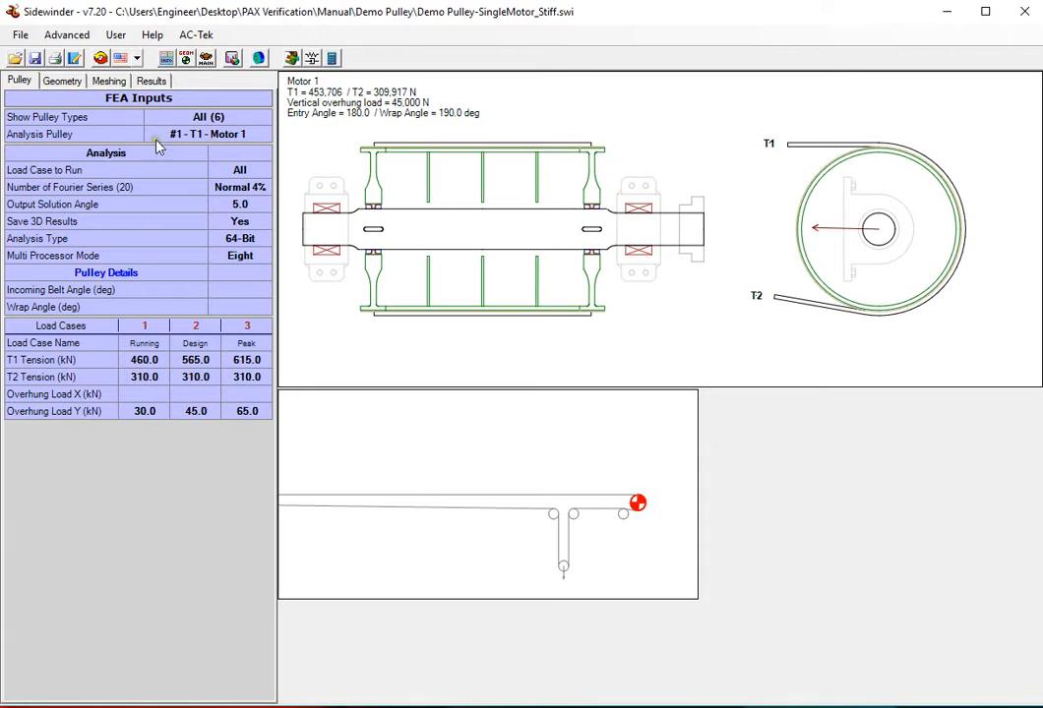
{"action": "left_click", "coordinate": [260, 134]}
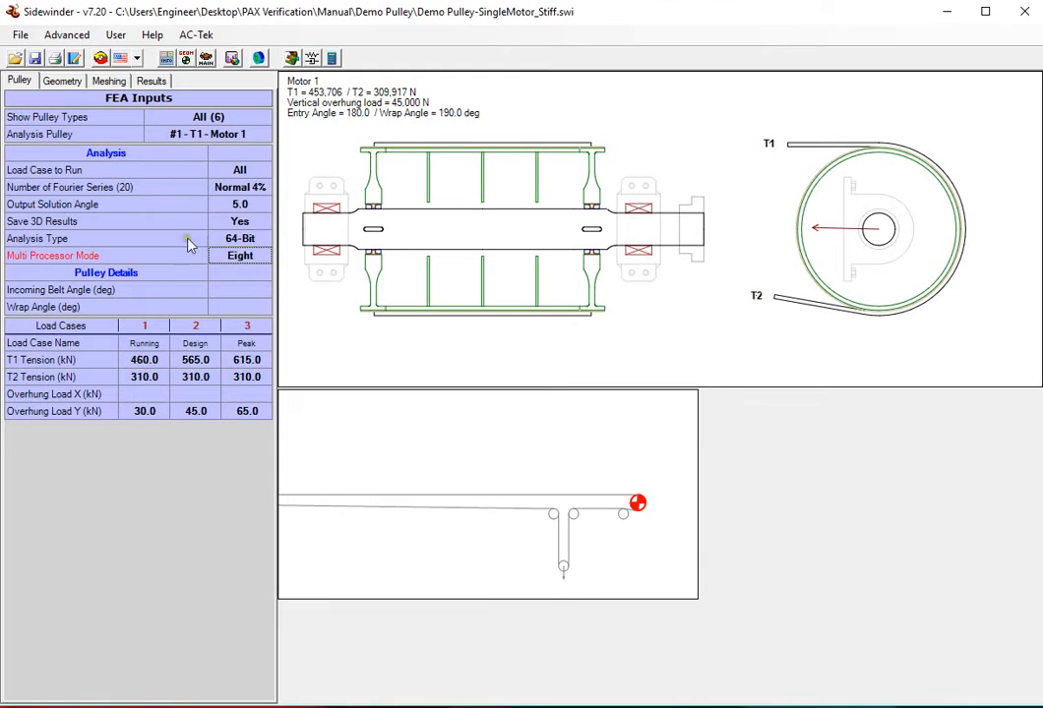
{"action": "mouse_move", "coordinate": [233, 246]}
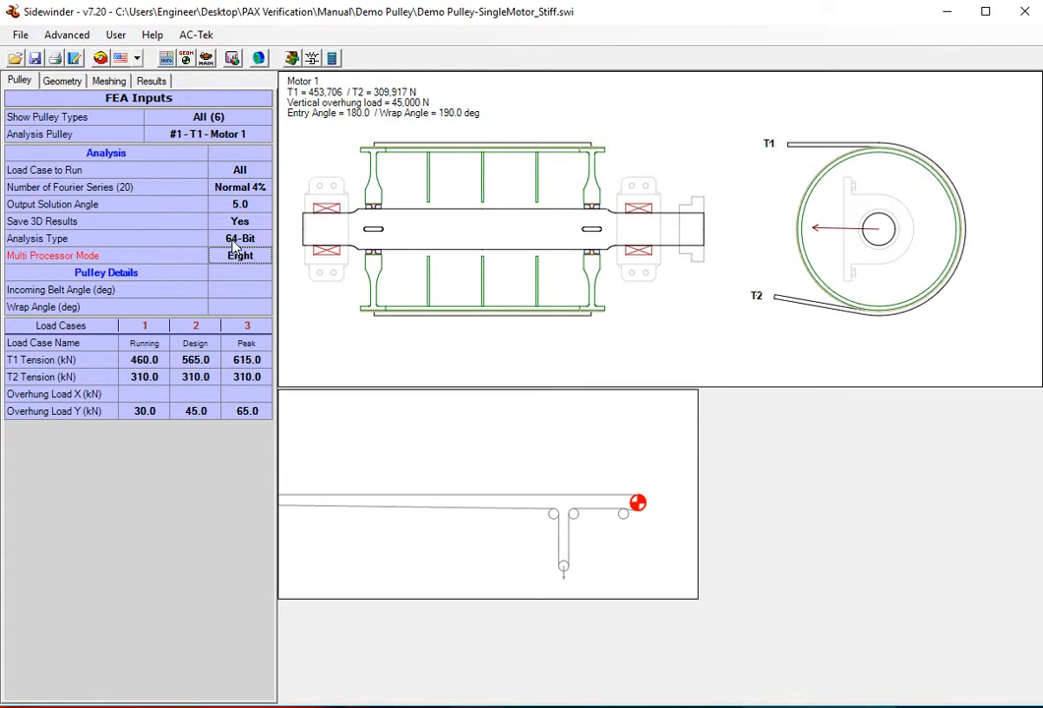
{"action": "left_click", "coordinate": [262, 256]}
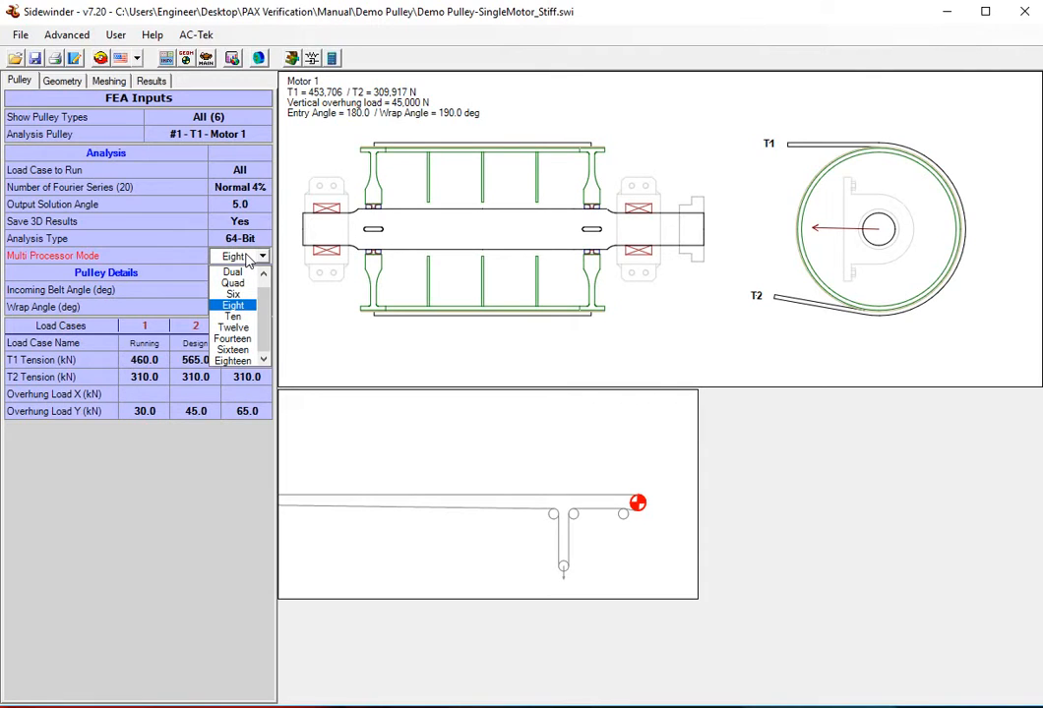
{"action": "left_click", "coordinate": [234, 305]}
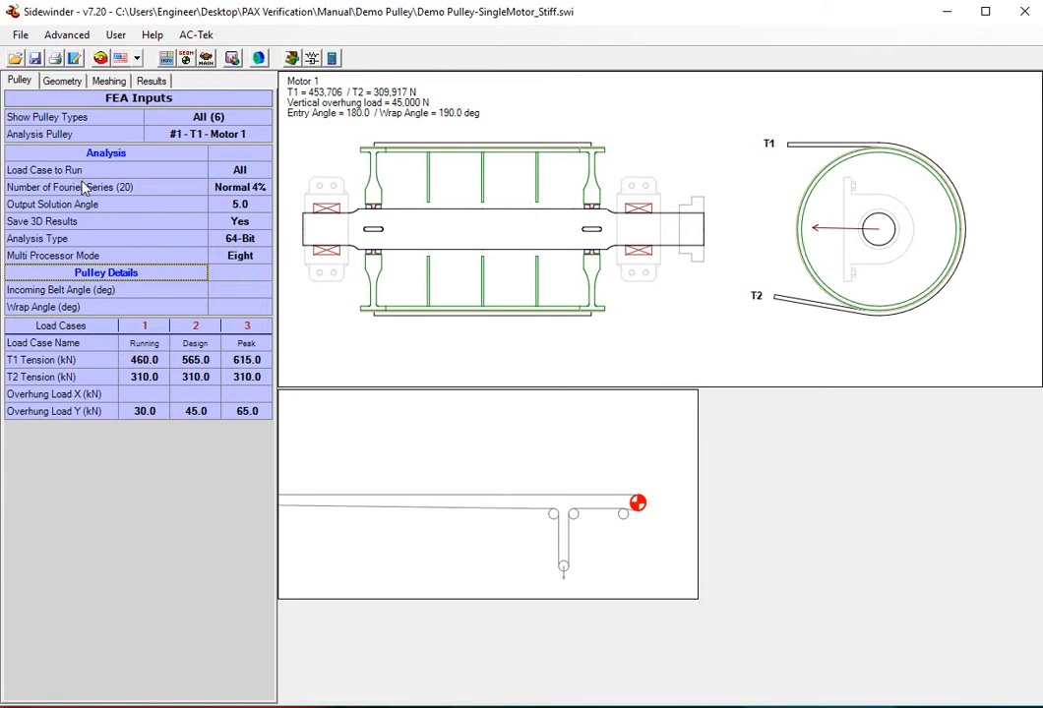
{"action": "mouse_move", "coordinate": [187, 396]}
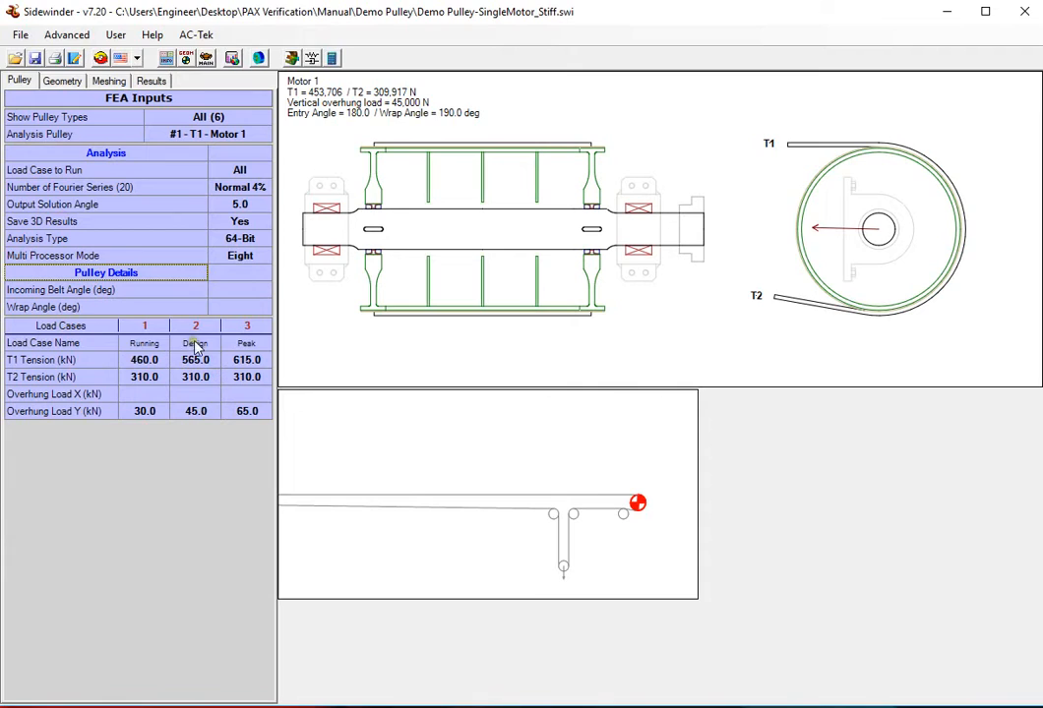
{"action": "mouse_move", "coordinate": [258, 357]}
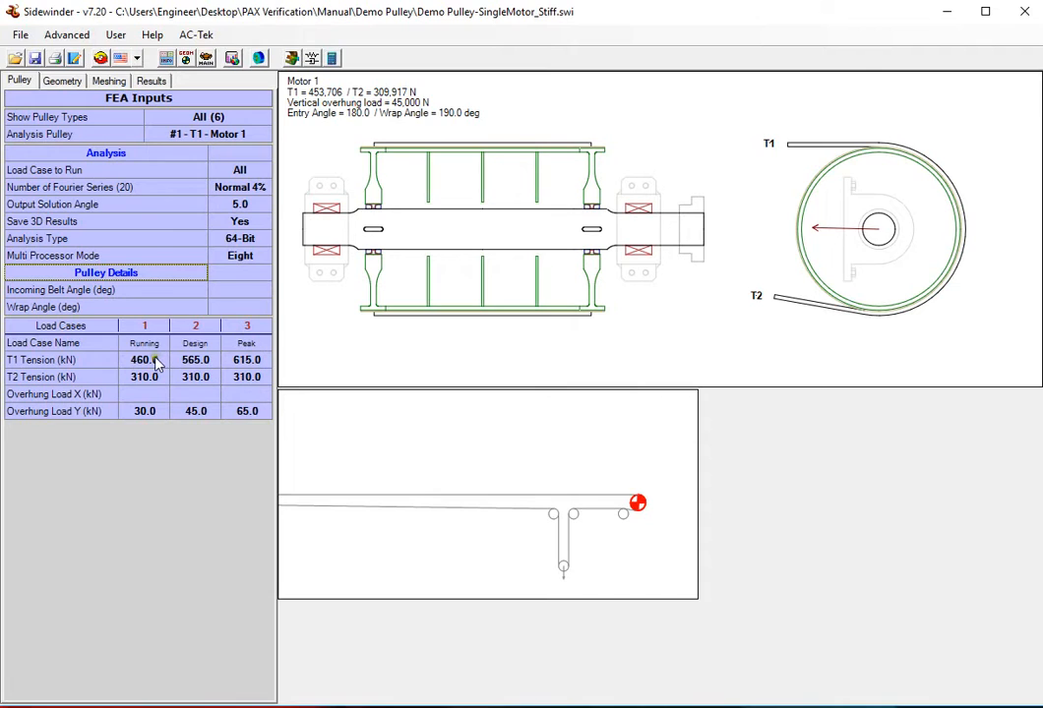
{"action": "mouse_move", "coordinate": [145, 411]}
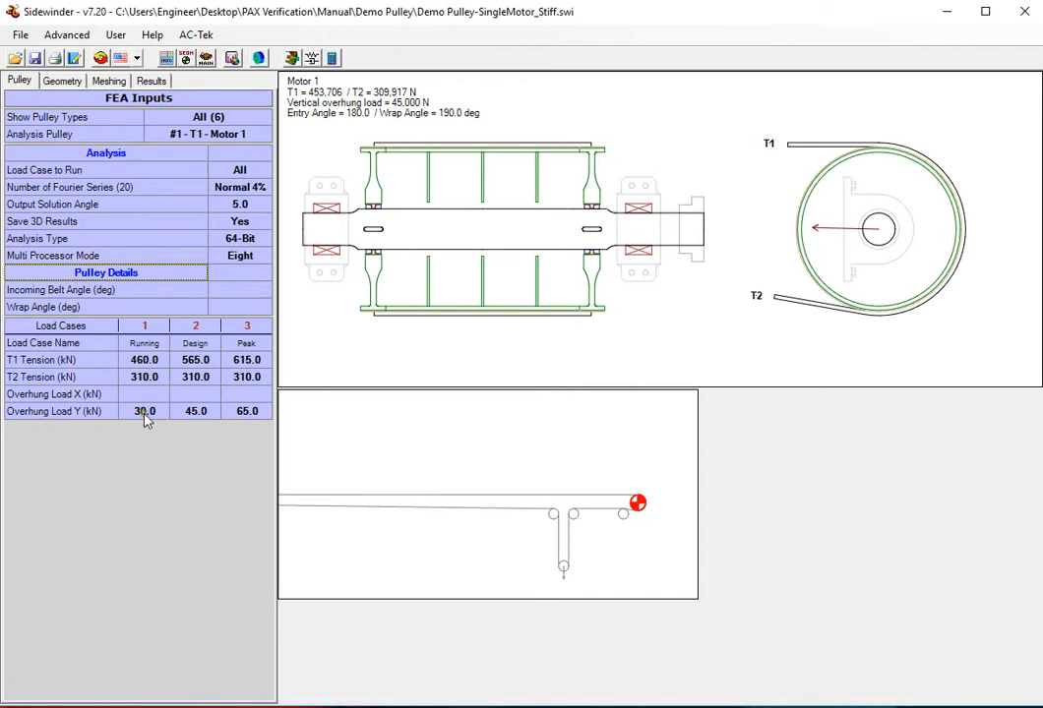
{"action": "mouse_move", "coordinate": [49, 123]}
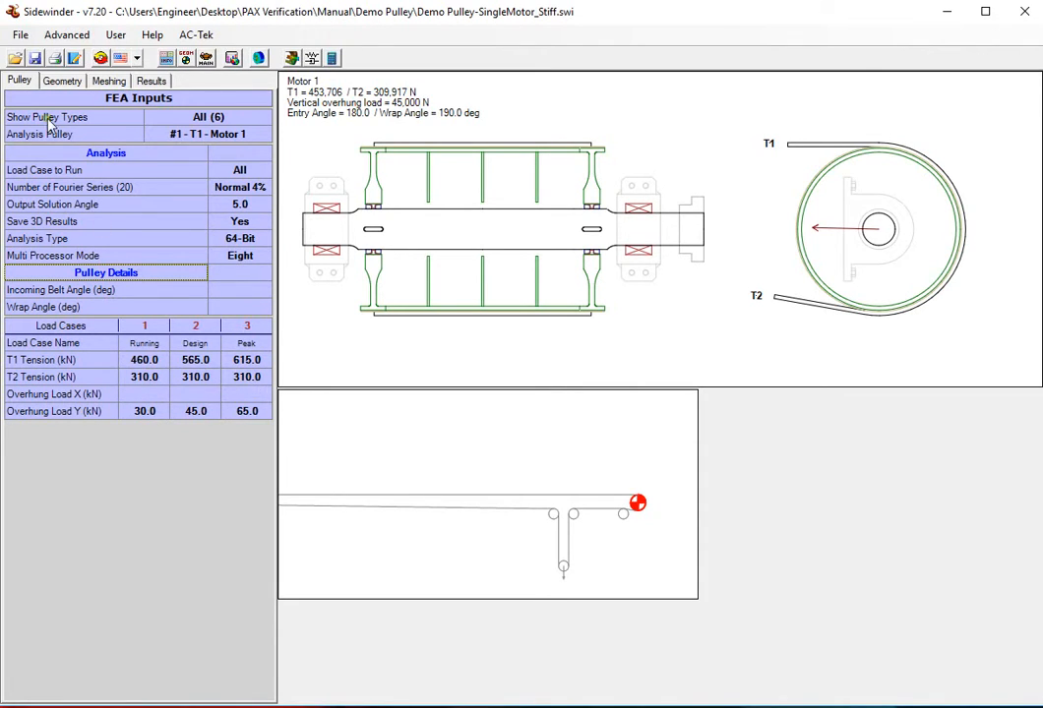
{"action": "left_click", "coordinate": [62, 81]}
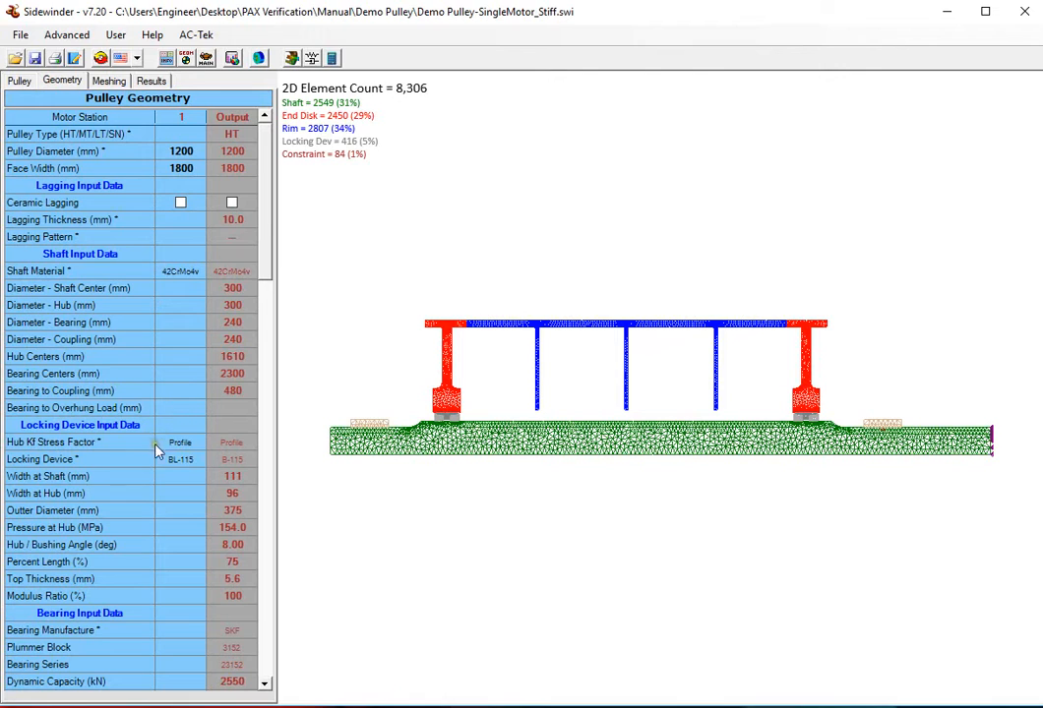
{"action": "mouse_move", "coordinate": [217, 256]}
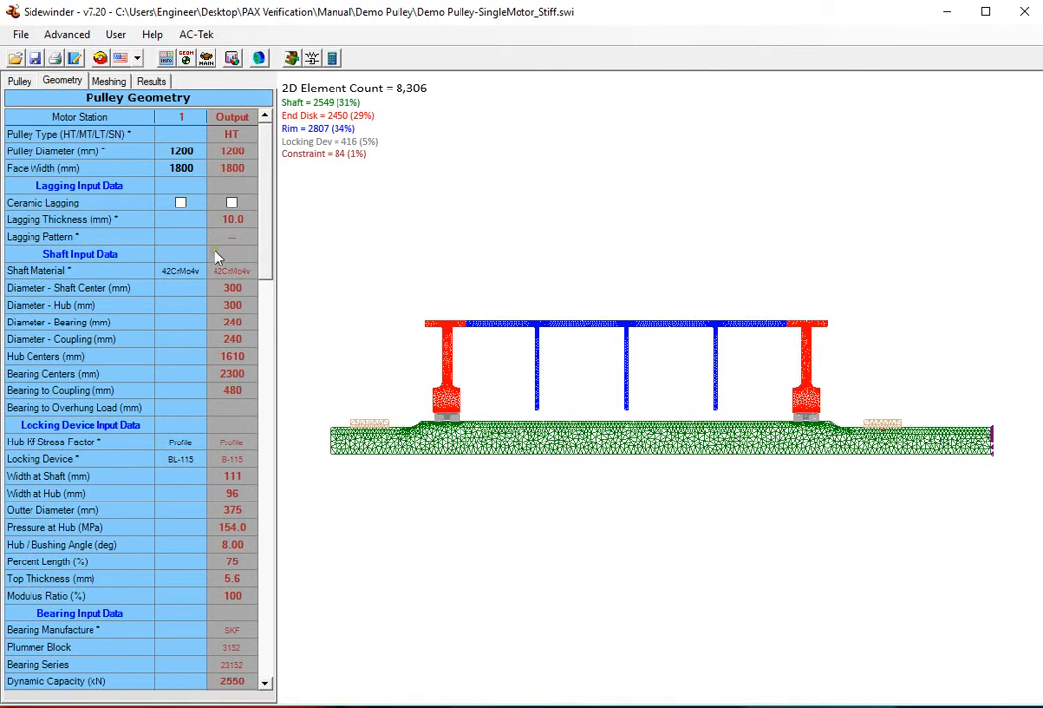
{"action": "scroll", "scroll_direction": "down", "scroll_amount": 3}
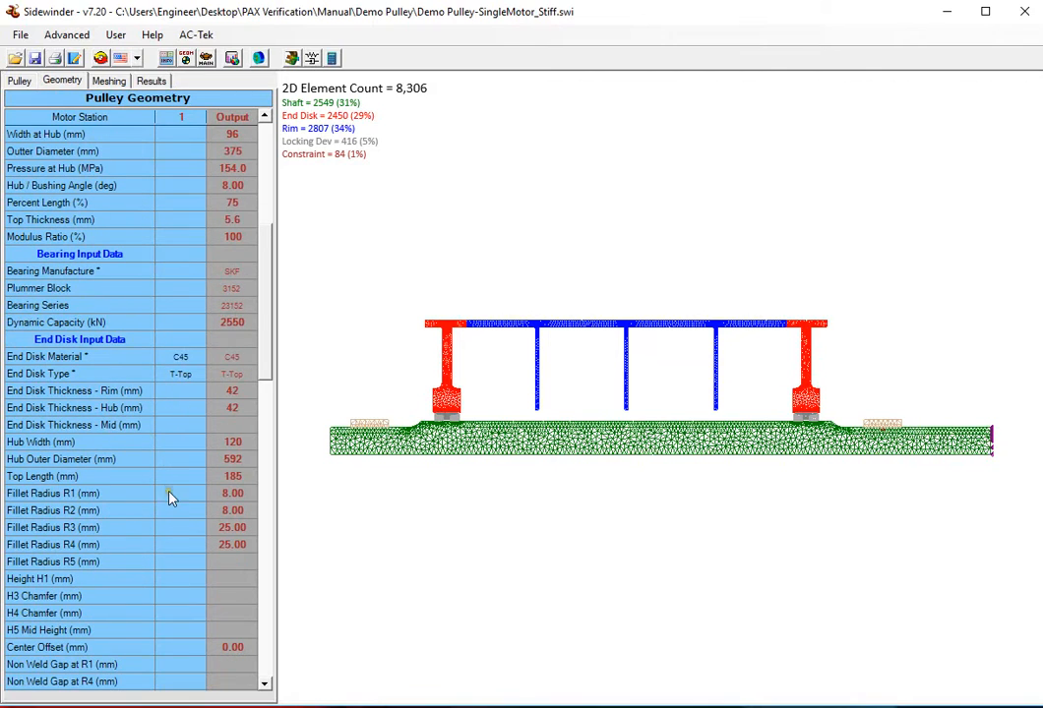
{"action": "mouse_move", "coordinate": [152, 577]}
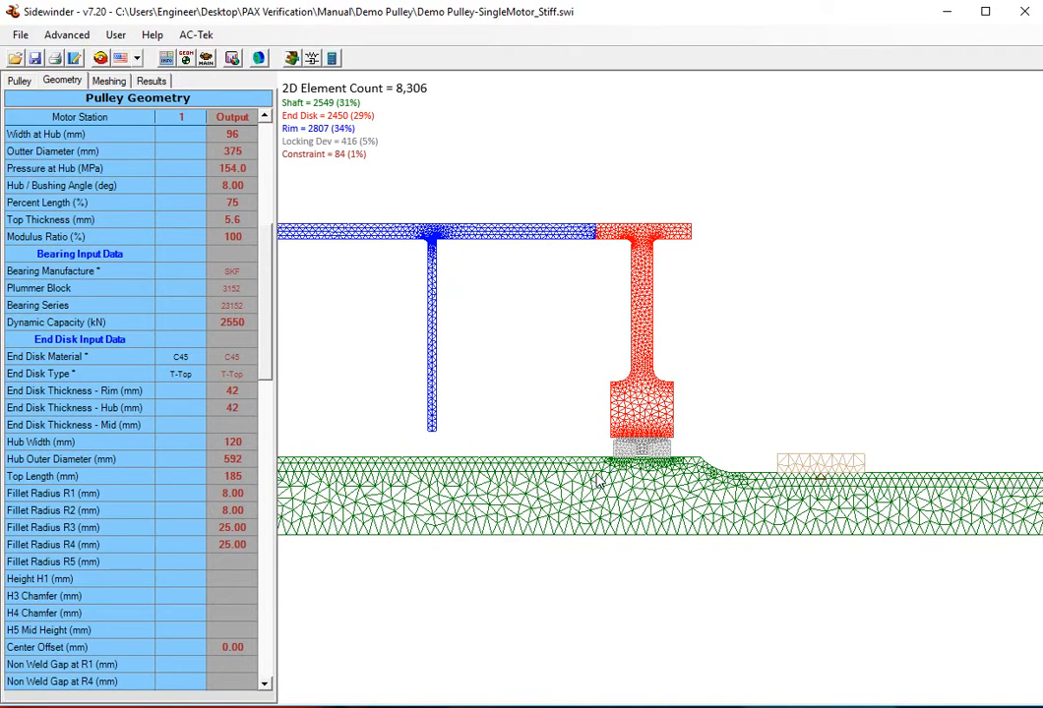
{"action": "mouse_move", "coordinate": [622, 504]}
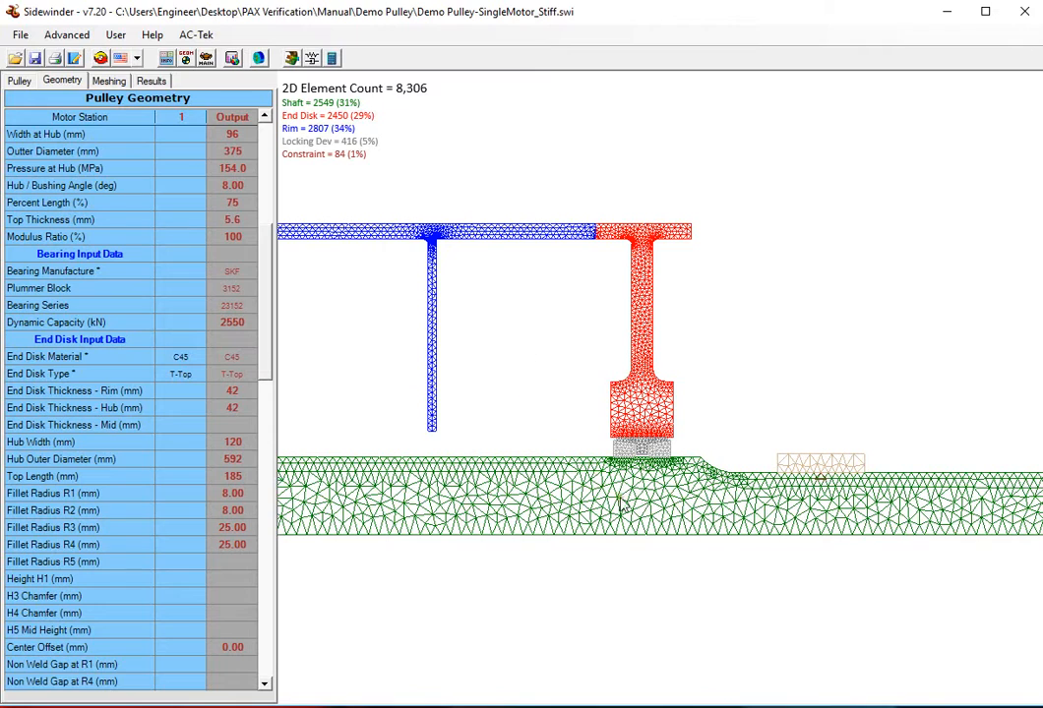
{"action": "mouse_move", "coordinate": [718, 443]}
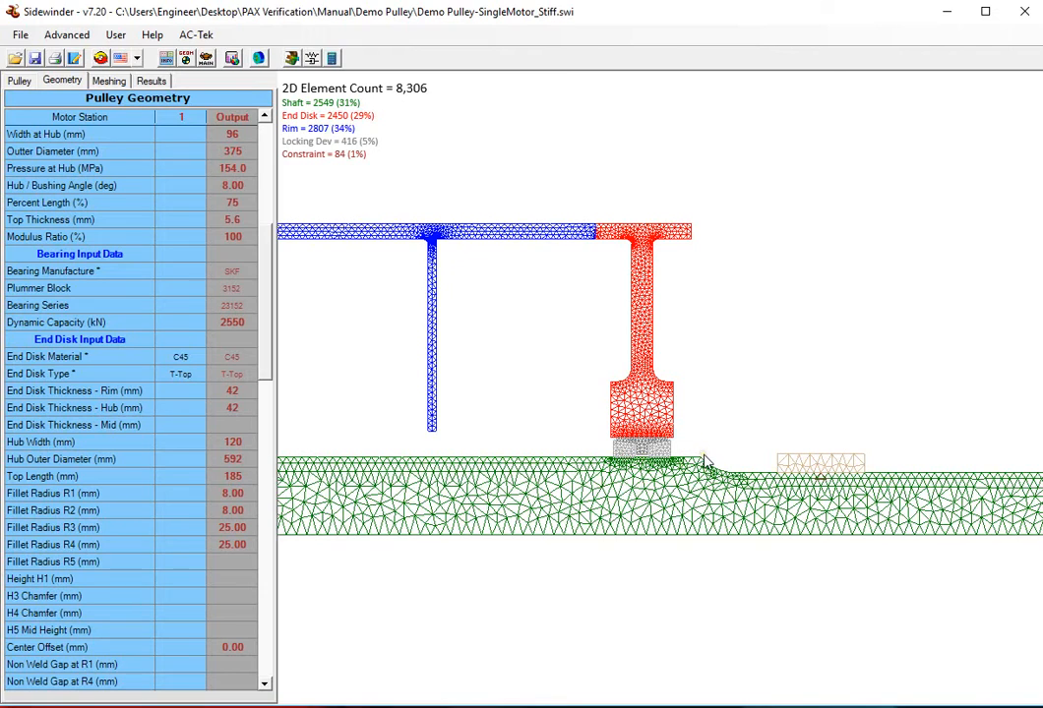
{"action": "mouse_move", "coordinate": [648, 282]}
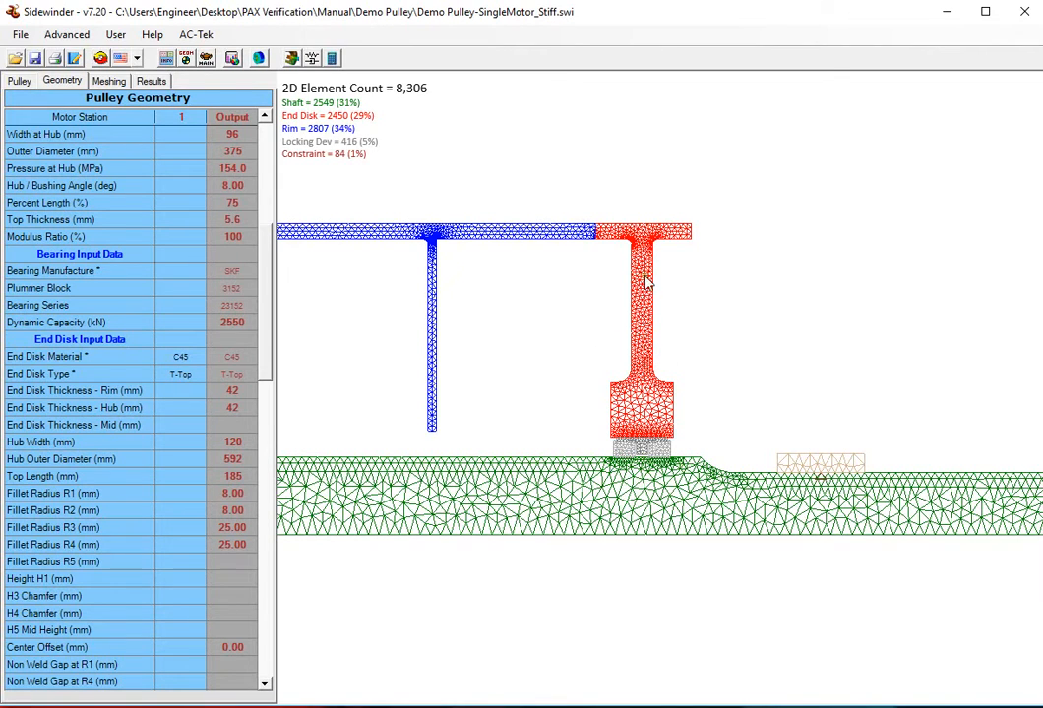
{"action": "mouse_move", "coordinate": [659, 257]}
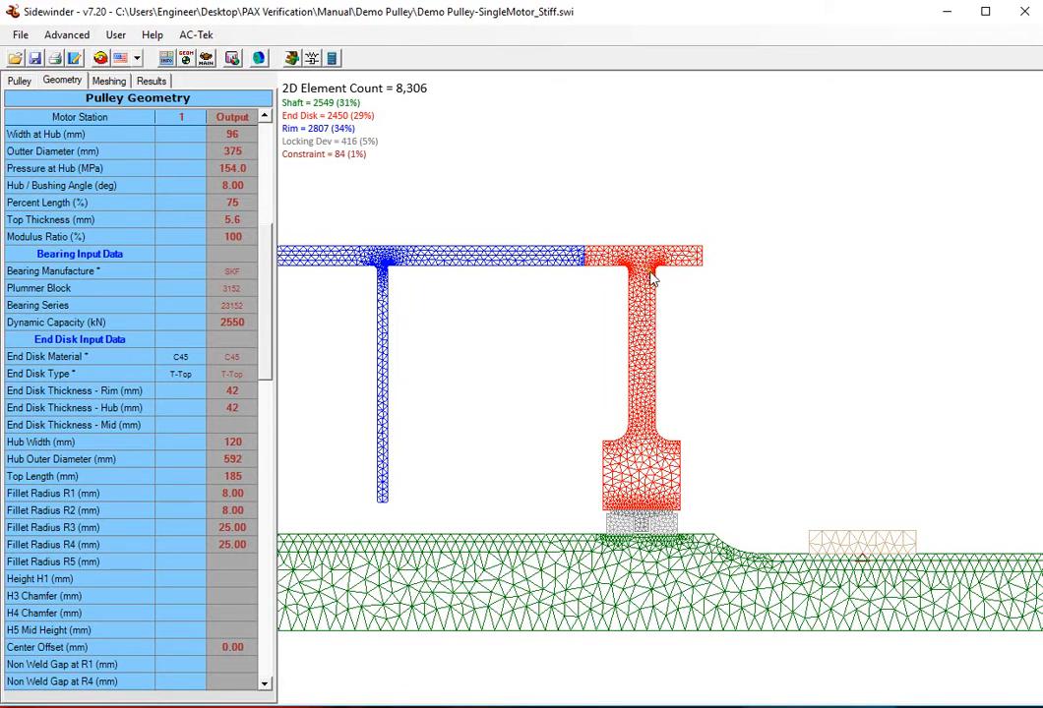
{"action": "mouse_move", "coordinate": [627, 278]}
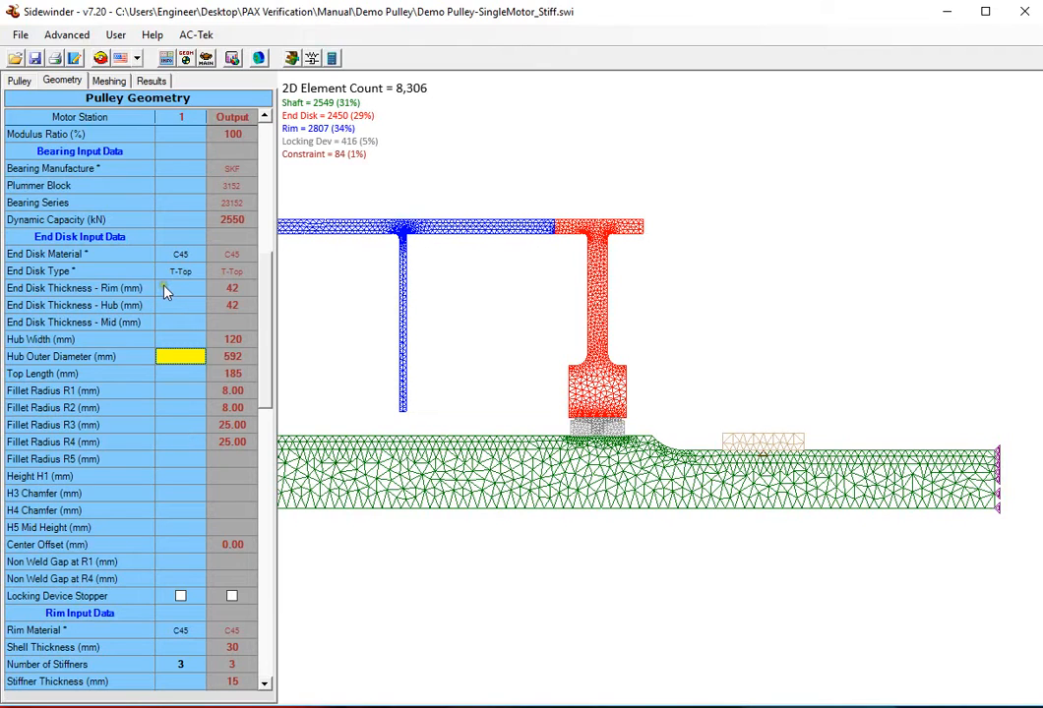
{"action": "left_click", "coordinate": [180, 424]}
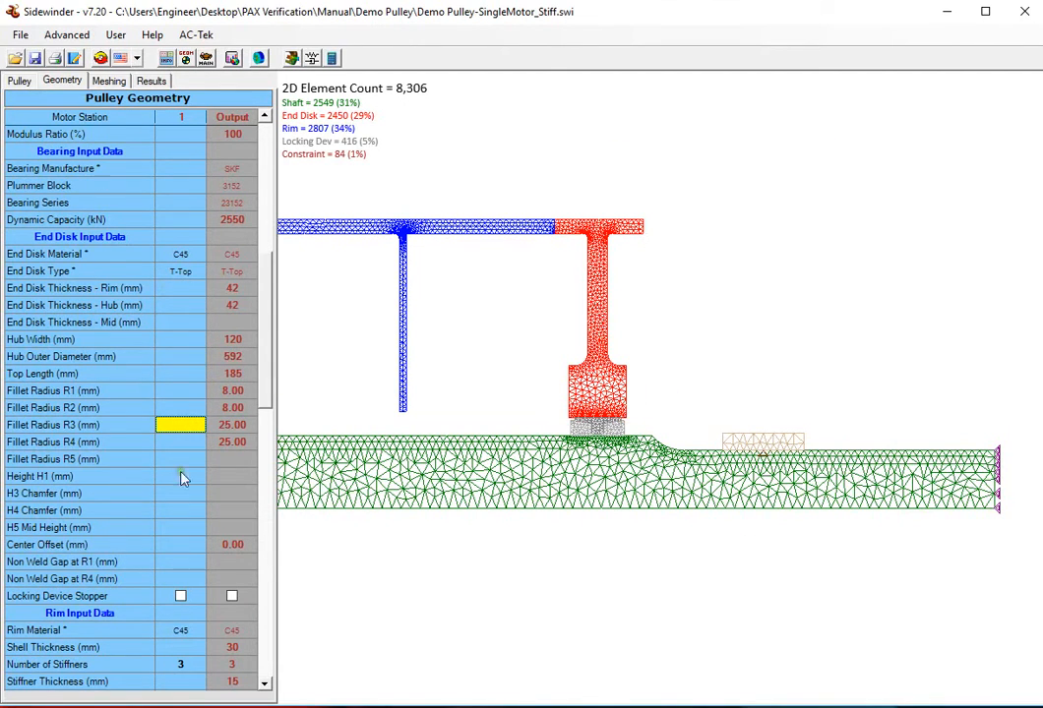
{"action": "scroll", "scroll_direction": "down", "scroll_amount": 3}
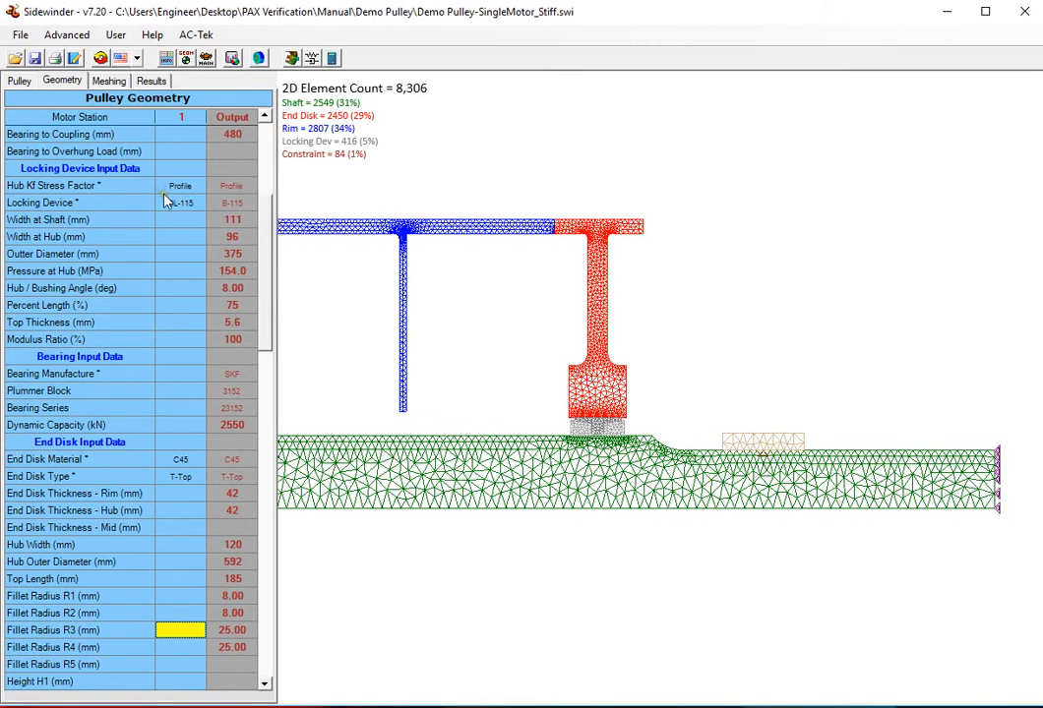
Keep BL-115 as the locking device and display the PAX meshing settings
{"action": "left_click", "coordinate": [180, 202]}
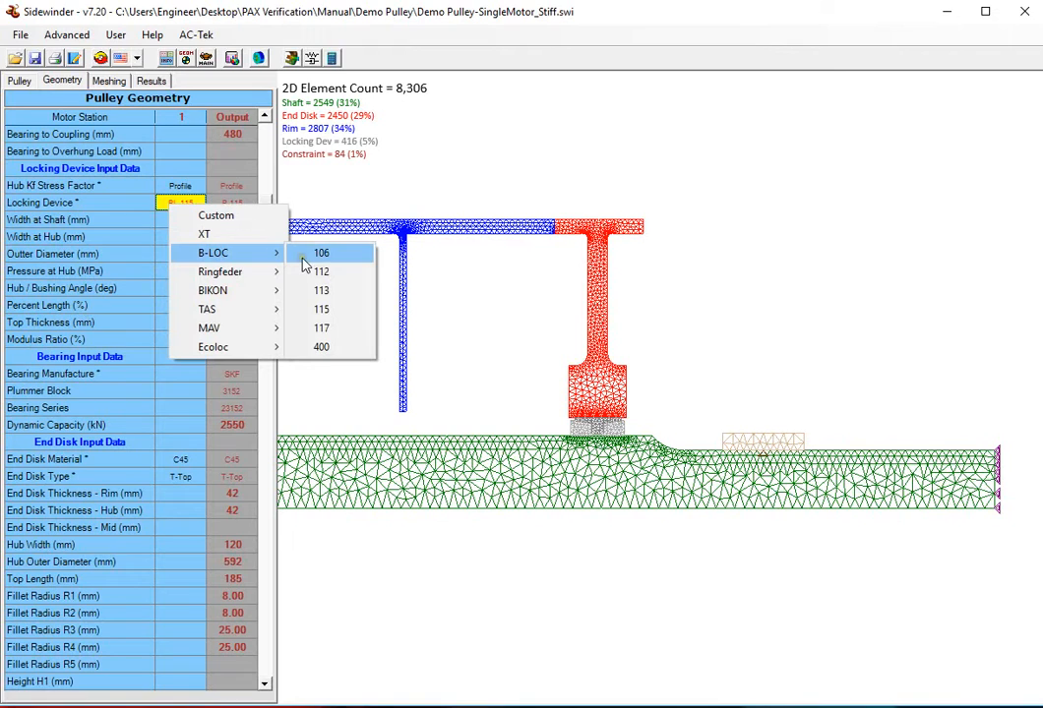
{"action": "mouse_move", "coordinate": [213, 291]}
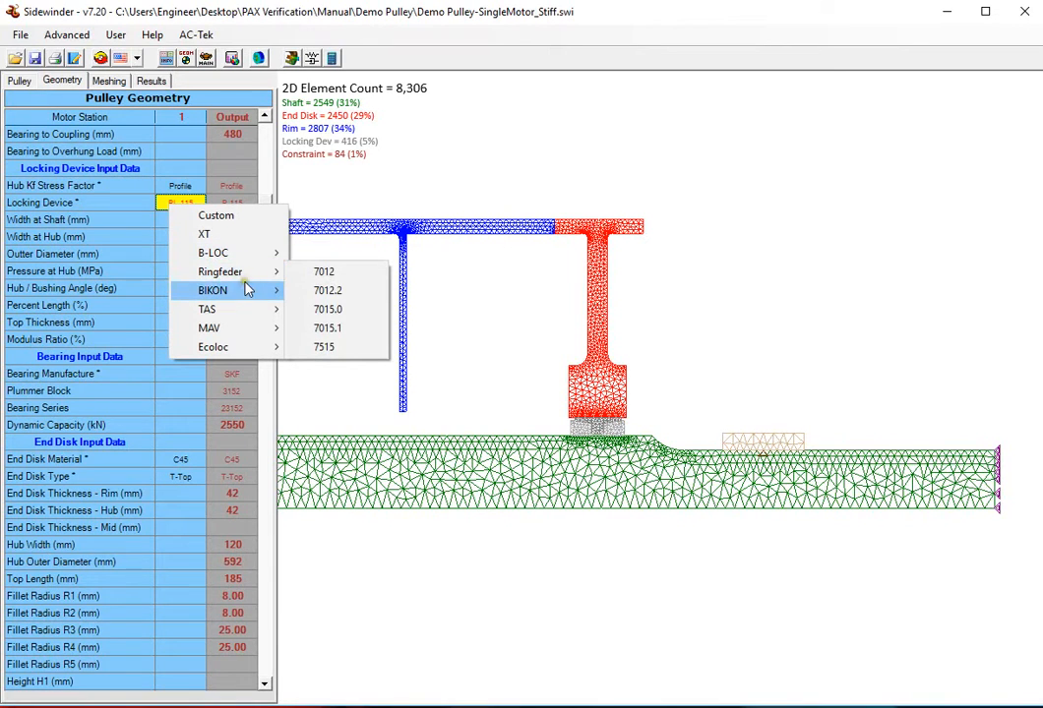
{"action": "mouse_move", "coordinate": [209, 327]}
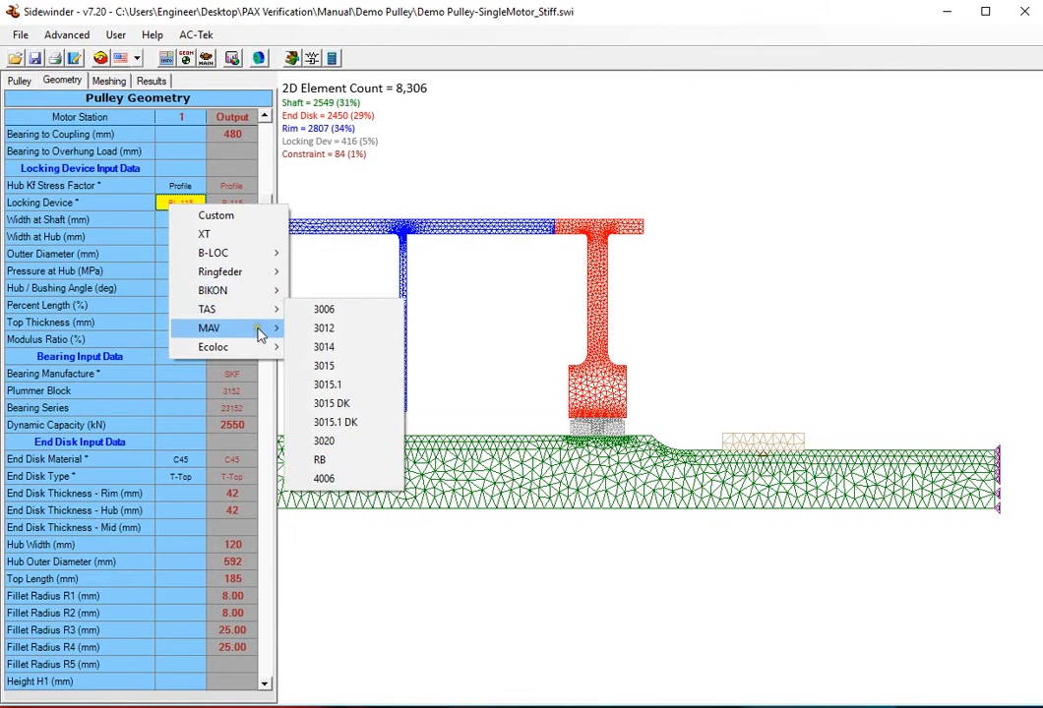
{"action": "mouse_move", "coordinate": [220, 271]}
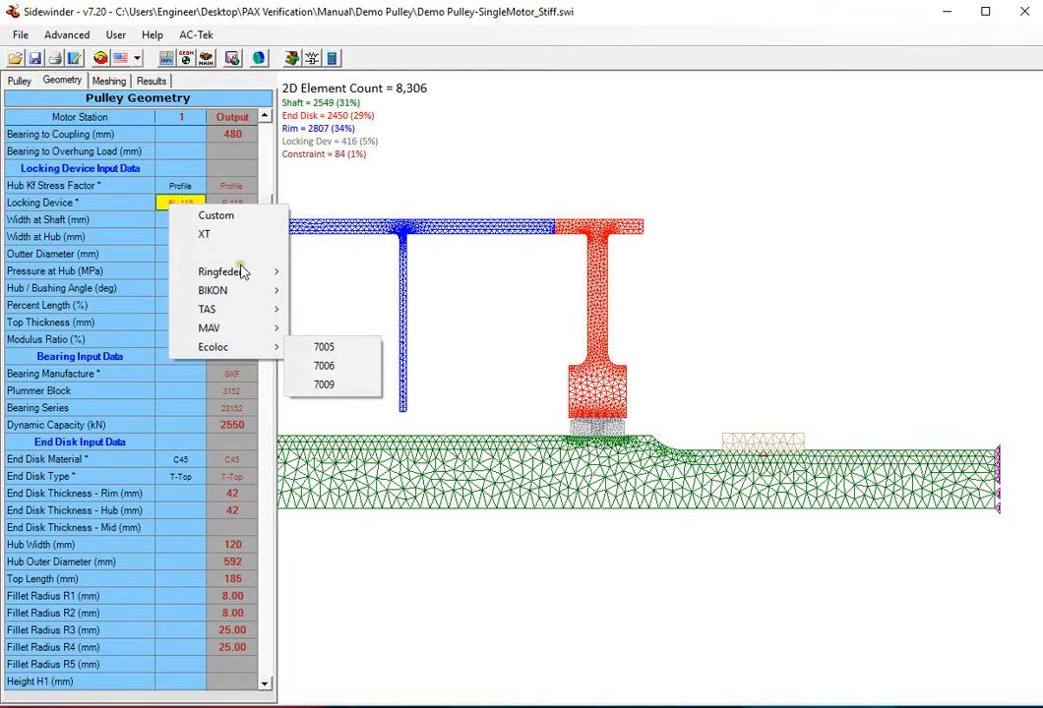
{"action": "mouse_move", "coordinate": [212, 252]}
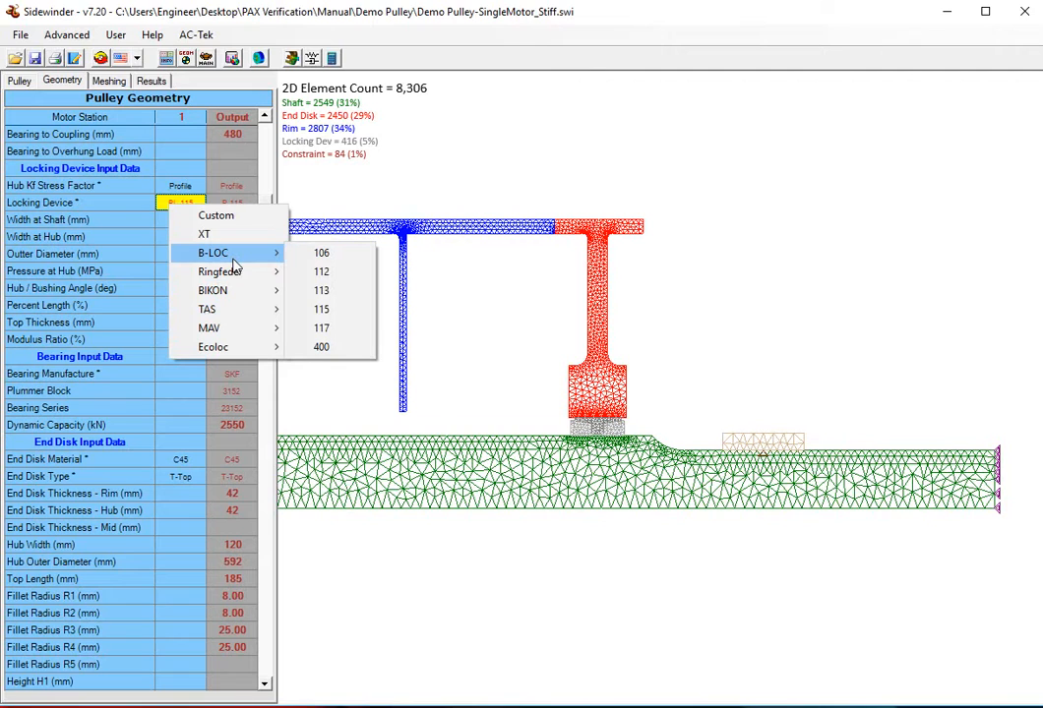
{"action": "left_click", "coordinate": [320, 308]}
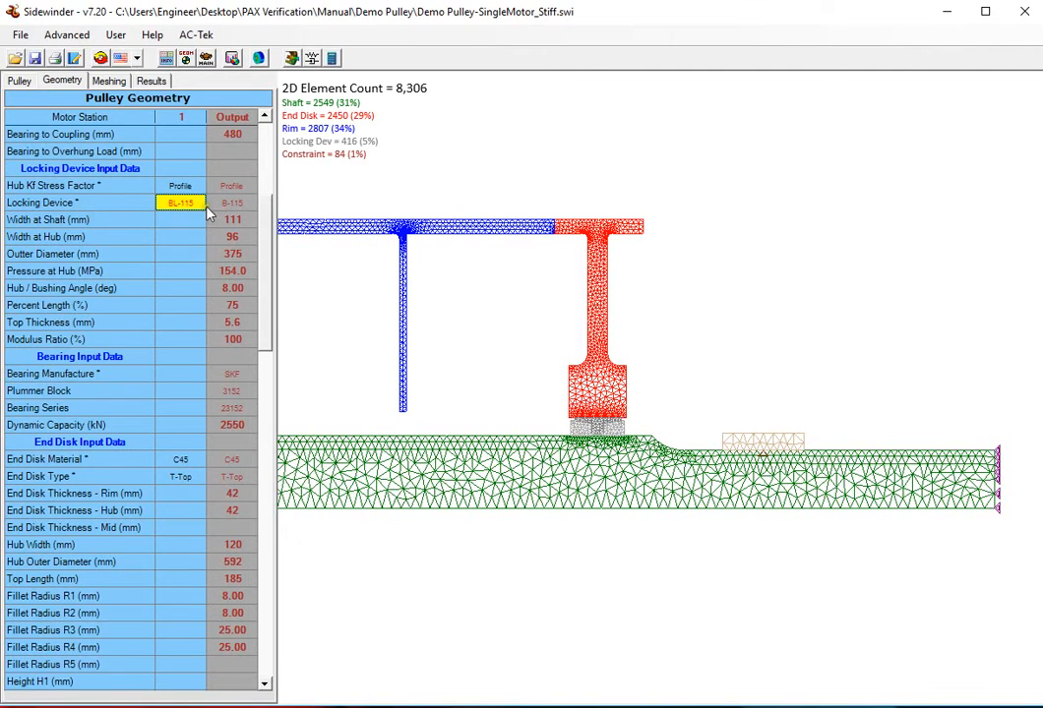
{"action": "mouse_move", "coordinate": [634, 470]}
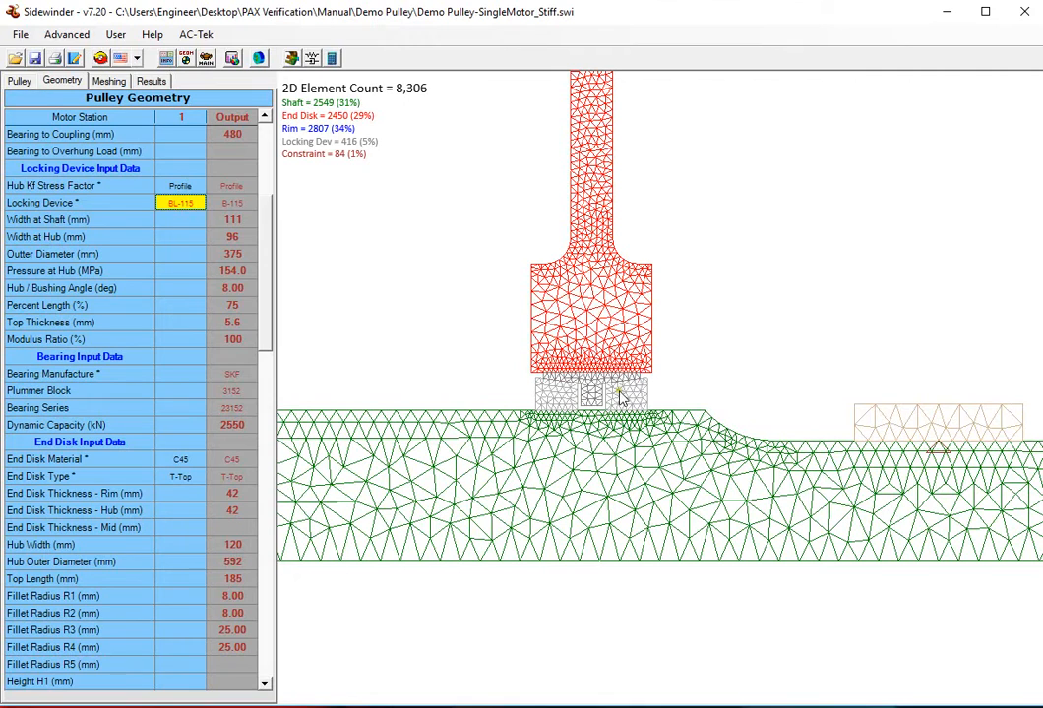
{"action": "mouse_move", "coordinate": [555, 382]}
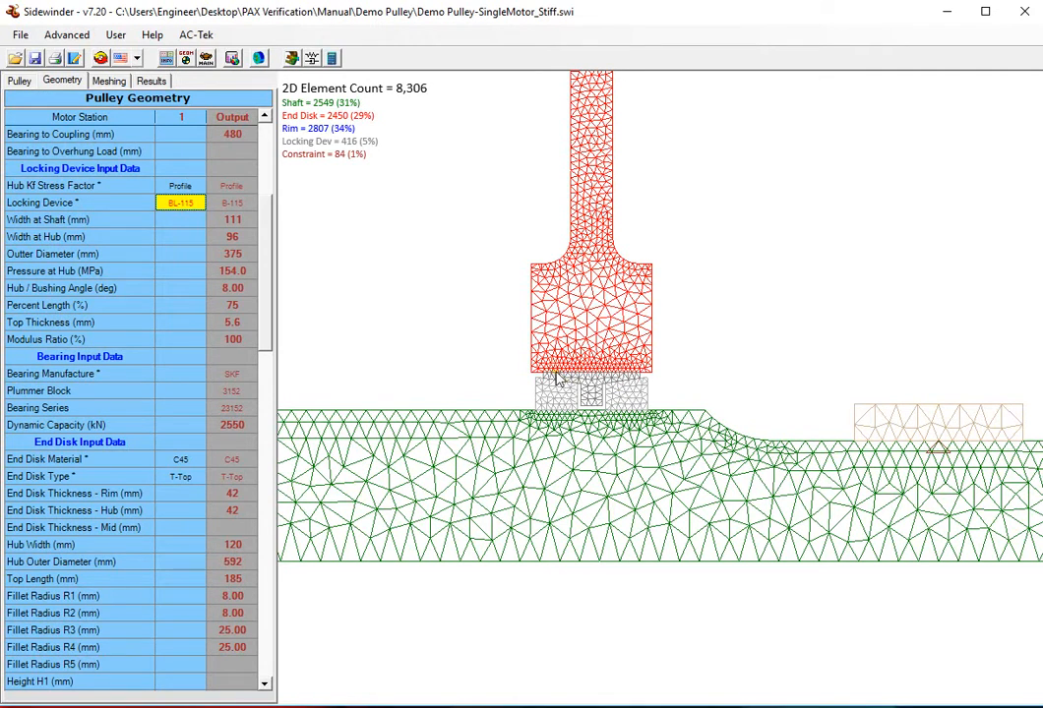
{"action": "mouse_move", "coordinate": [541, 392]}
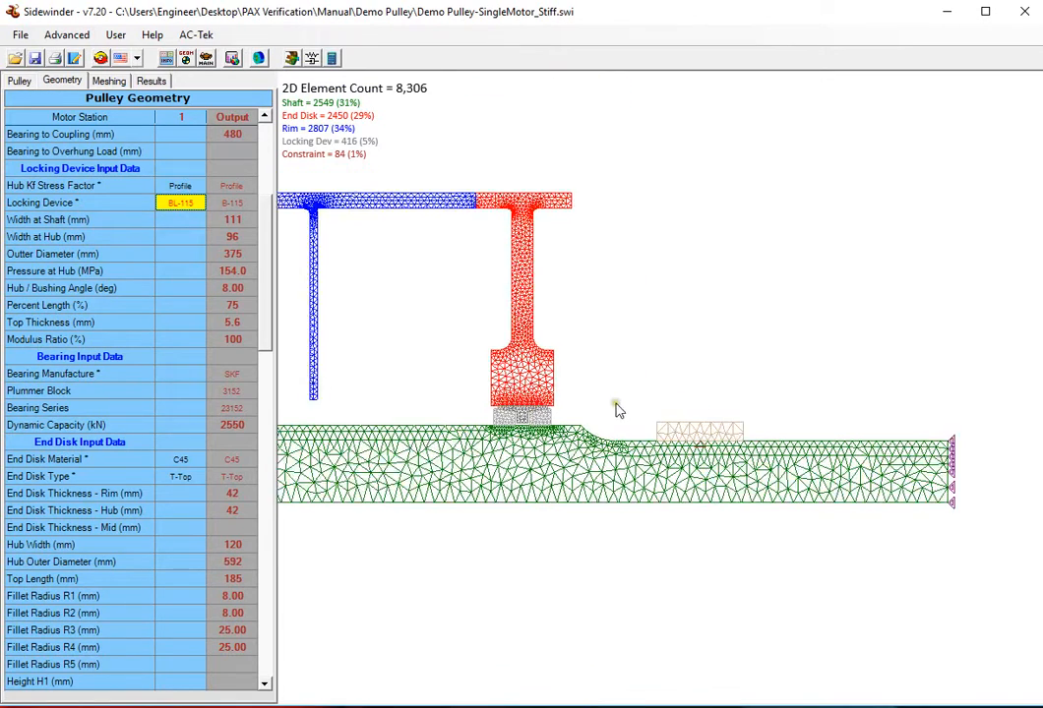
{"action": "left_click", "coordinate": [108, 81]}
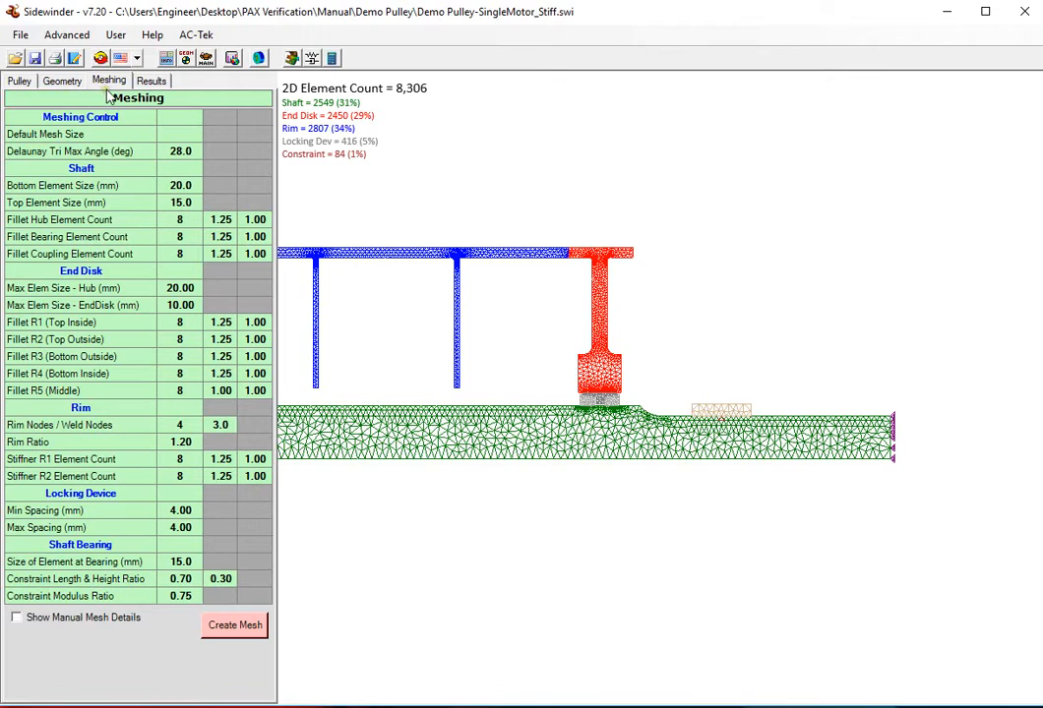
{"action": "mouse_move", "coordinate": [843, 305]}
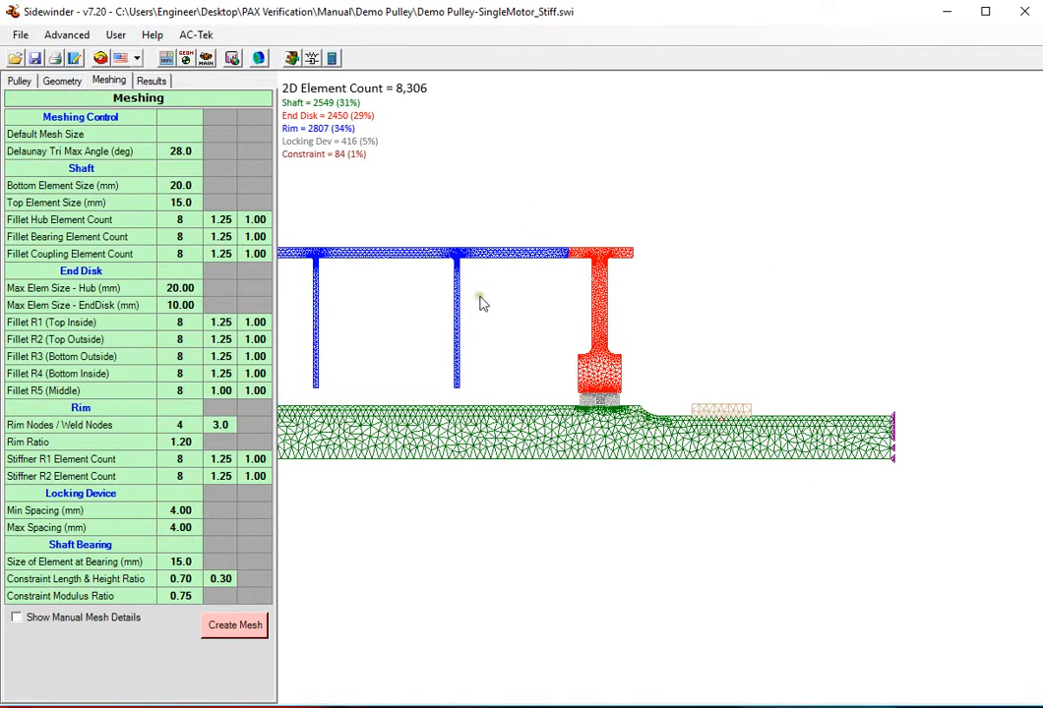
{"action": "mouse_move", "coordinate": [154, 425]}
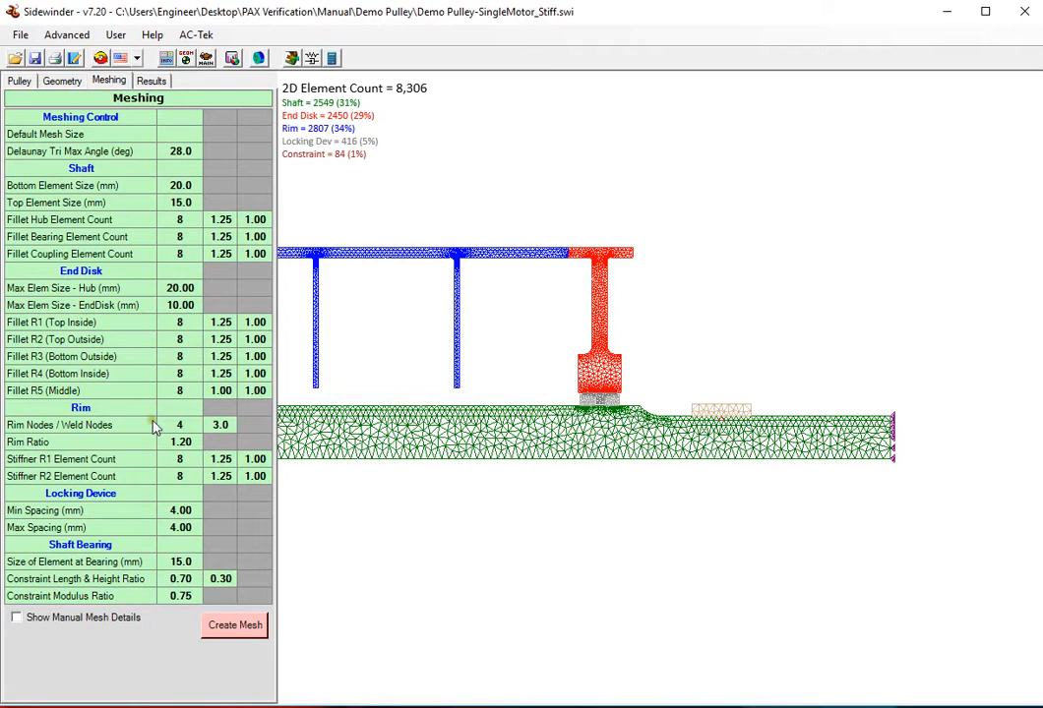
{"action": "mouse_move", "coordinate": [108, 396]}
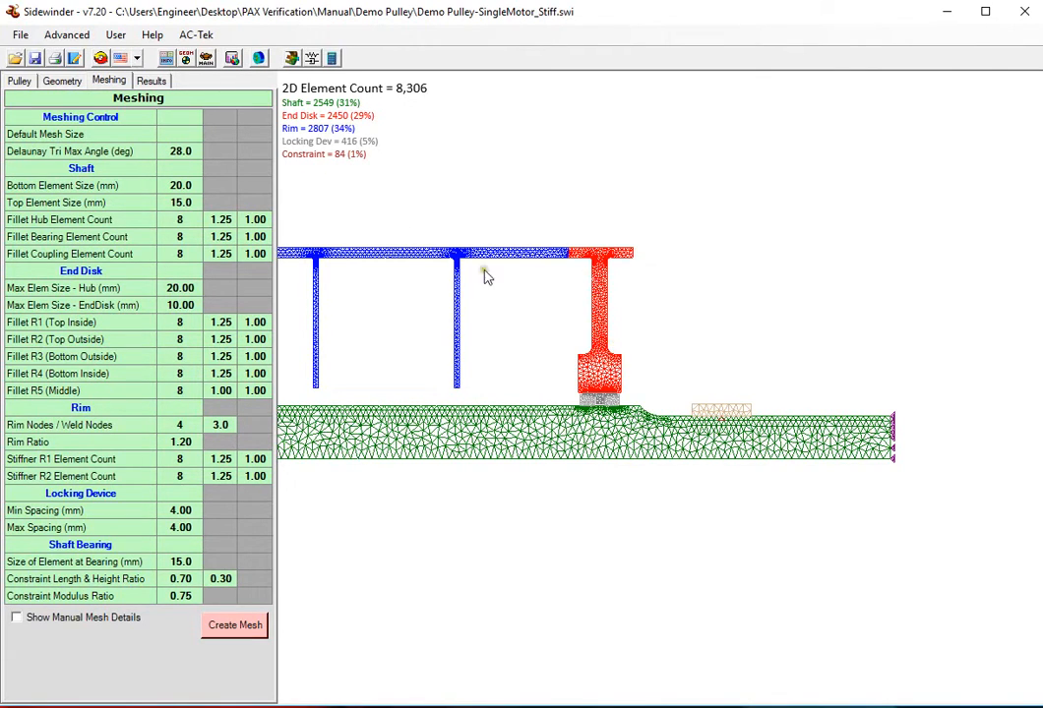
{"action": "mouse_move", "coordinate": [452, 418]}
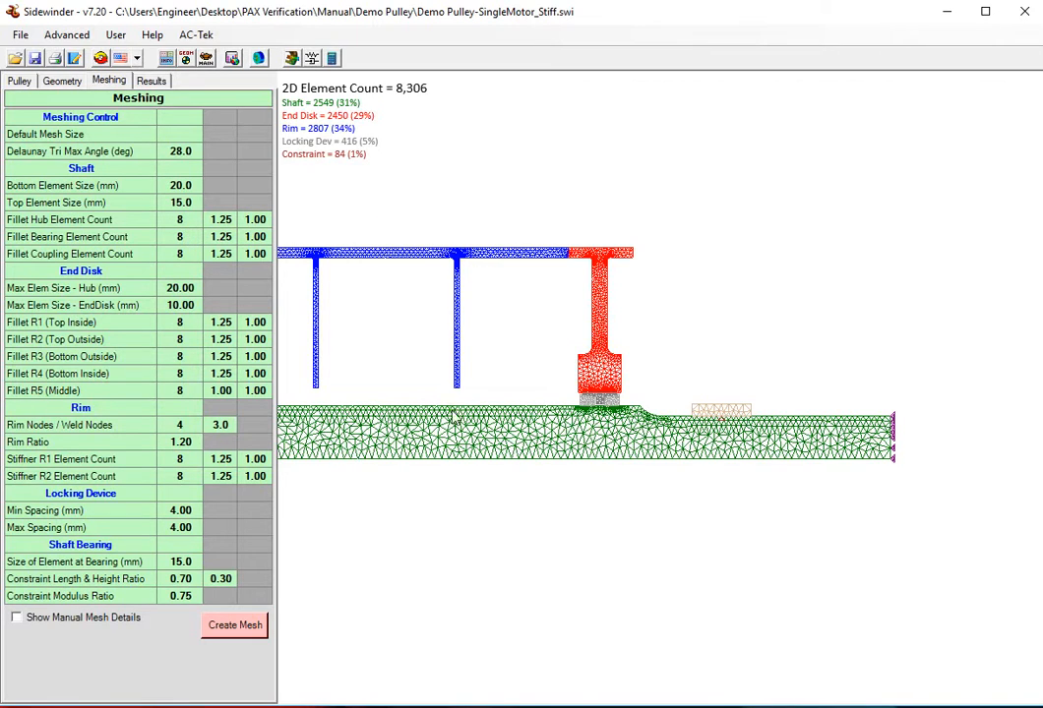
{"action": "mouse_move", "coordinate": [199, 100]}
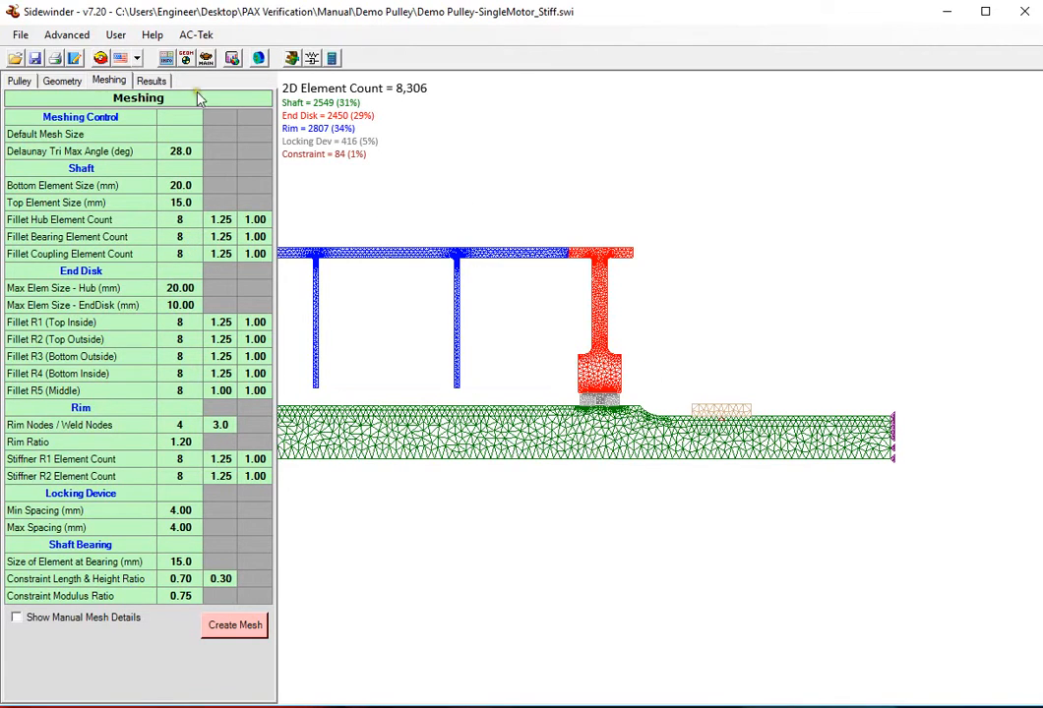
{"action": "left_click", "coordinate": [195, 134]}
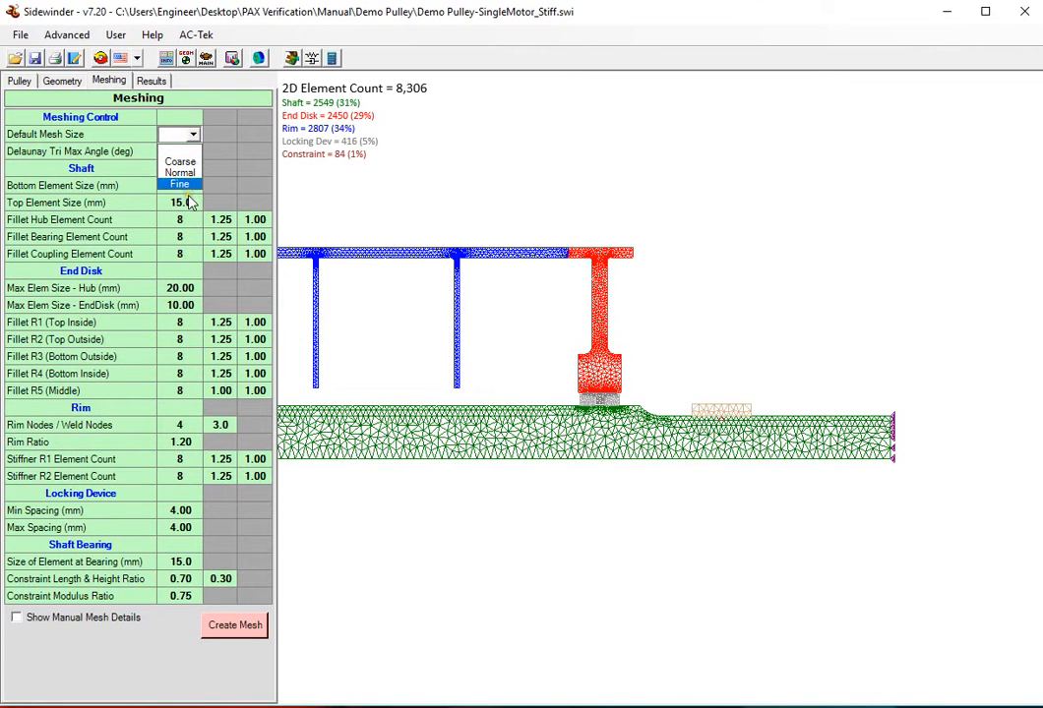
{"action": "left_click", "coordinate": [180, 184]}
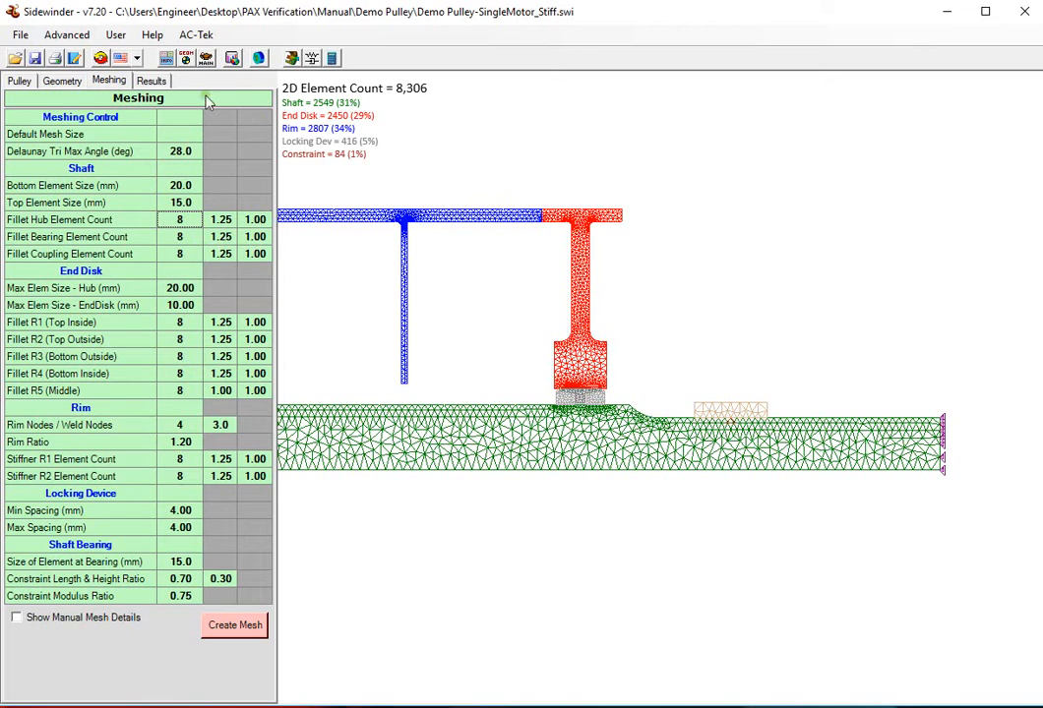
{"action": "left_click", "coordinate": [151, 80]}
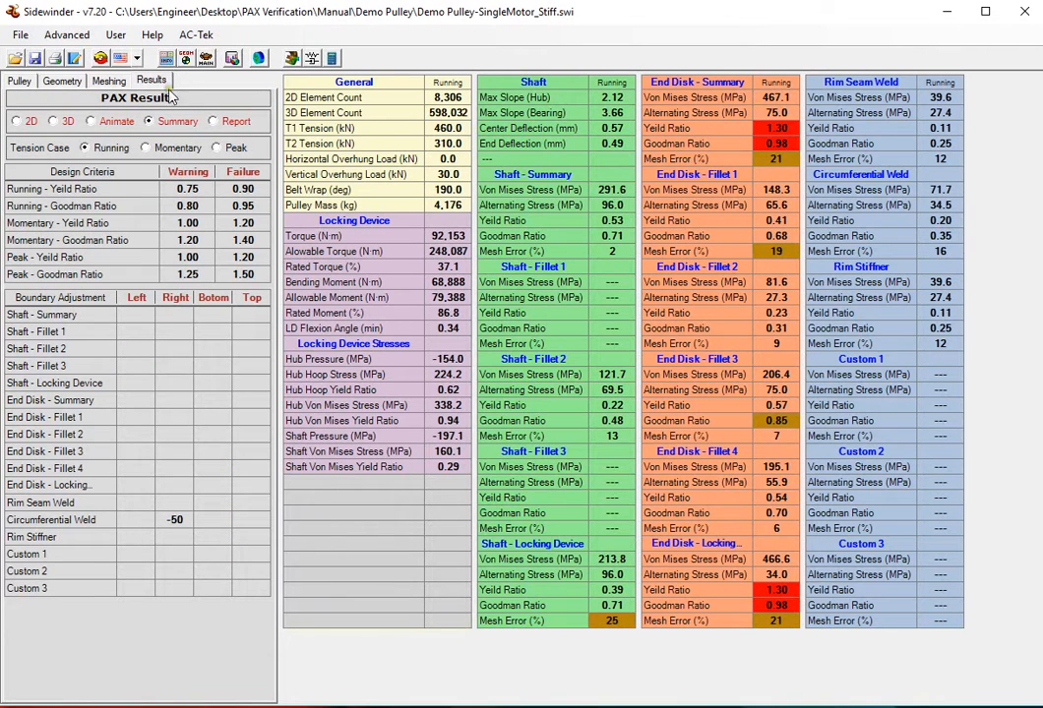
{"action": "mouse_move", "coordinate": [403, 527]}
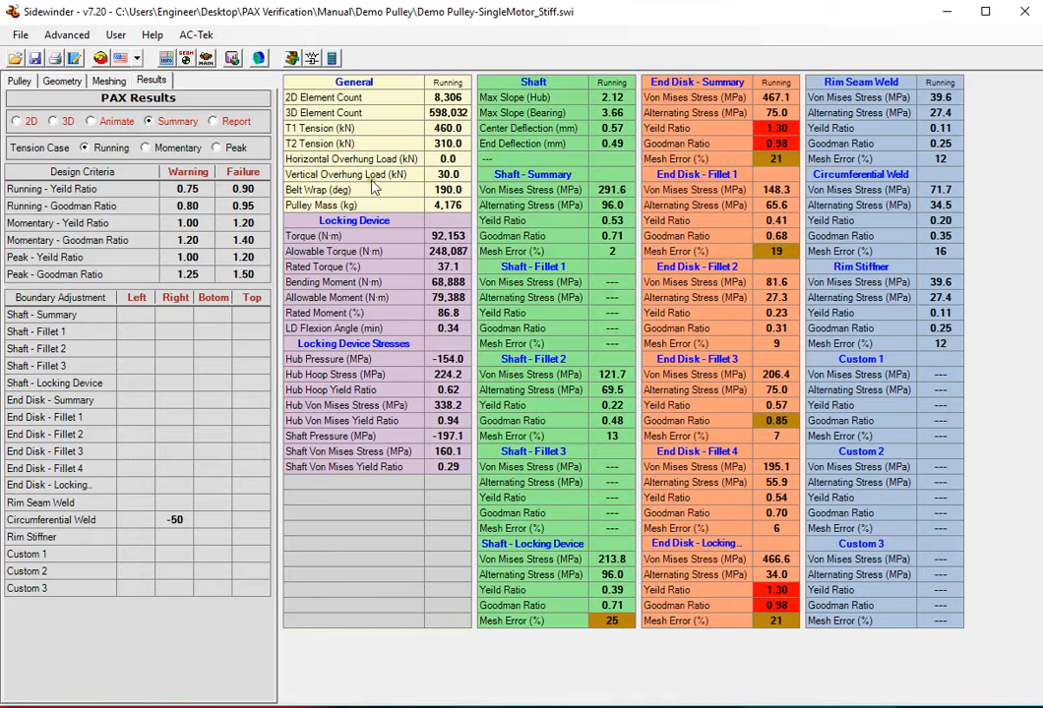
{"action": "mouse_move", "coordinate": [422, 210]}
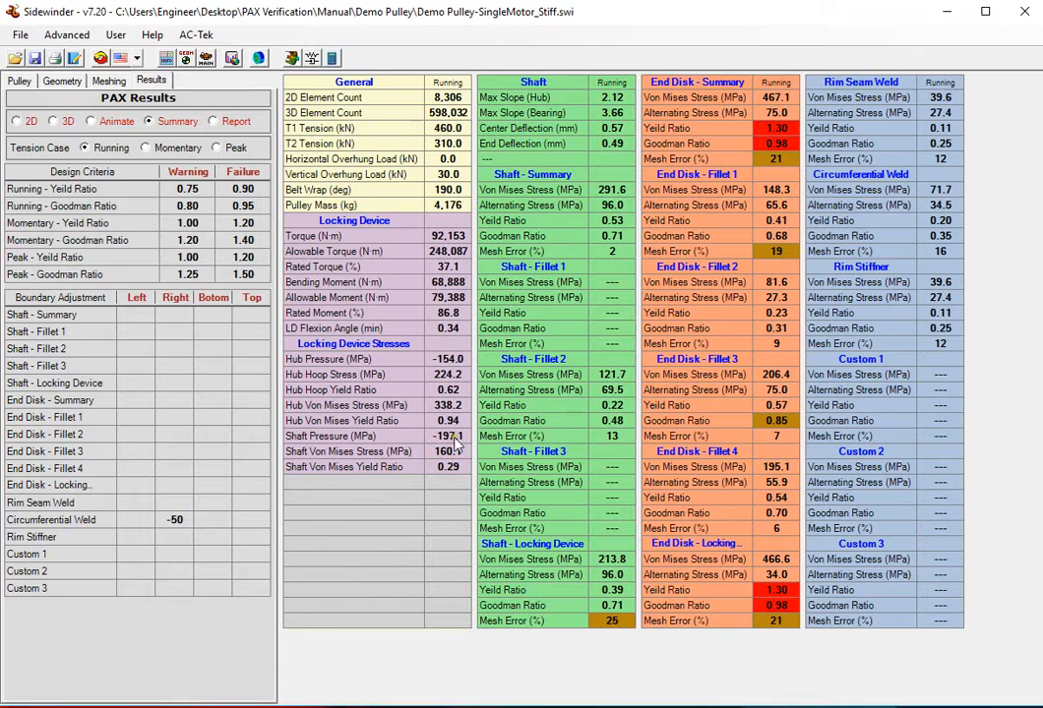
{"action": "mouse_move", "coordinate": [399, 308]}
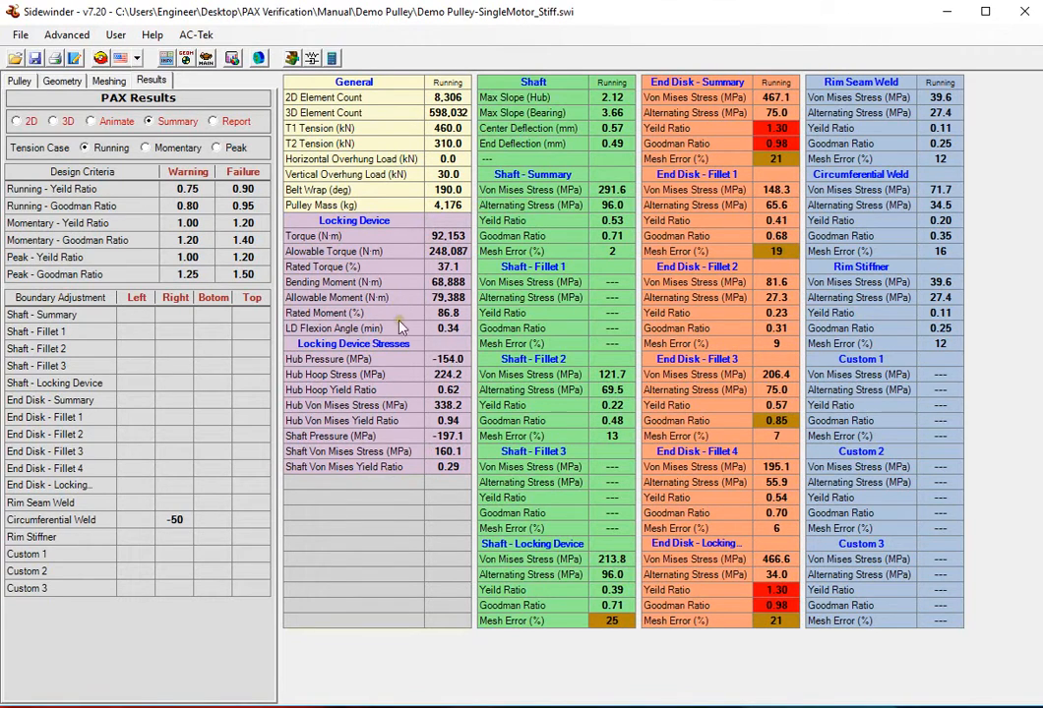
{"action": "mouse_move", "coordinate": [489, 130]}
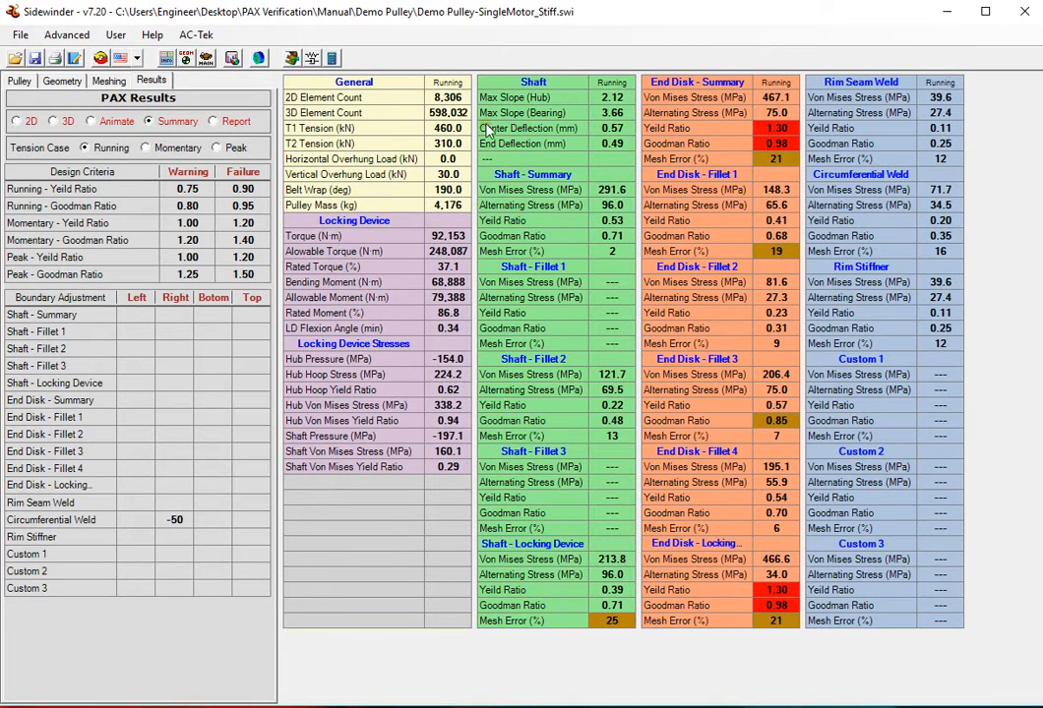
{"action": "mouse_move", "coordinate": [566, 636]}
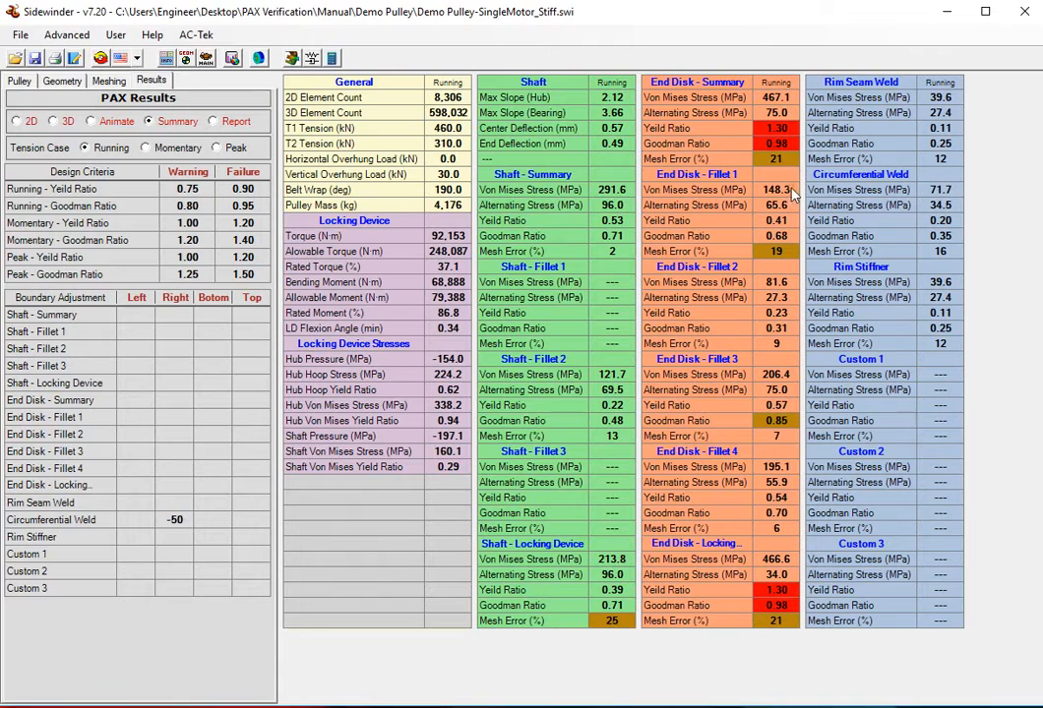
{"action": "mouse_move", "coordinate": [718, 201]}
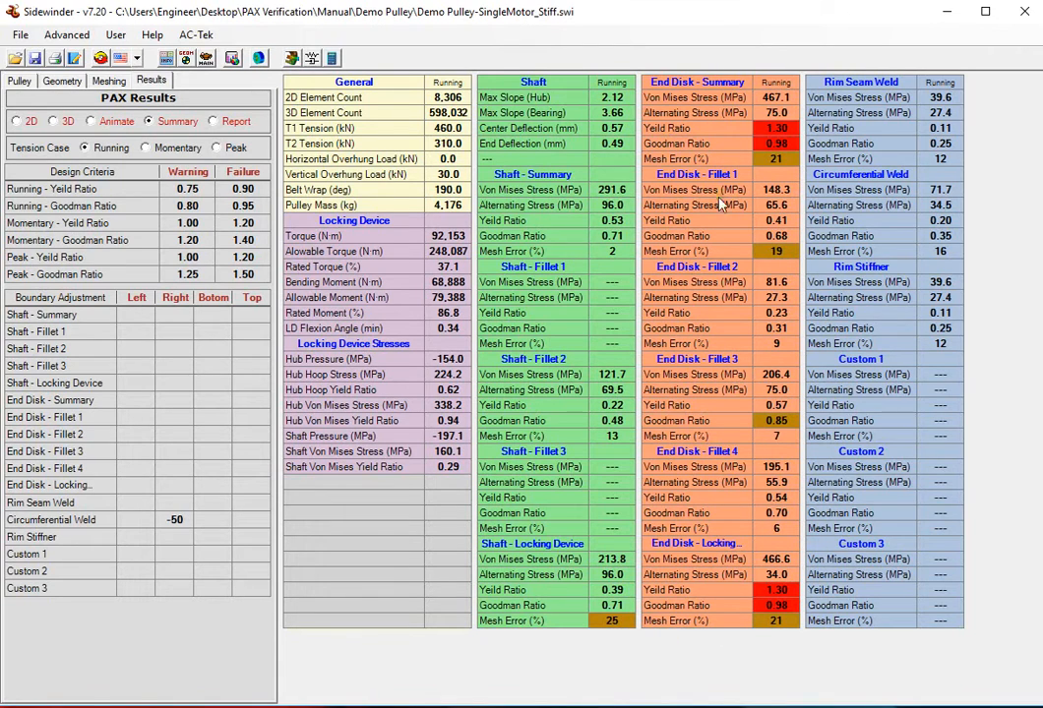
{"action": "mouse_move", "coordinate": [814, 133]}
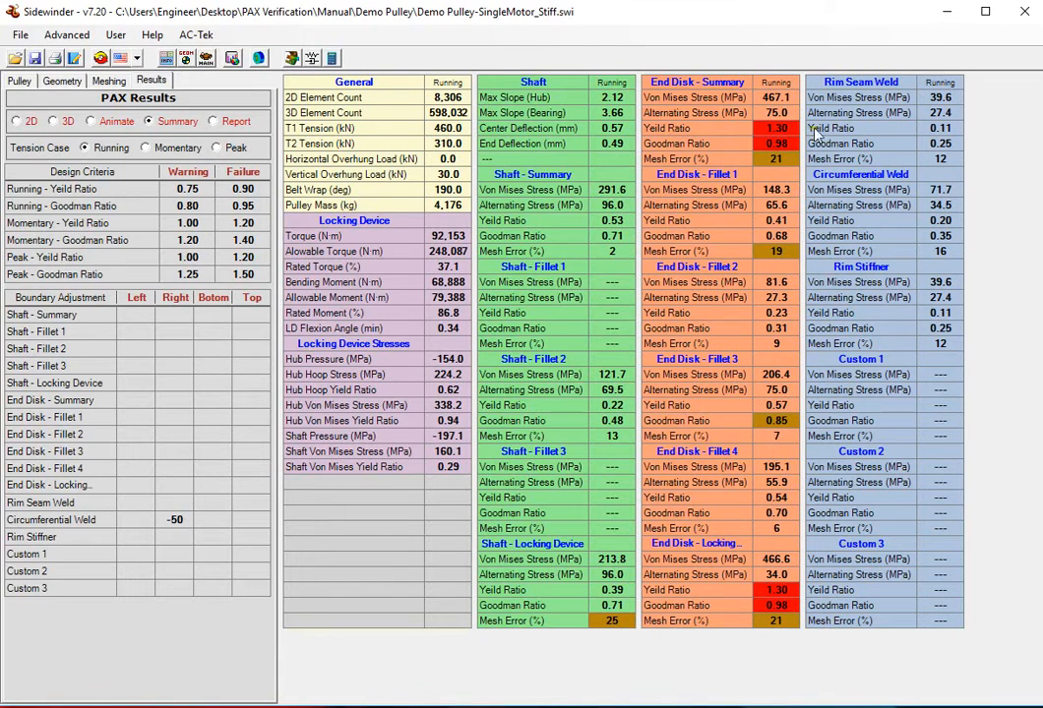
{"action": "mouse_move", "coordinate": [855, 210]}
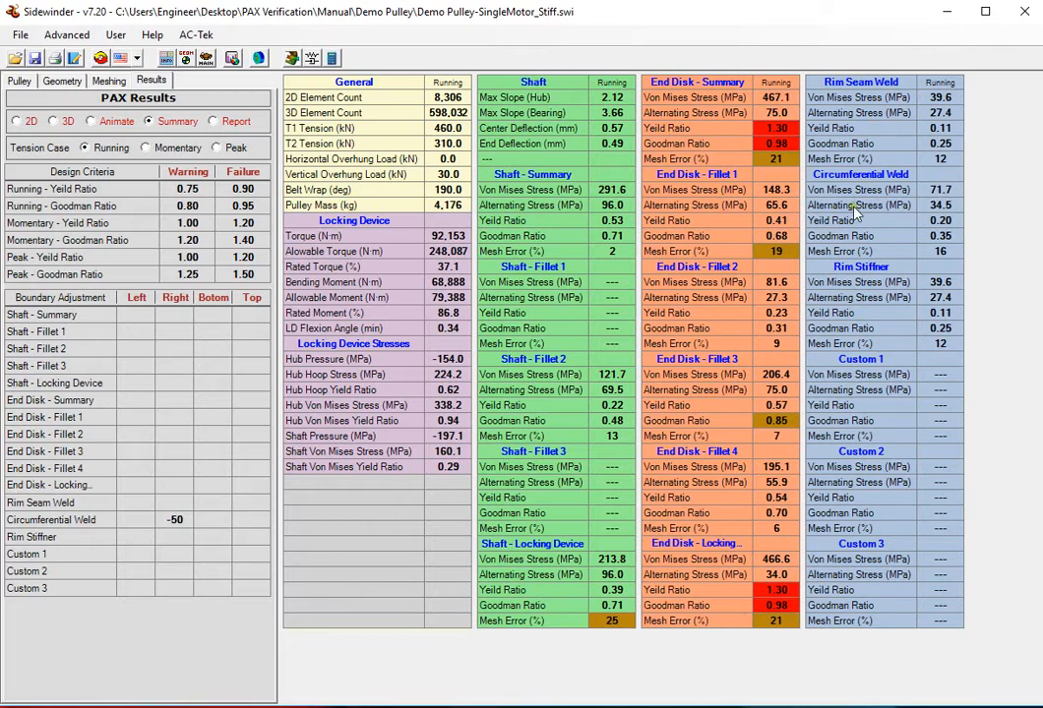
{"action": "mouse_move", "coordinate": [841, 354]}
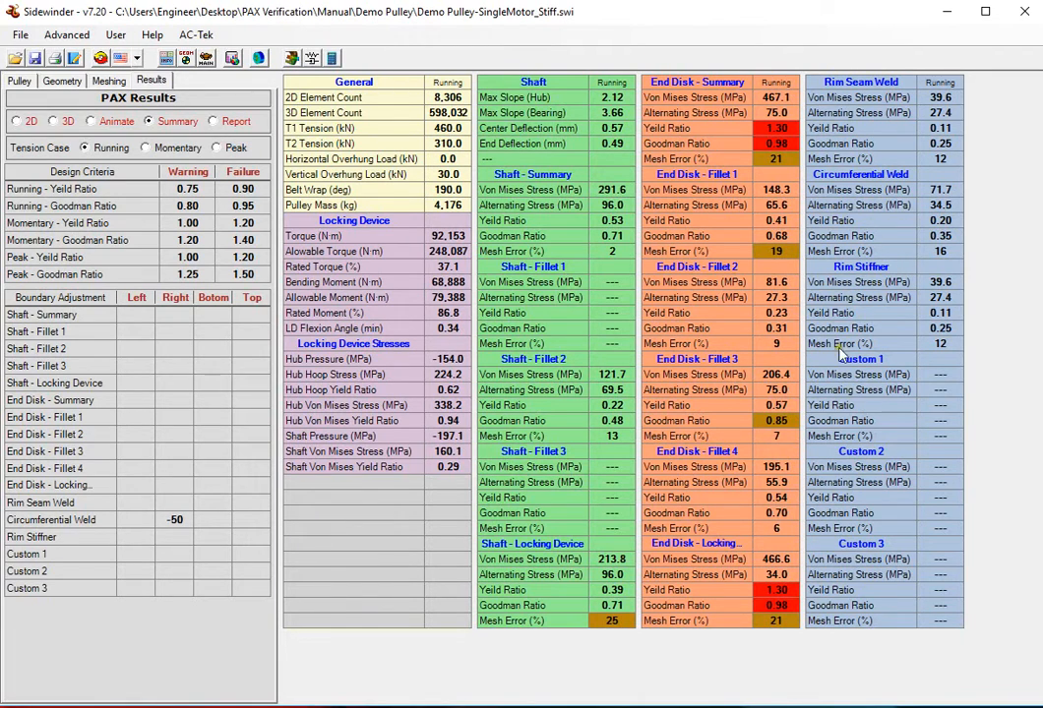
{"action": "mouse_move", "coordinate": [889, 623]}
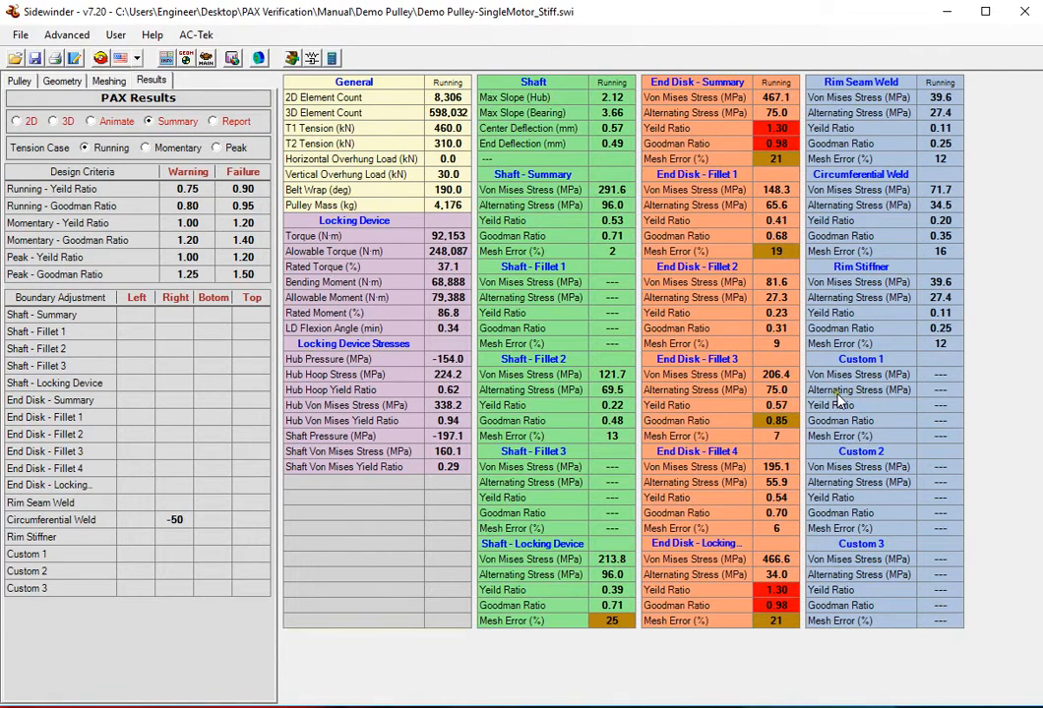
{"action": "mouse_move", "coordinate": [656, 196]}
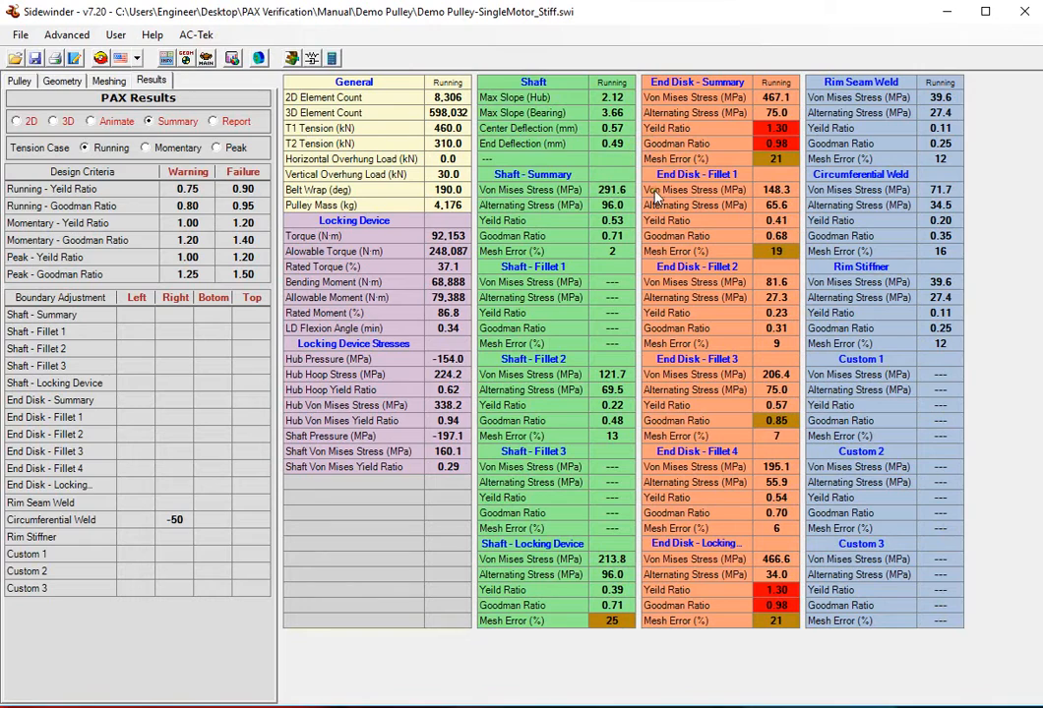
{"action": "mouse_move", "coordinate": [749, 295]}
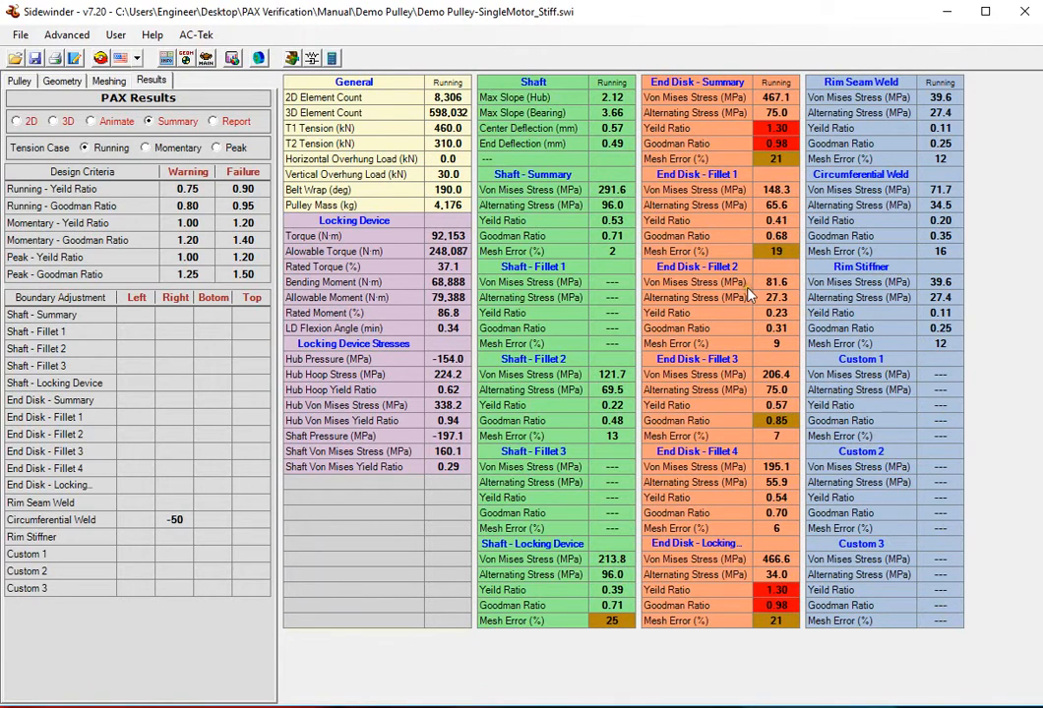
{"action": "mouse_move", "coordinate": [730, 401]}
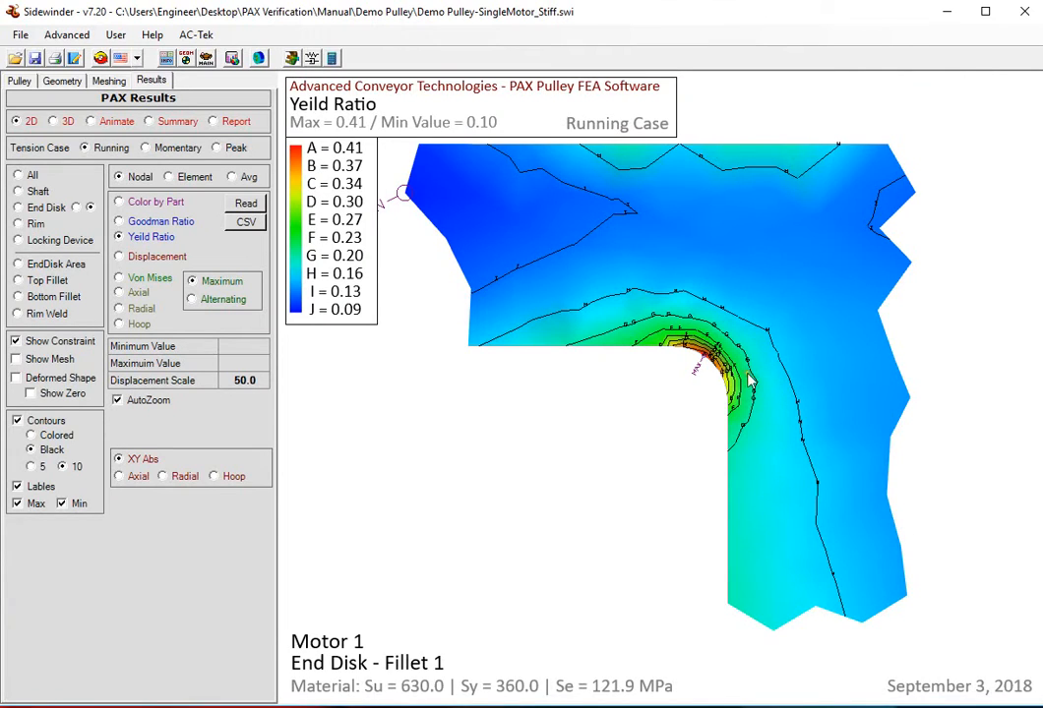
{"action": "mouse_move", "coordinate": [638, 352]}
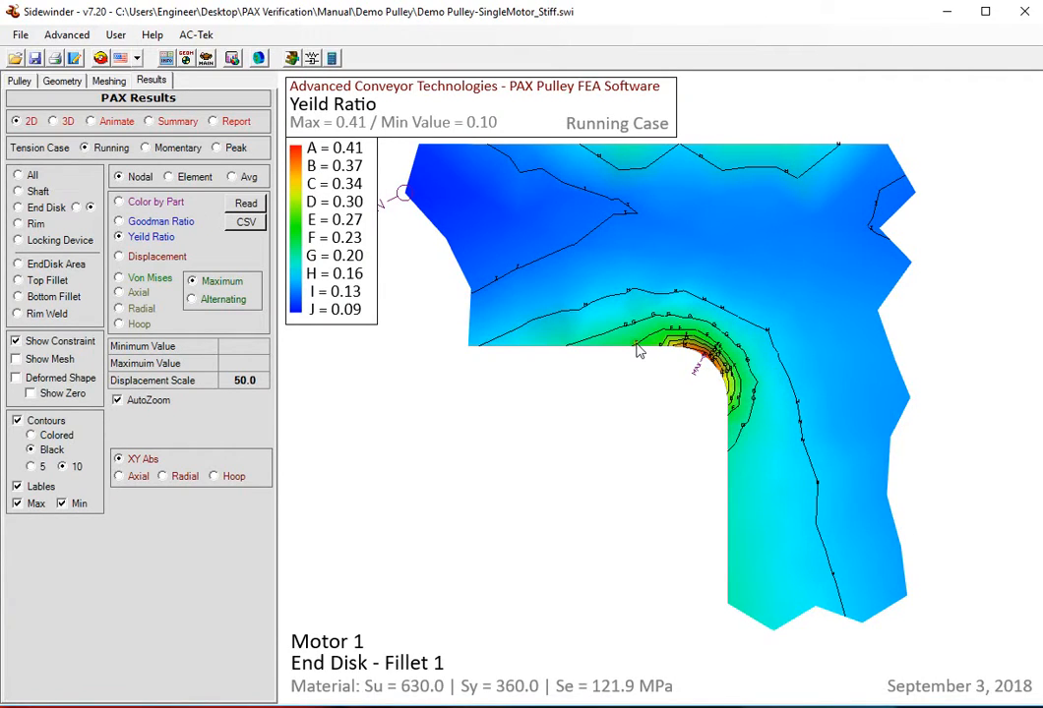
{"action": "mouse_move", "coordinate": [651, 383]}
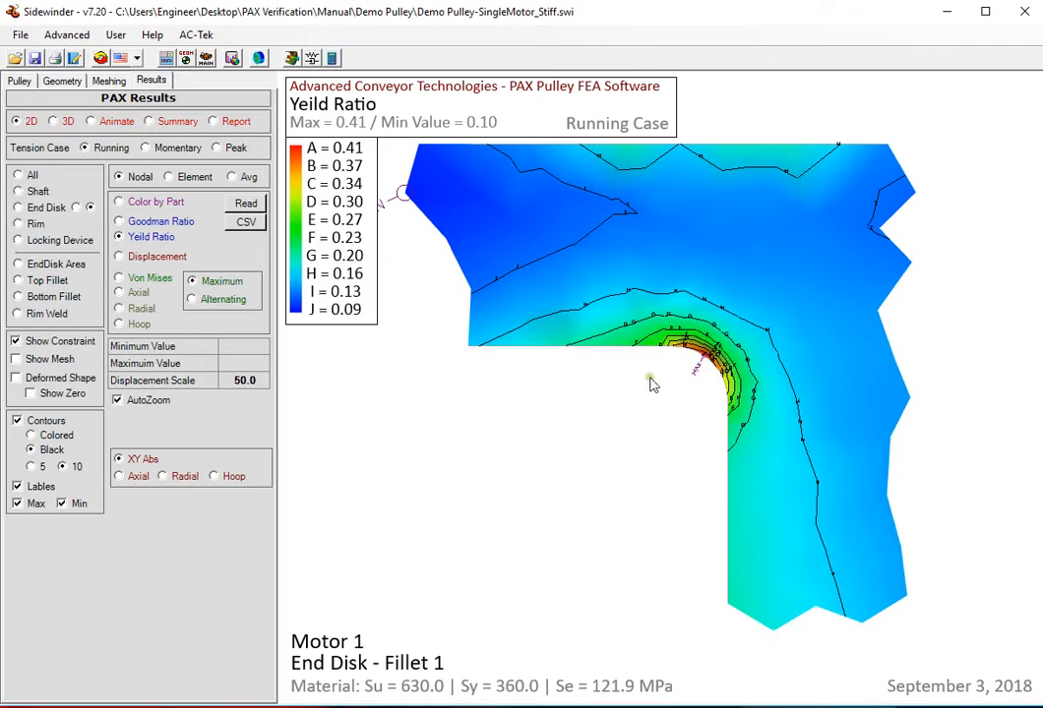
{"action": "mouse_move", "coordinate": [689, 373]}
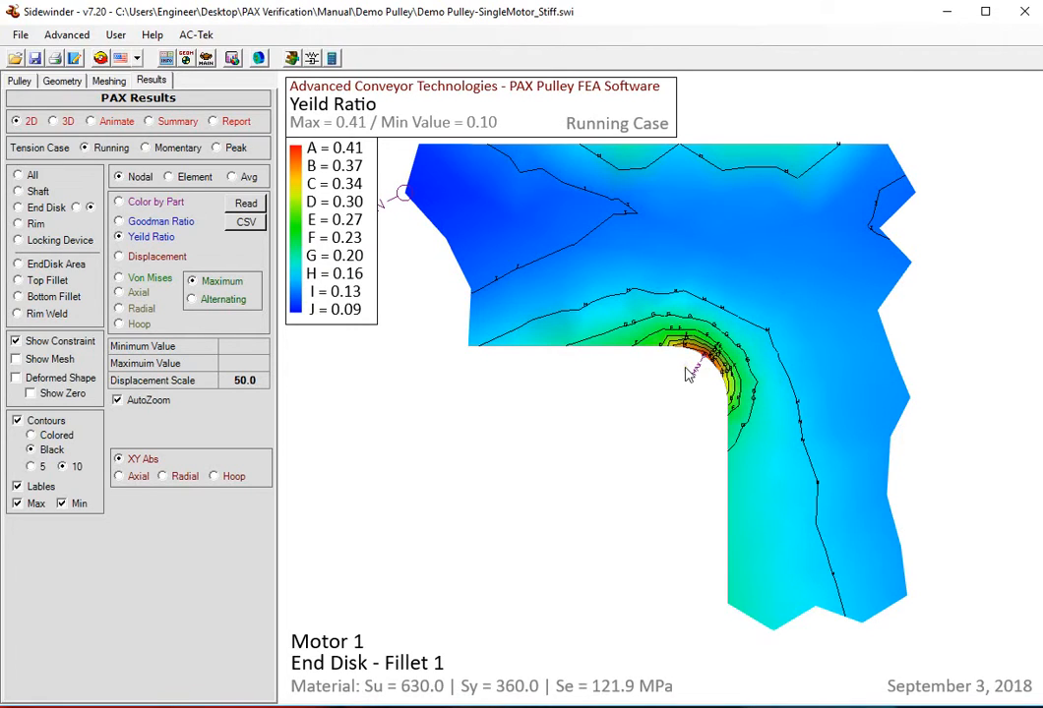
Quick Plot the 2D maximum von Mises stress over the End Disk Area
{"action": "right_click", "coordinate": [688, 373]}
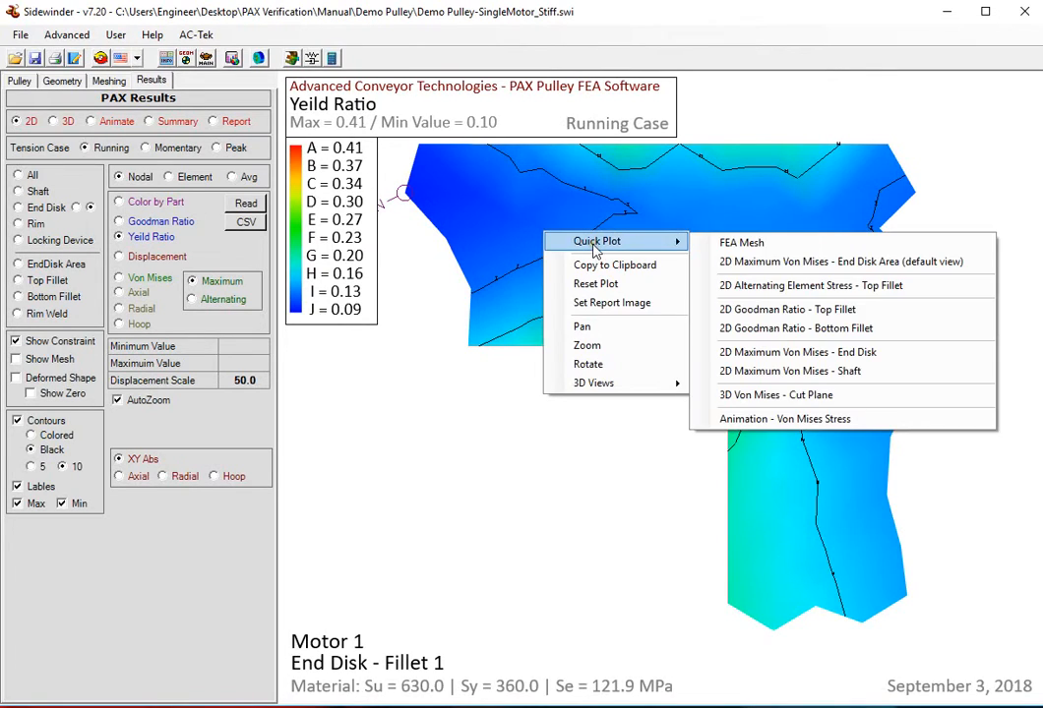
{"action": "mouse_move", "coordinate": [757, 261]}
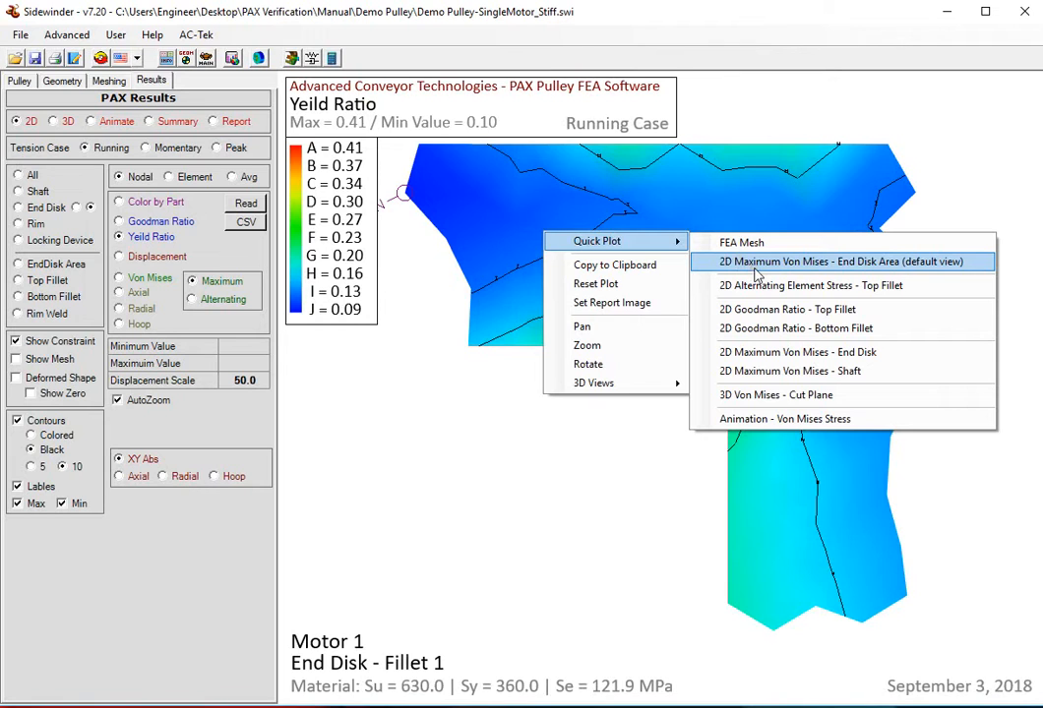
{"action": "left_click", "coordinate": [844, 261]}
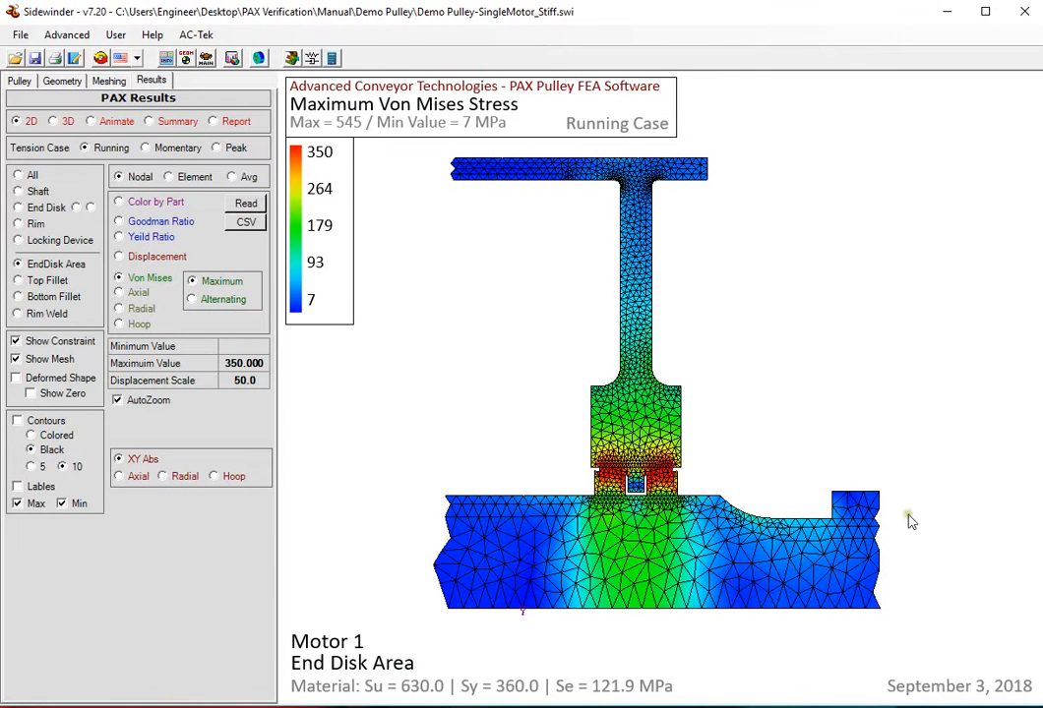
{"action": "mouse_move", "coordinate": [878, 273]}
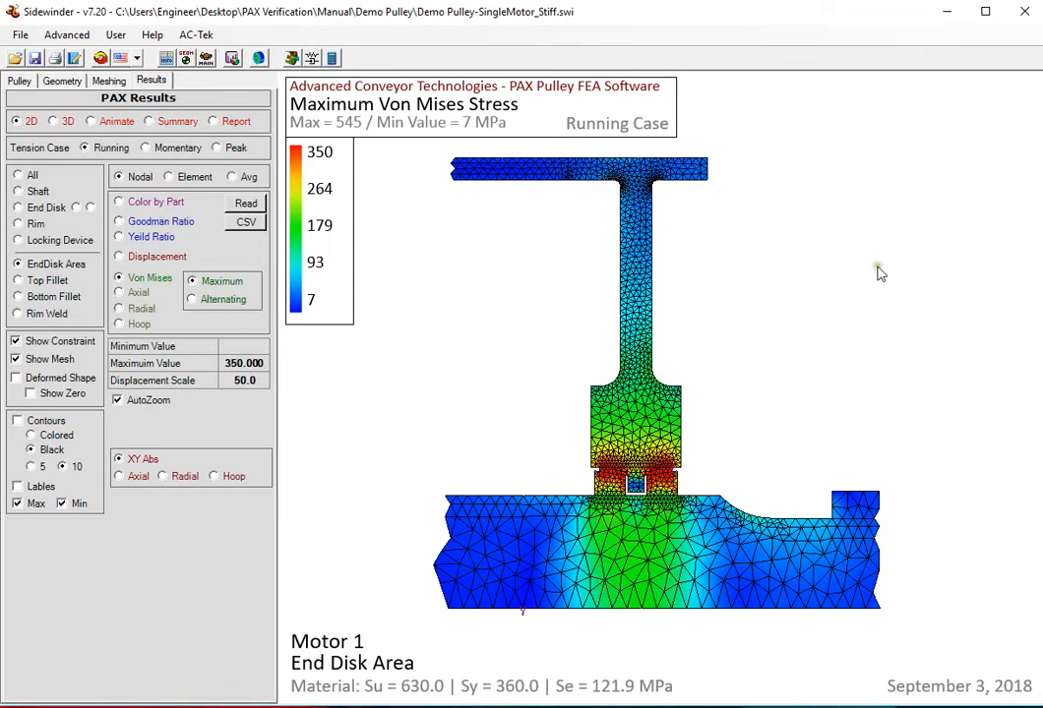
{"action": "mouse_move", "coordinate": [91, 178]}
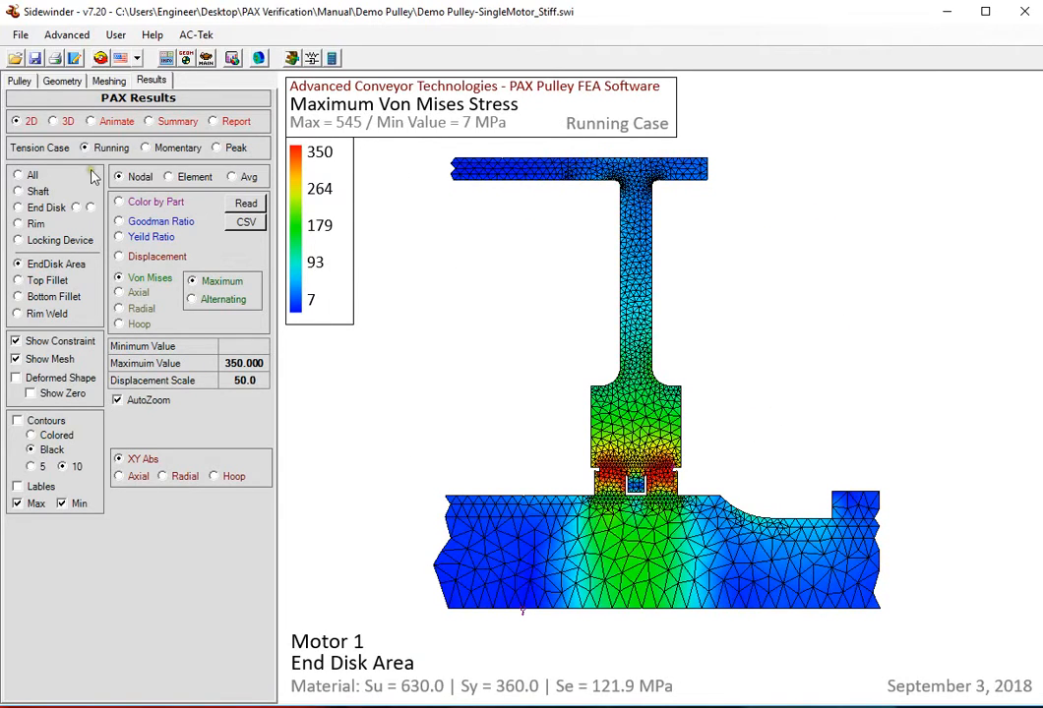
Switch the stress plot between Shaft, End Disk, Rim and Locking Device
{"action": "left_click", "coordinate": [37, 191]}
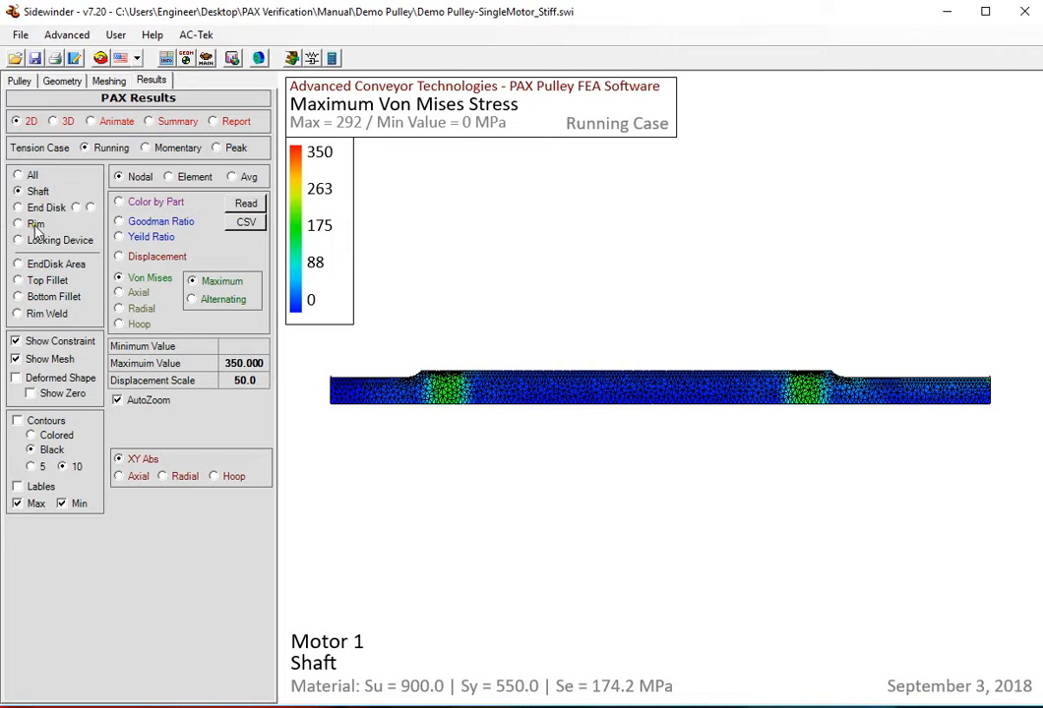
{"action": "left_click", "coordinate": [17, 207]}
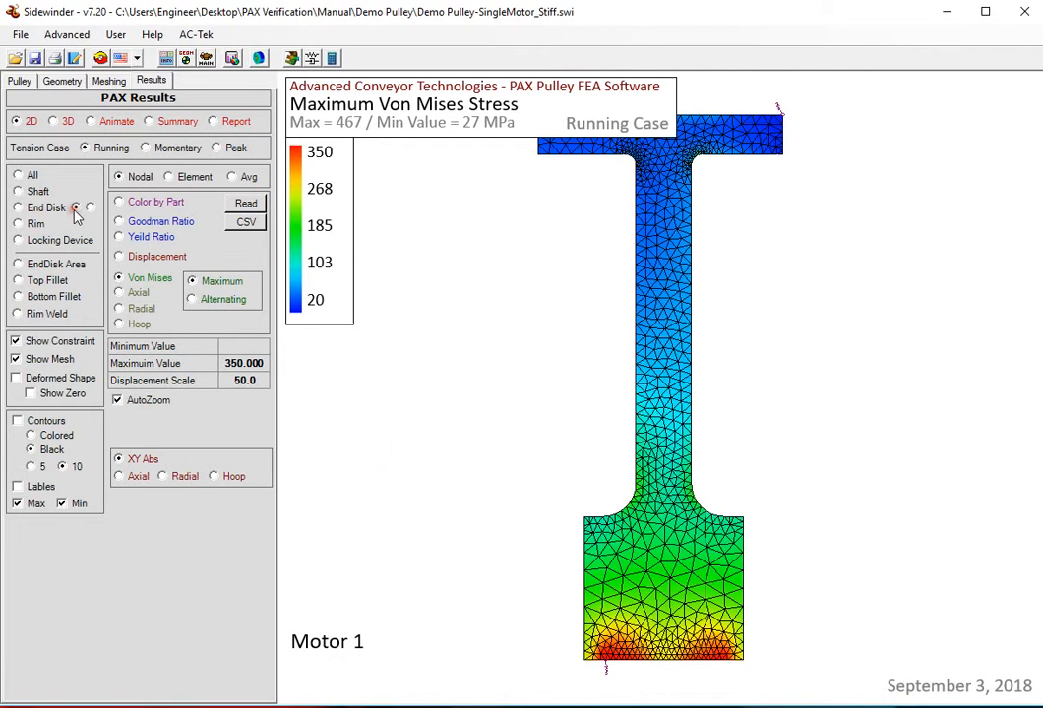
{"action": "left_click", "coordinate": [17, 224]}
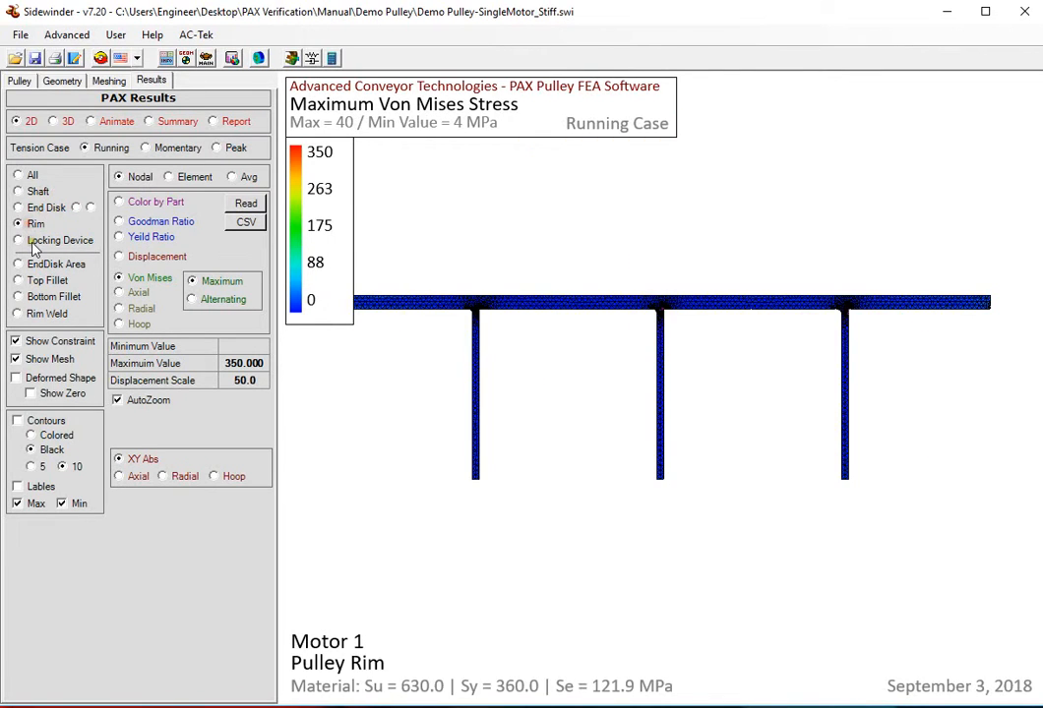
{"action": "left_click", "coordinate": [18, 191]}
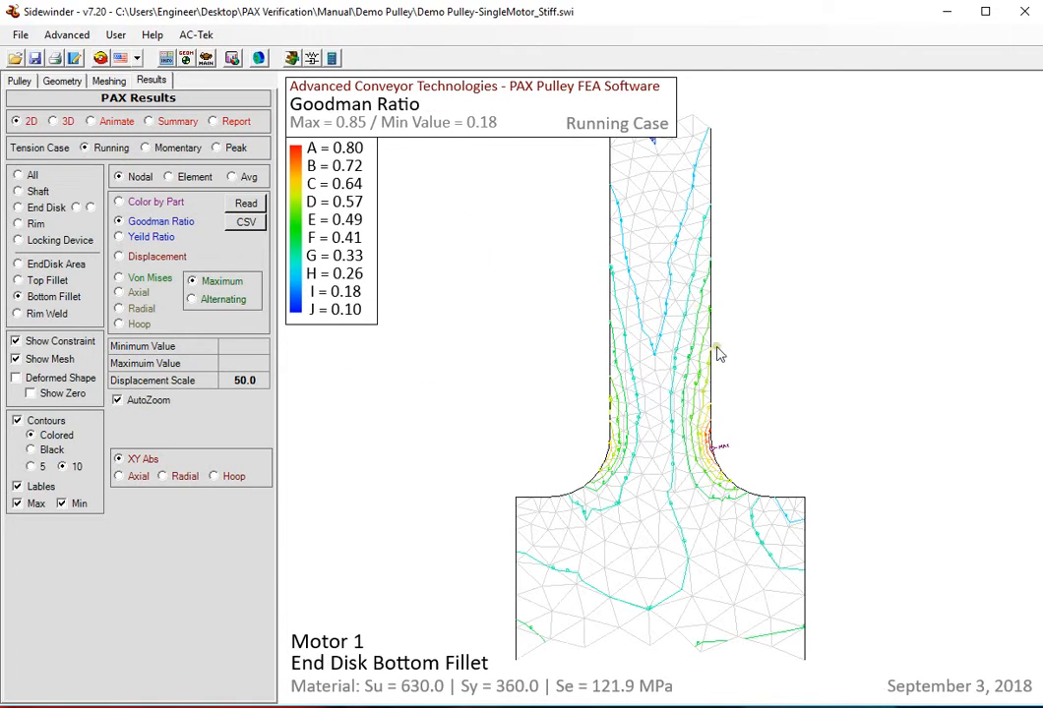
{"action": "mouse_move", "coordinate": [703, 496]}
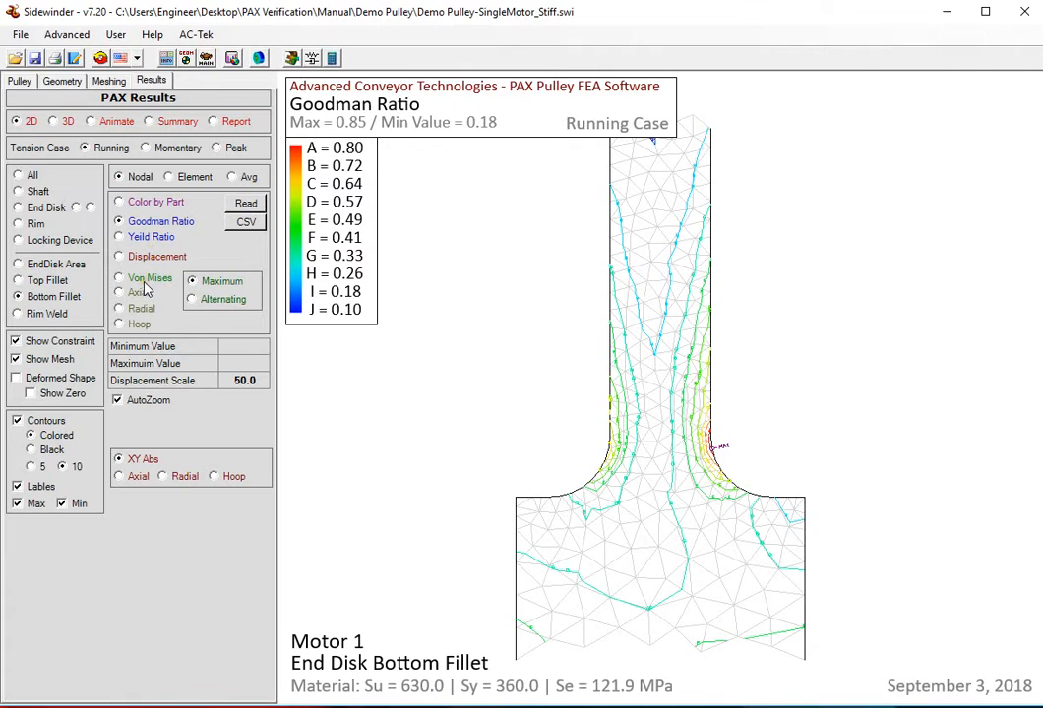
Plot axial bending stress on the end disk bottom fillet with the mesh hidden
{"action": "left_click", "coordinate": [118, 278]}
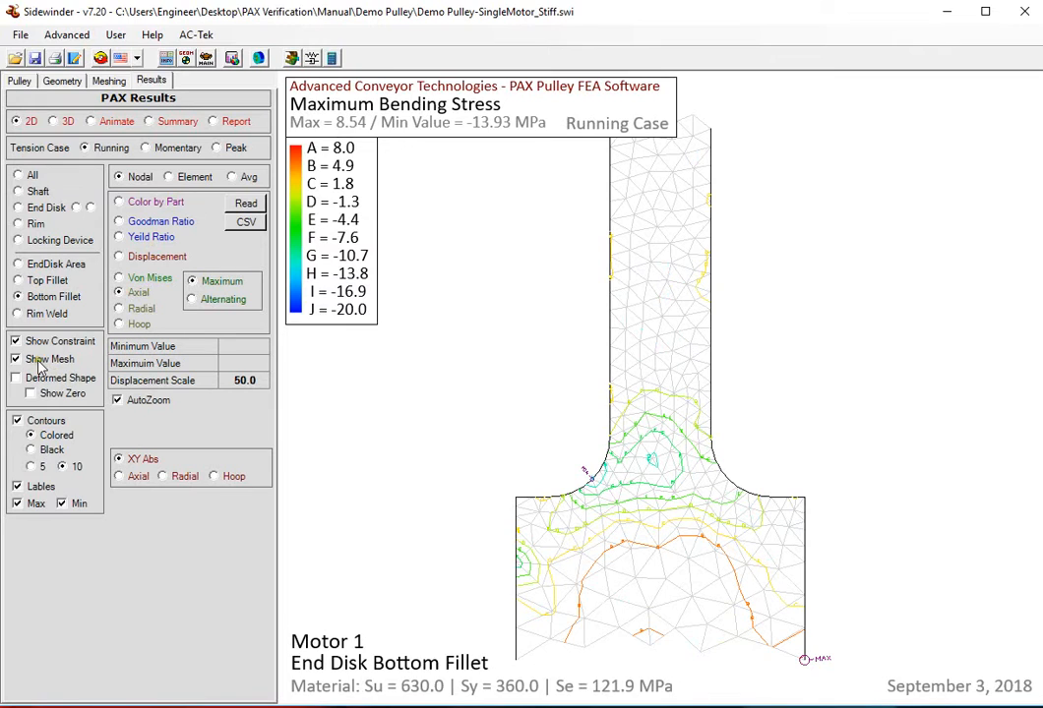
{"action": "left_click", "coordinate": [16, 359]}
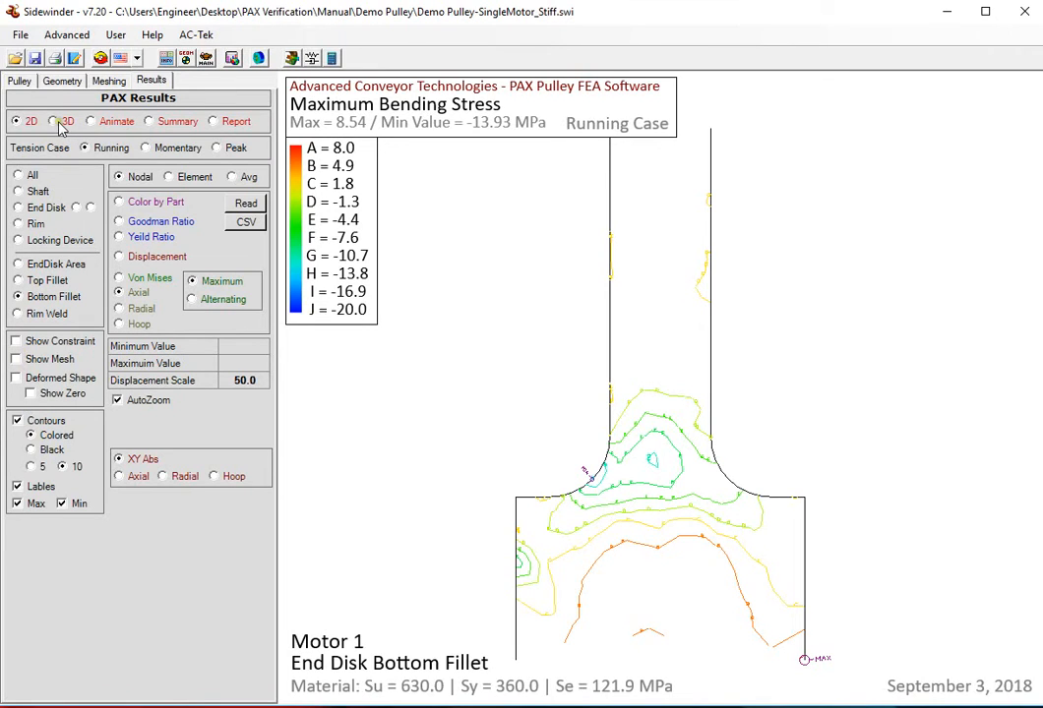
Switch to the clipped 3D view and orbit to a side-on pulley section
{"action": "left_click", "coordinate": [57, 120]}
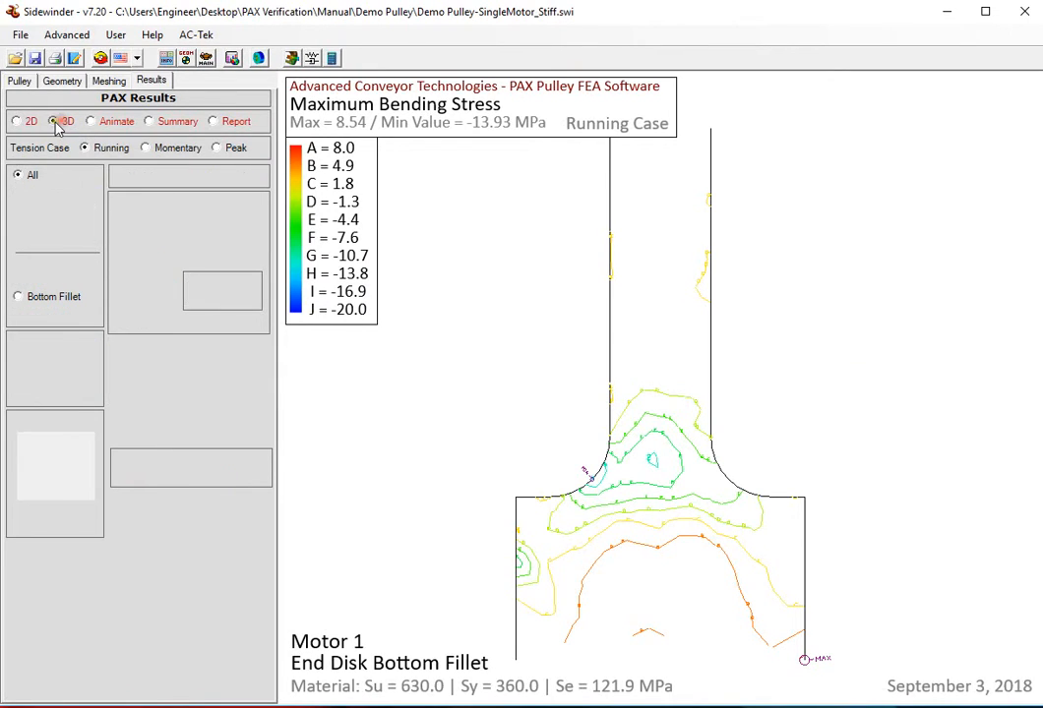
{"action": "left_click", "coordinate": [56, 120]}
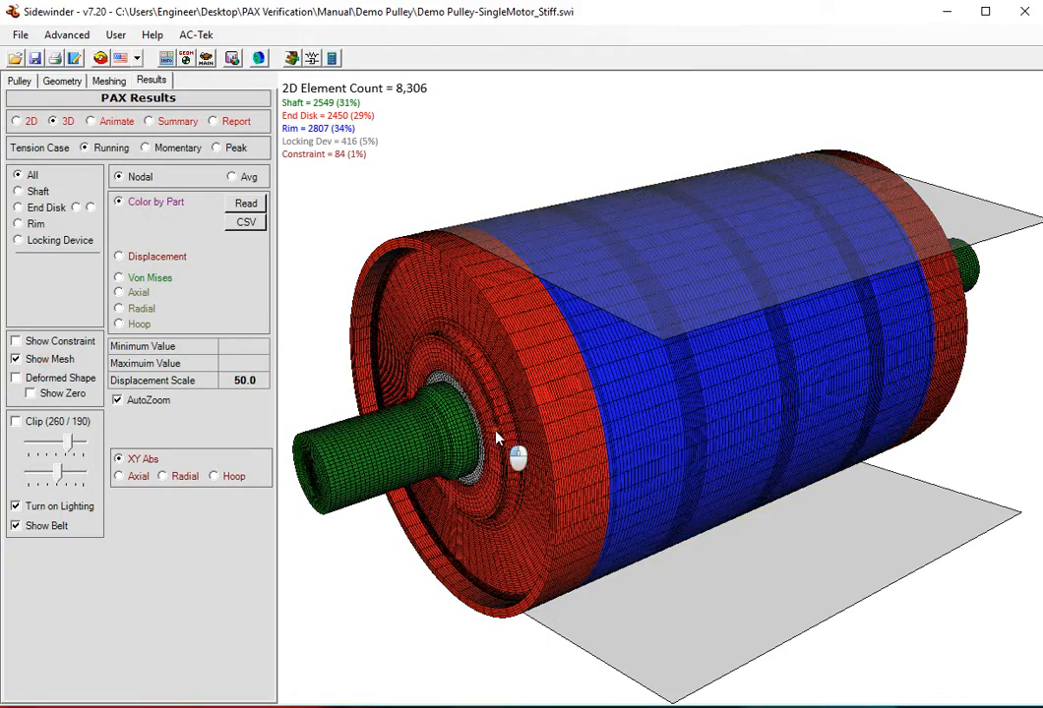
{"action": "left_click_drag", "start_coordinate": [497, 438], "coordinate": [539, 242]}
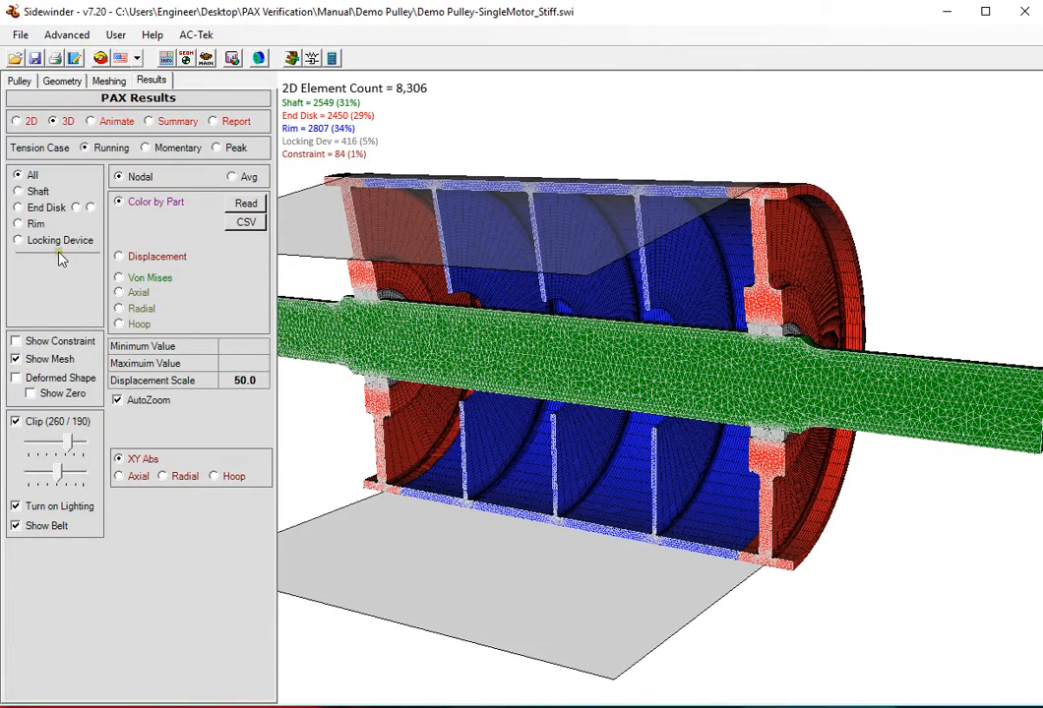
{"action": "left_click", "coordinate": [118, 277]}
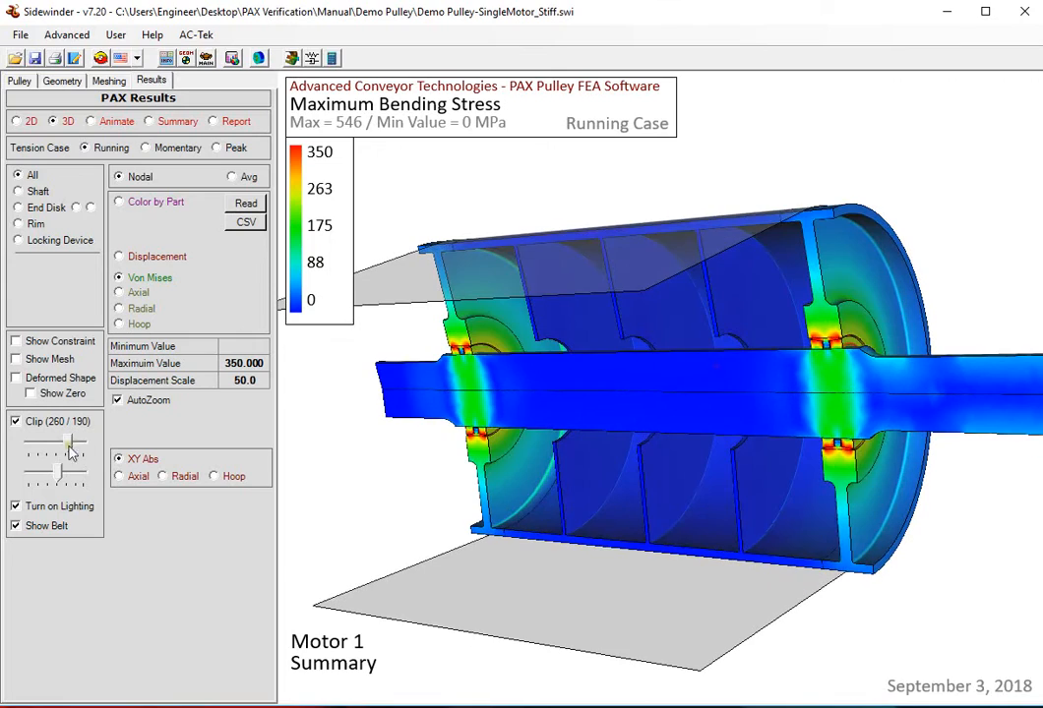
Narrow the clipped slice with the Clip slider and orbit the stress-coloured model
{"action": "left_click_drag", "start_coordinate": [69, 451], "coordinate": [47, 482]}
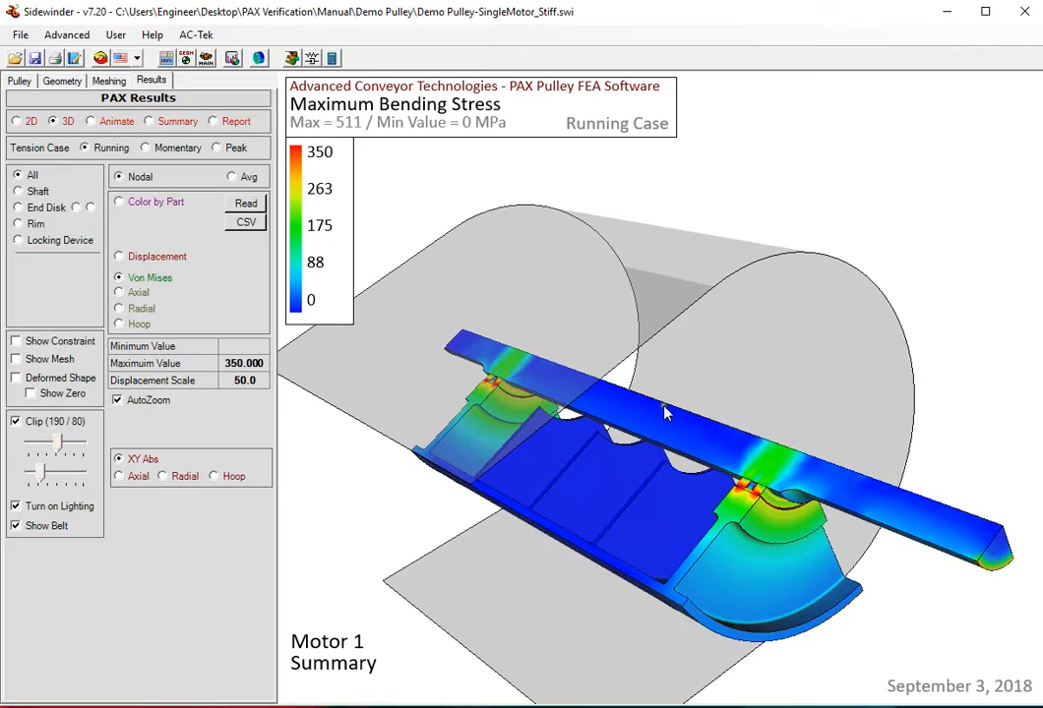
{"action": "left_click_drag", "start_coordinate": [664, 413], "coordinate": [850, 332]}
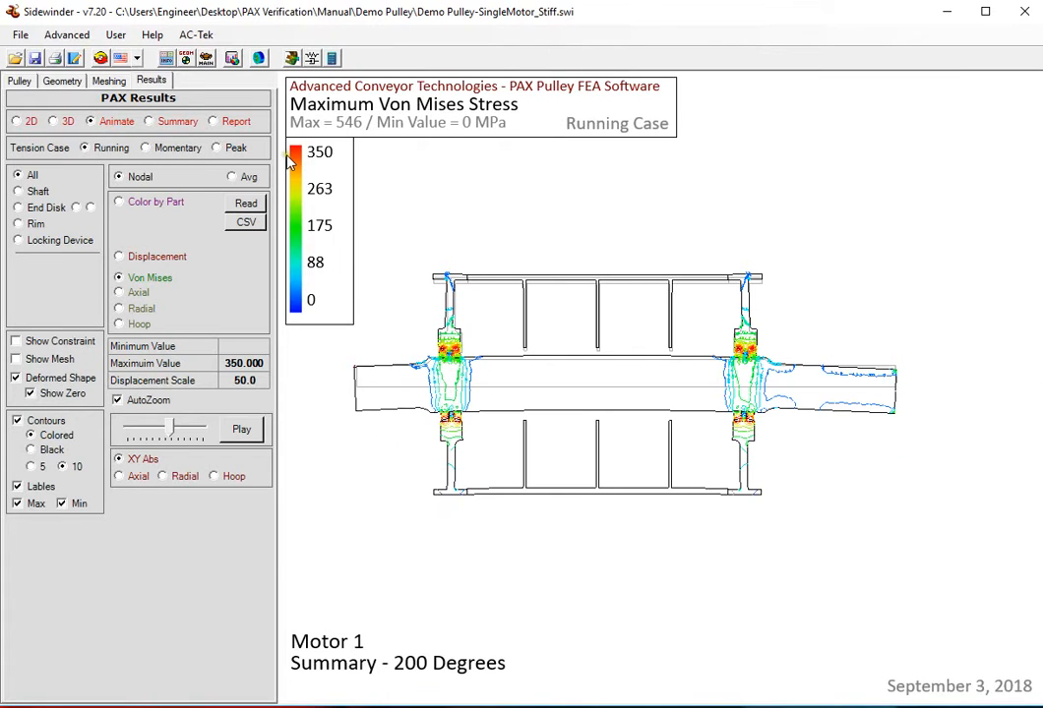
{"action": "mouse_move", "coordinate": [276, 202]}
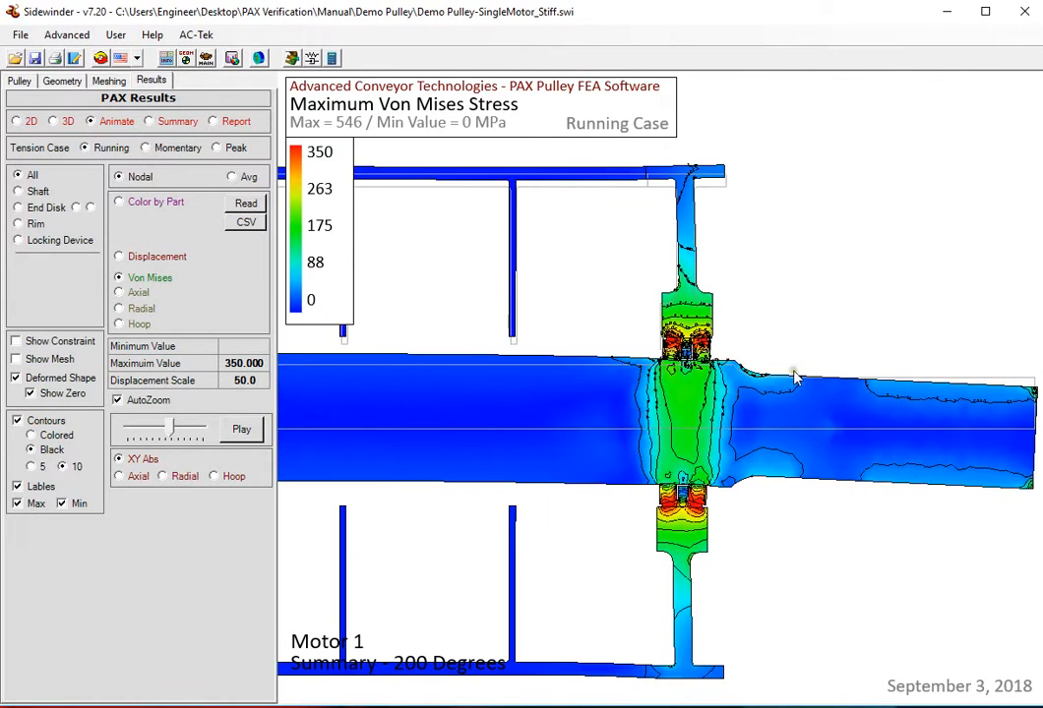
Bring the pulley section back into view and start the von Mises stress animation
{"action": "left_click", "coordinate": [242, 430]}
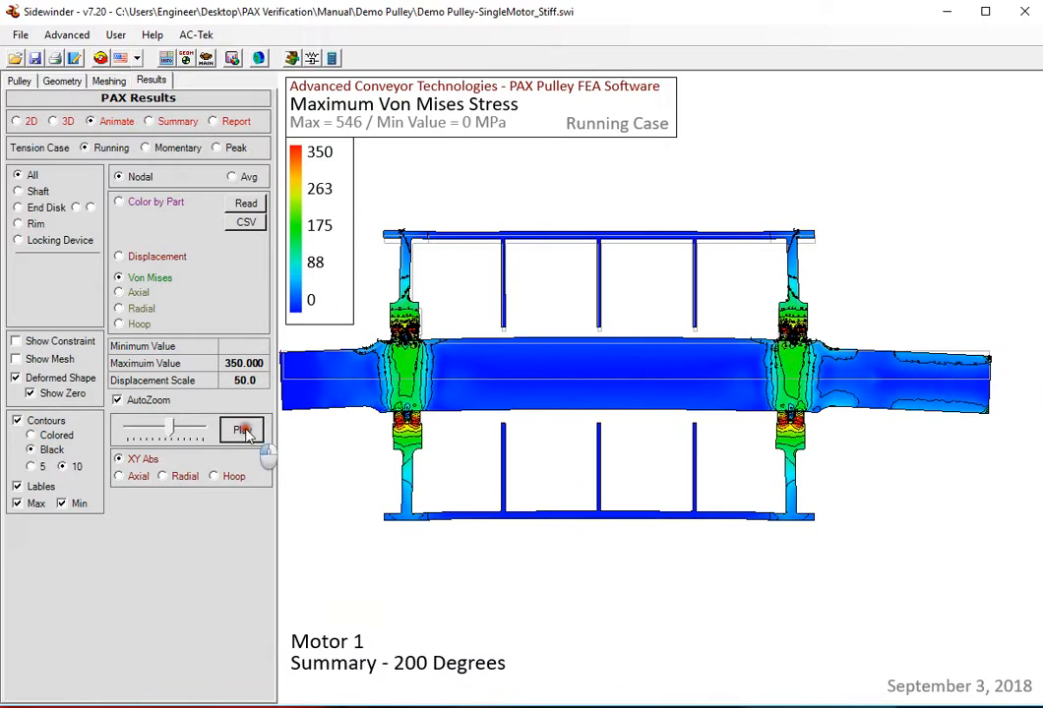
{"action": "left_click", "coordinate": [242, 430]}
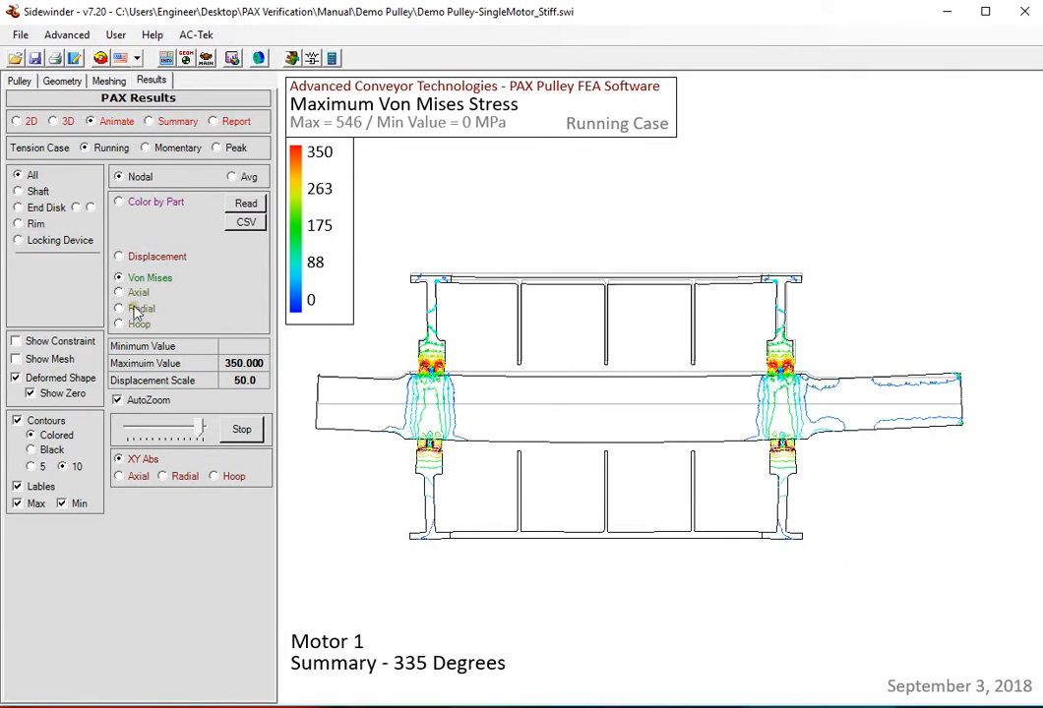
Animate displacement on the pulley section, then stop the animation
{"action": "left_click", "coordinate": [119, 255]}
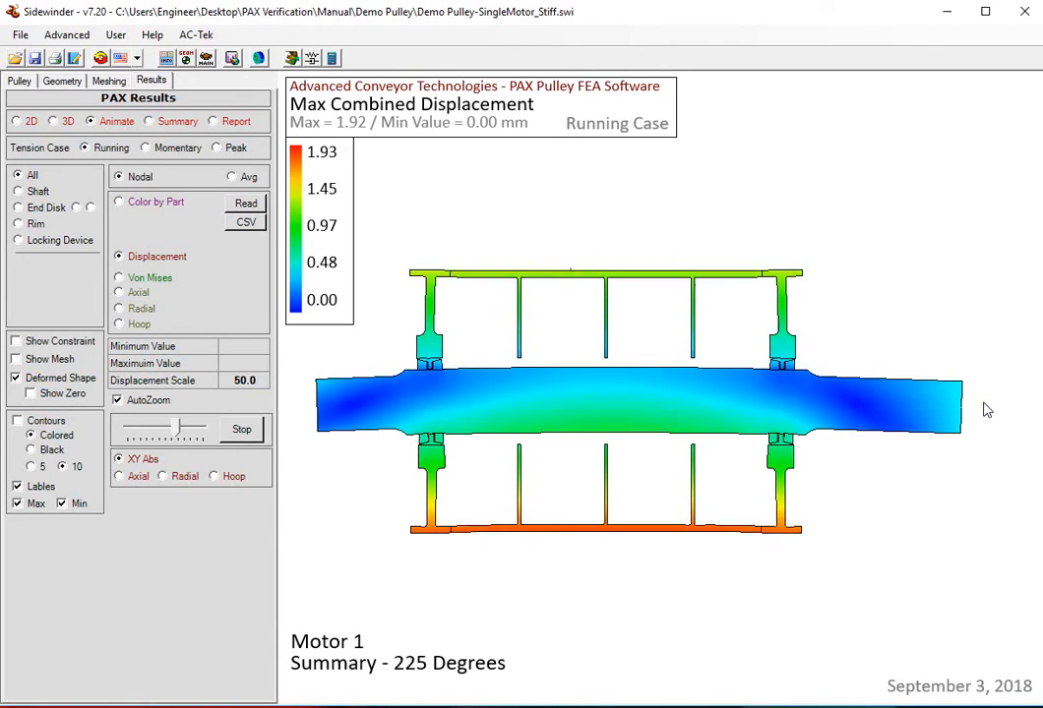
{"action": "left_click", "coordinate": [241, 430]}
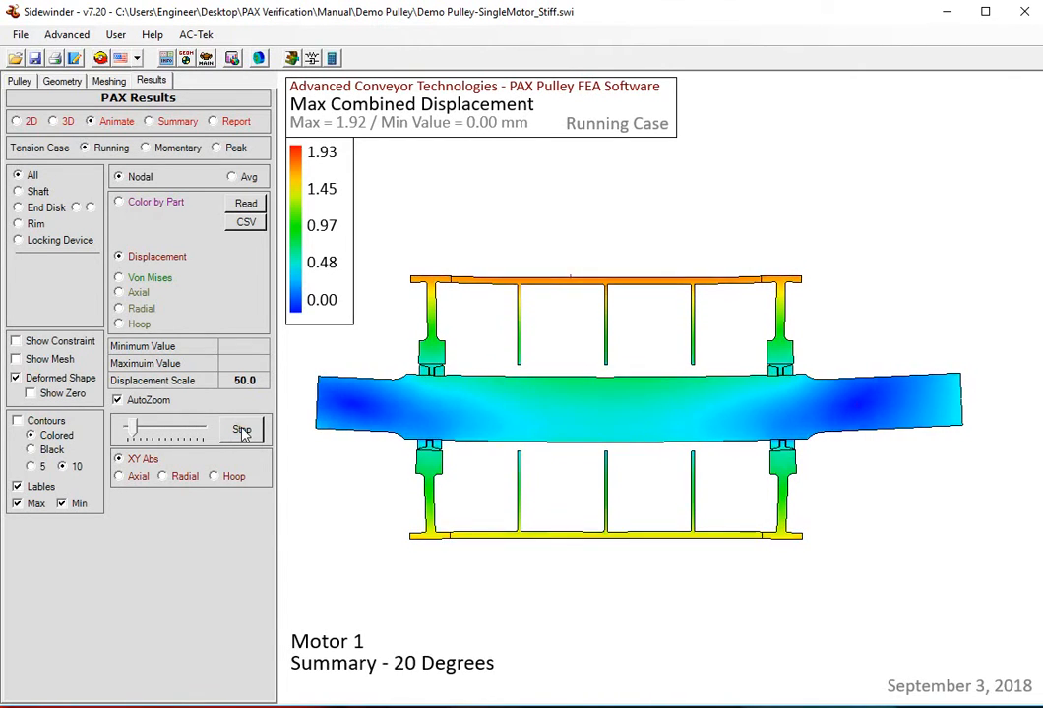
{"action": "left_click", "coordinate": [241, 430]}
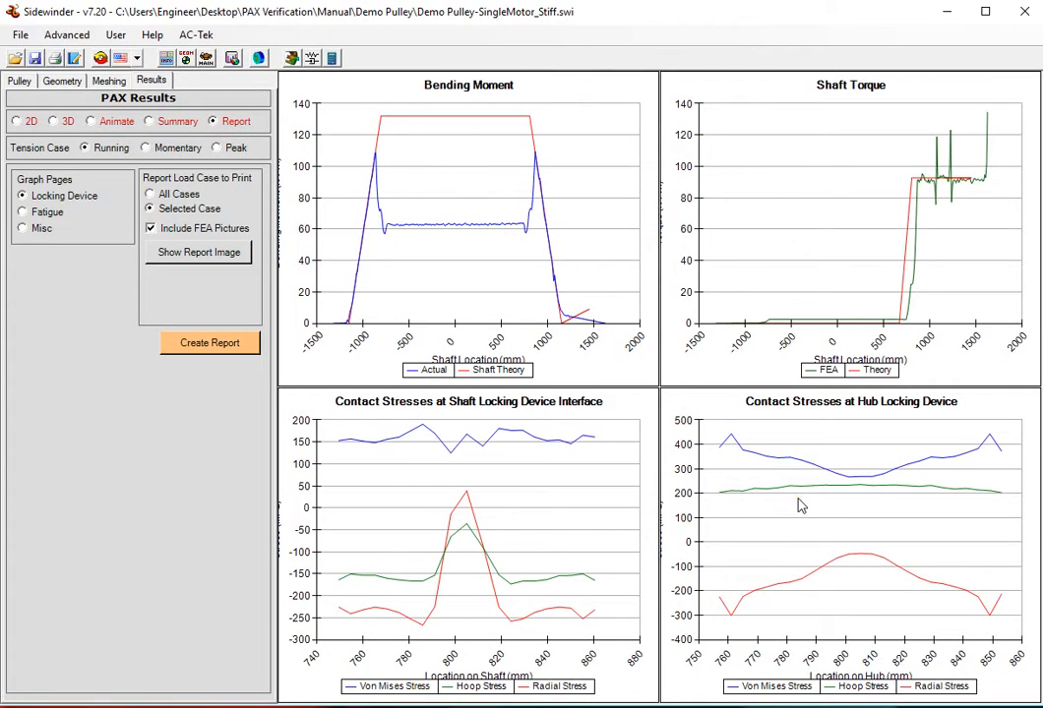
{"action": "mouse_move", "coordinate": [468, 258]}
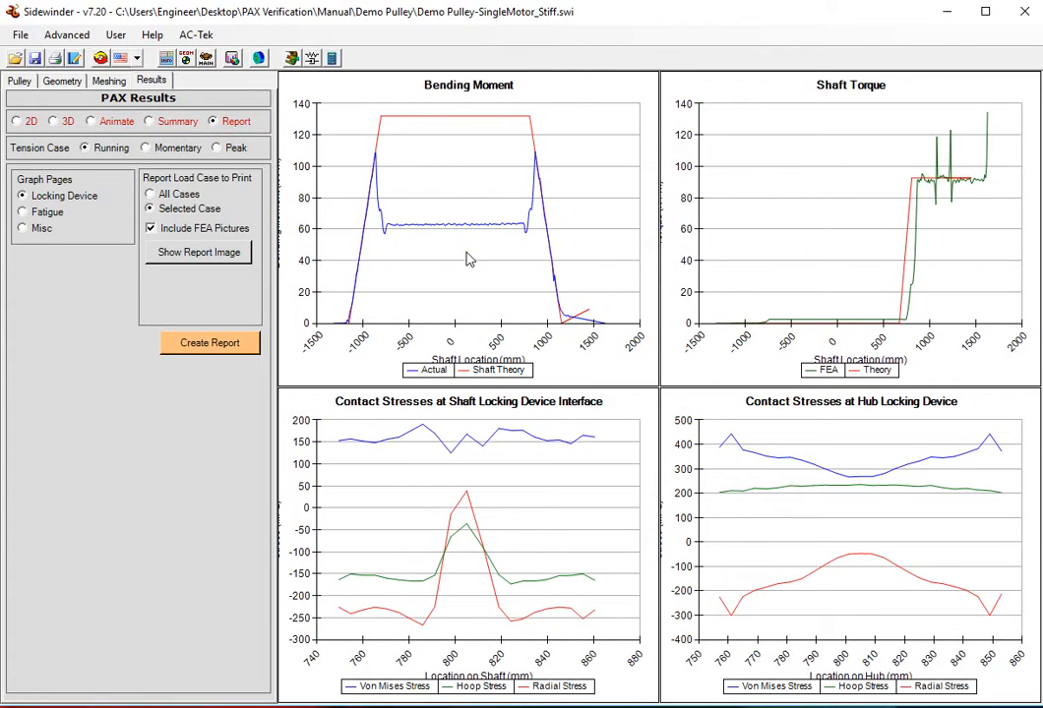
{"action": "mouse_move", "coordinate": [482, 237]}
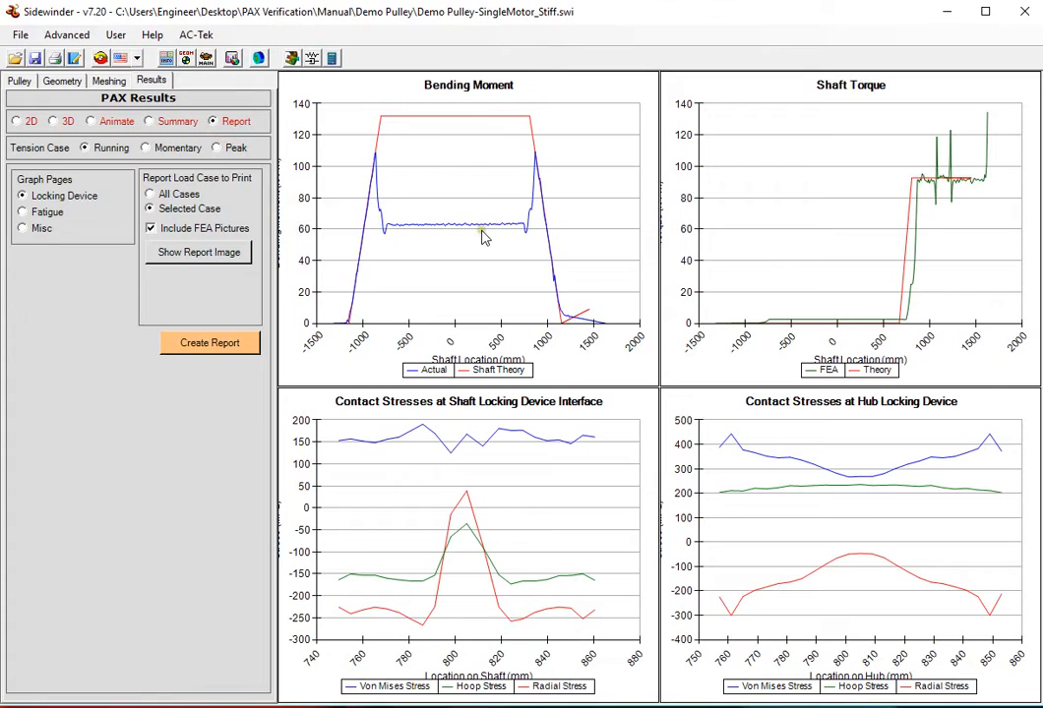
{"action": "mouse_move", "coordinate": [667, 249]}
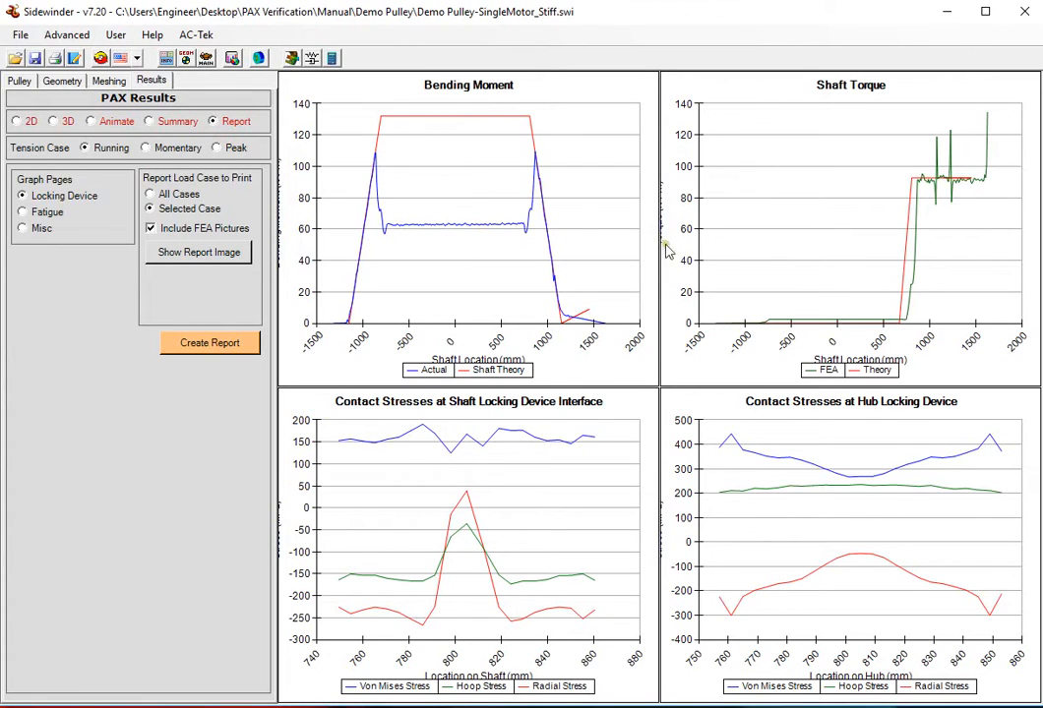
{"action": "mouse_move", "coordinate": [767, 441]}
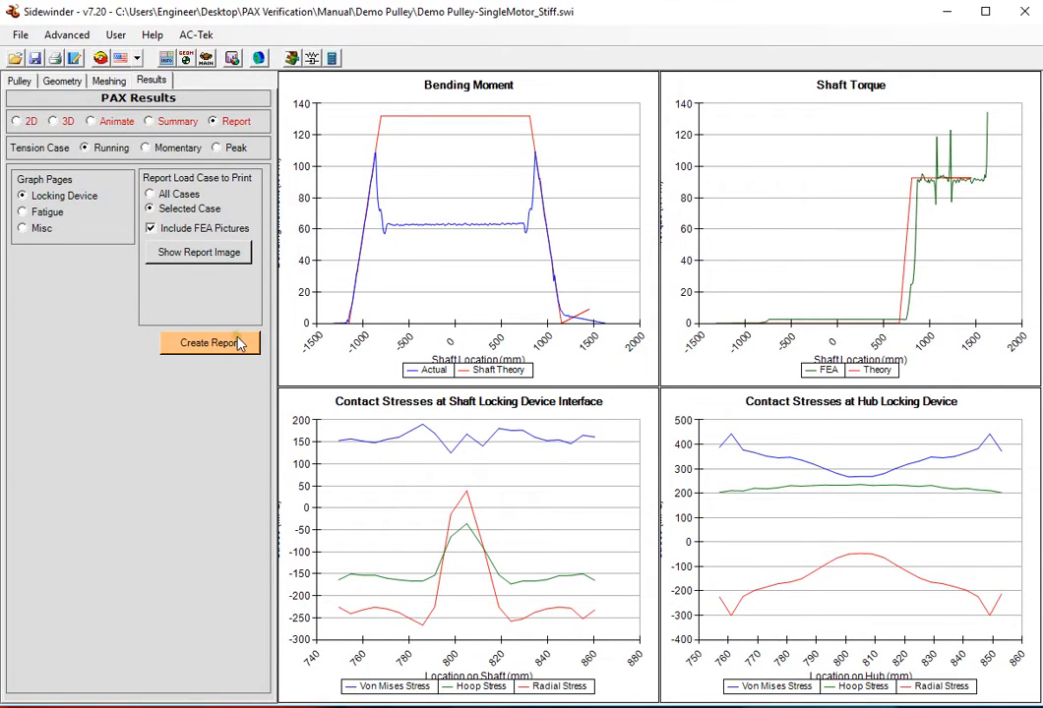
Create the FEA report with the Locking Device graph page for the selected case
{"action": "left_click", "coordinate": [52, 121]}
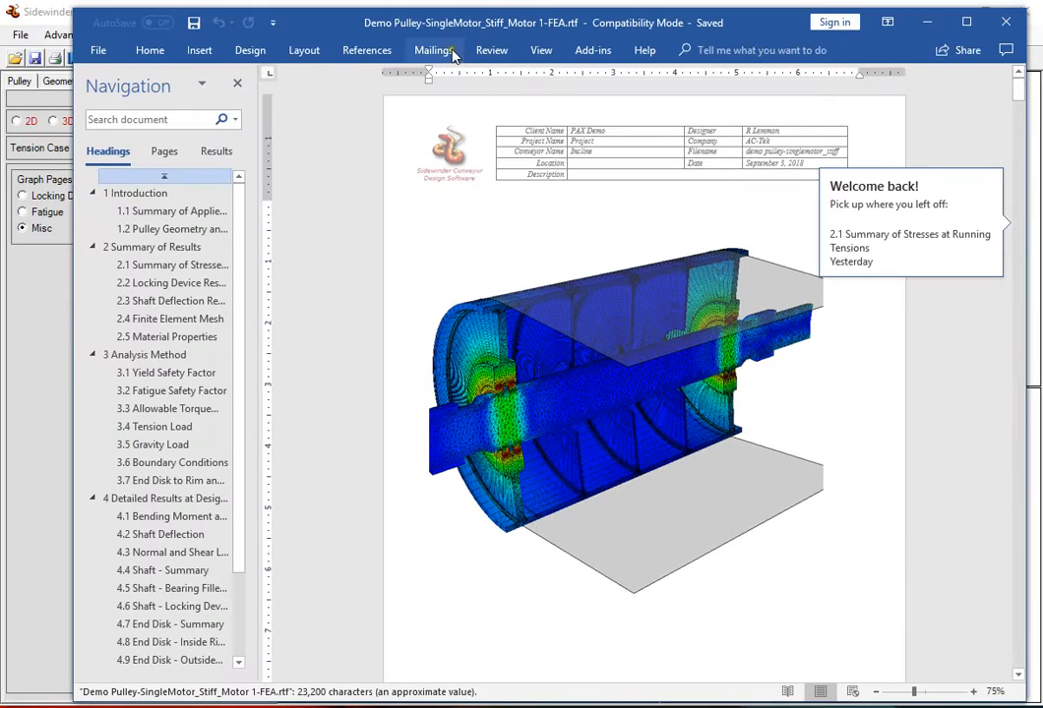
Step through Introduction, Applied Loads and geometry sections to the Summary of Stresses table
{"action": "scroll", "scroll_direction": "down", "scroll_amount": 3}
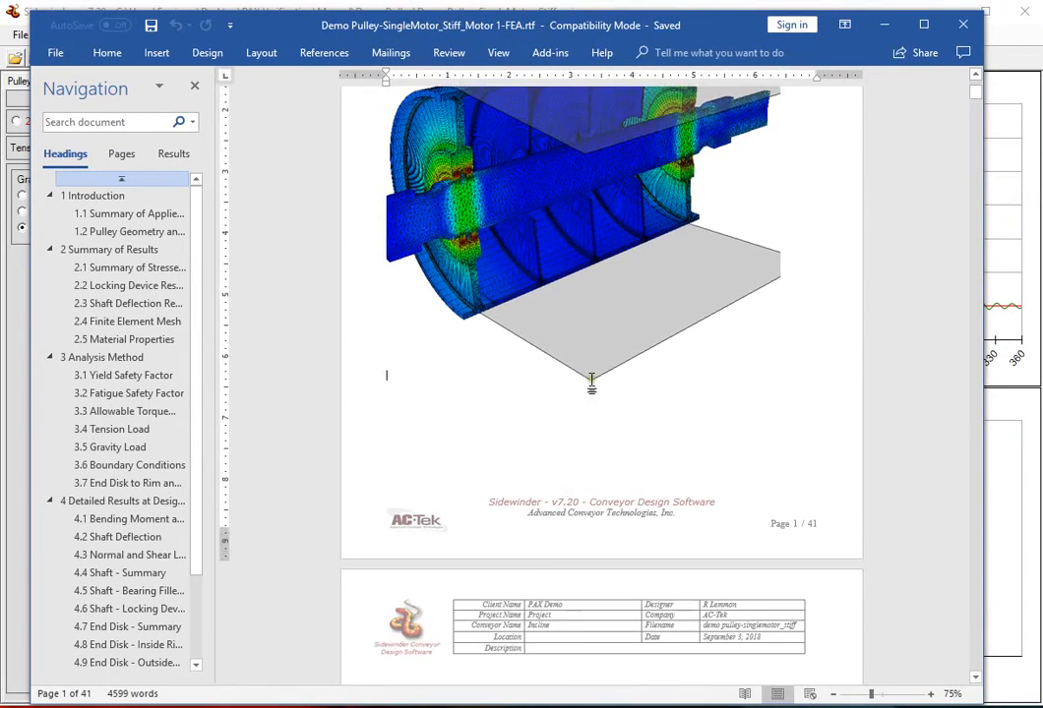
{"action": "left_click", "coordinate": [93, 195]}
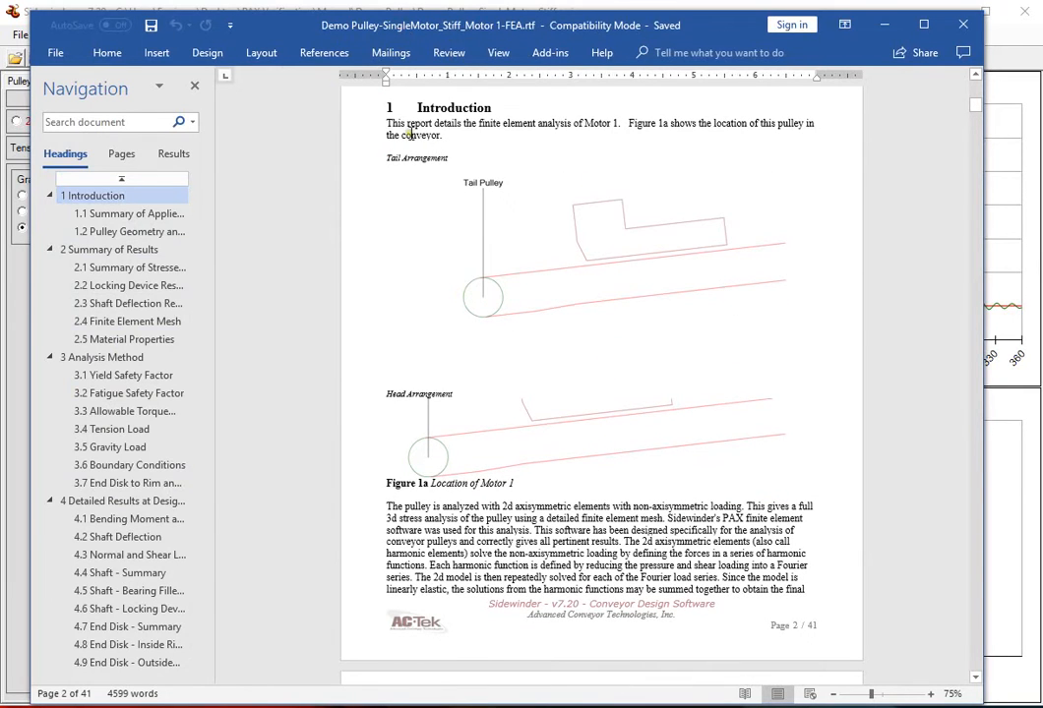
{"action": "scroll", "scroll_direction": "down", "scroll_amount": 3}
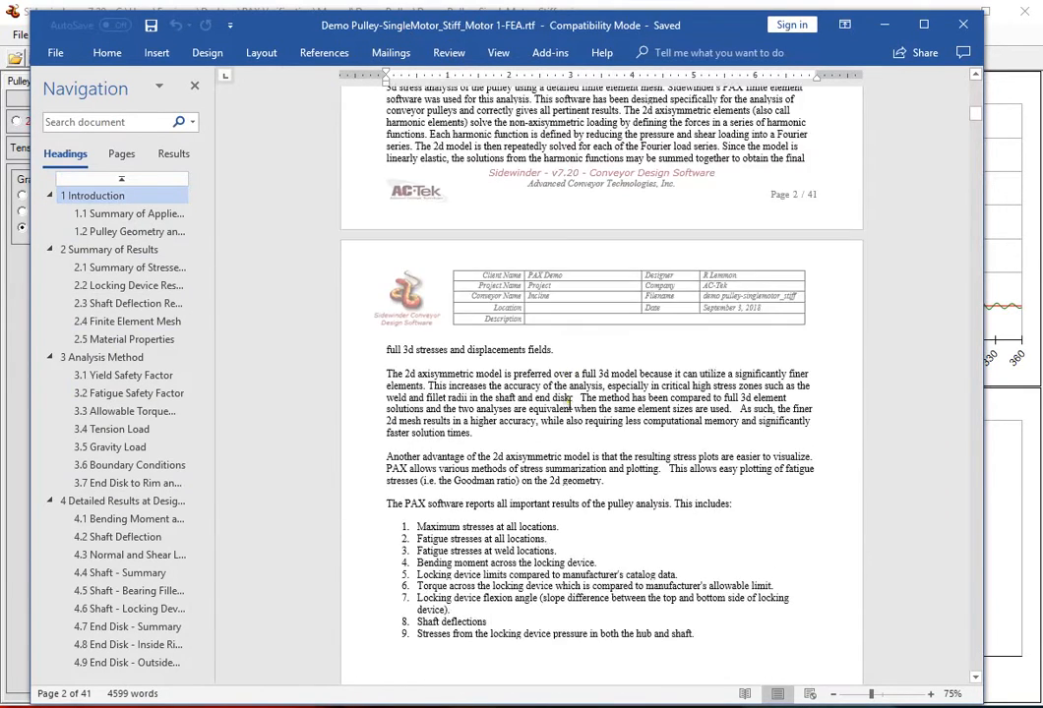
{"action": "left_click", "coordinate": [129, 214]}
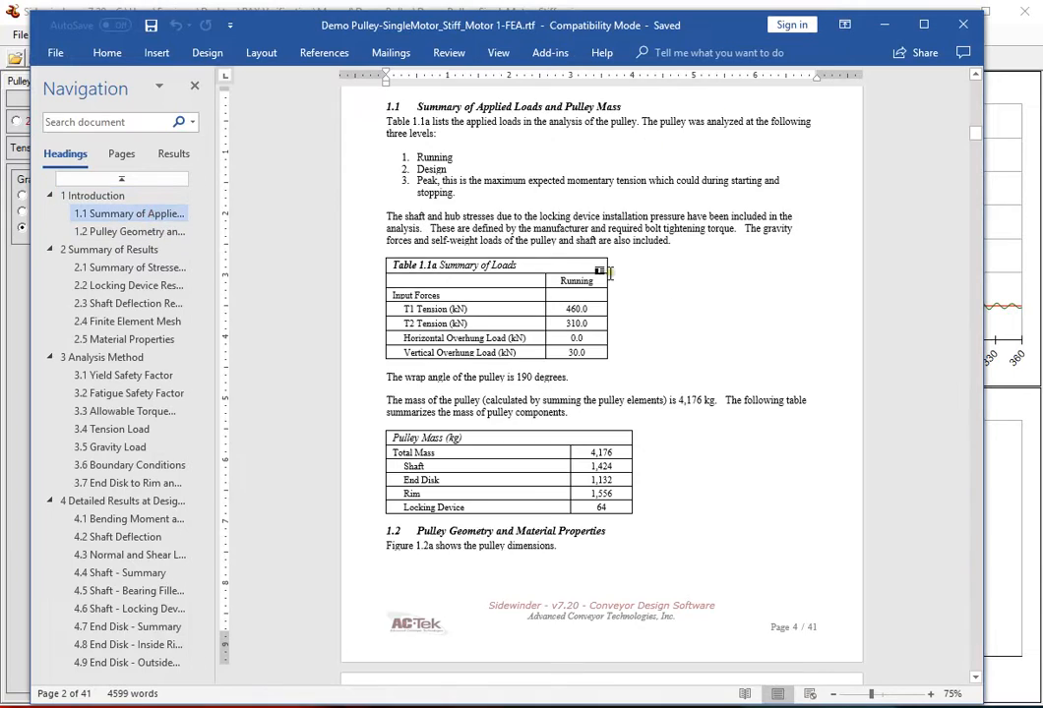
{"action": "left_click", "coordinate": [129, 231]}
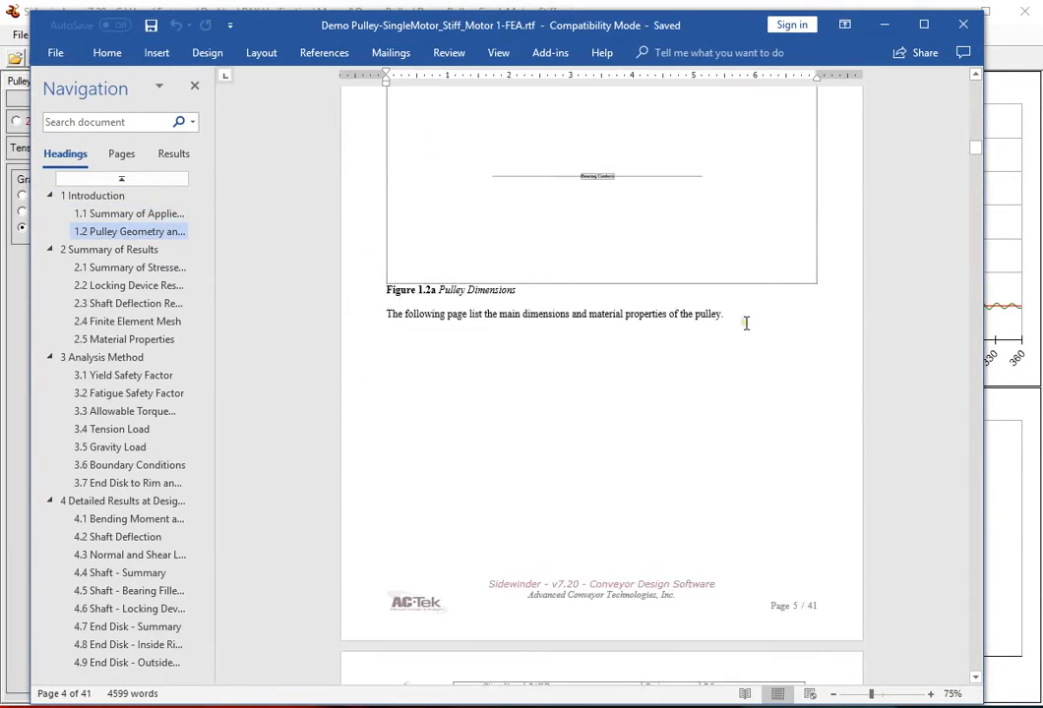
{"action": "scroll", "scroll_direction": "down", "scroll_amount": 3}
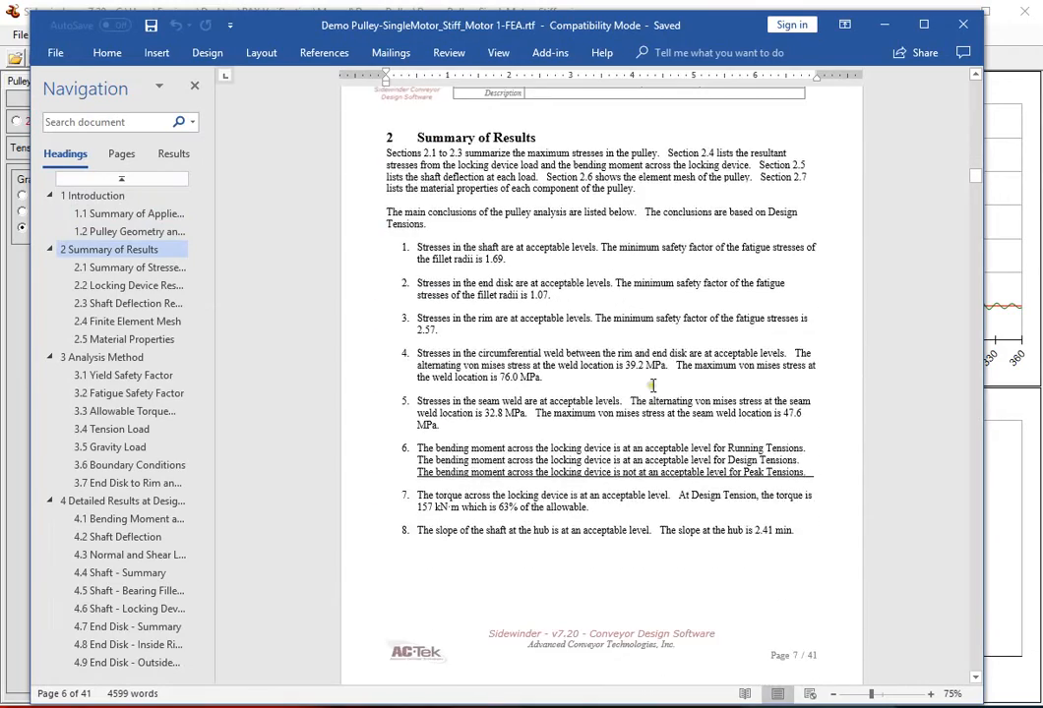
{"action": "left_click", "coordinate": [128, 267]}
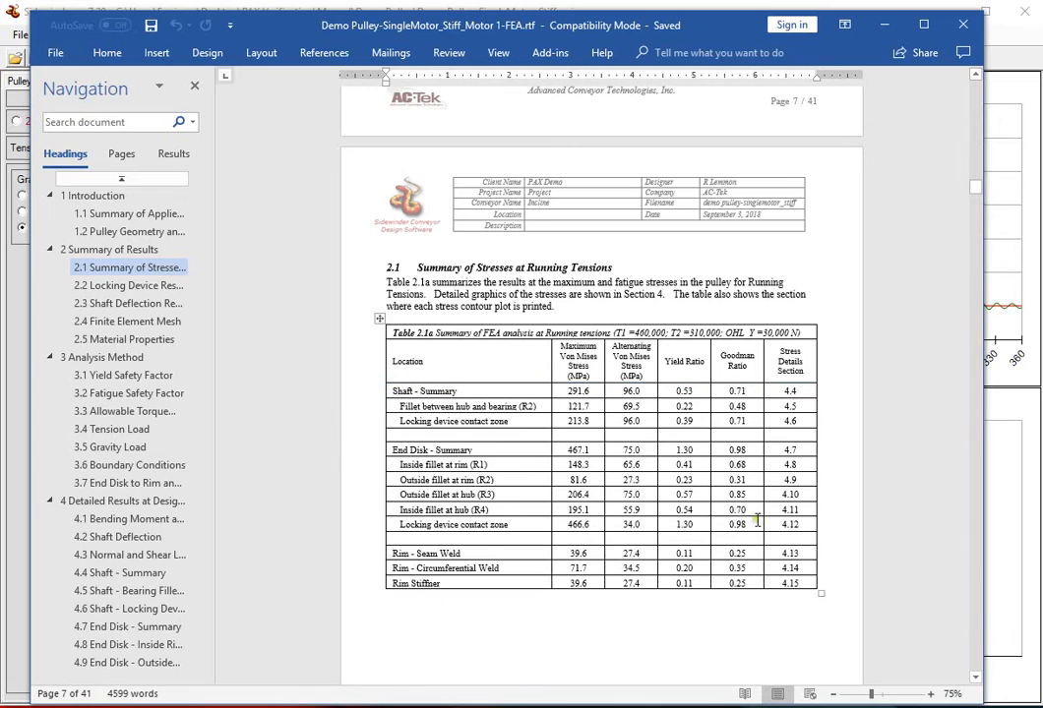
{"action": "mouse_move", "coordinate": [497, 549]}
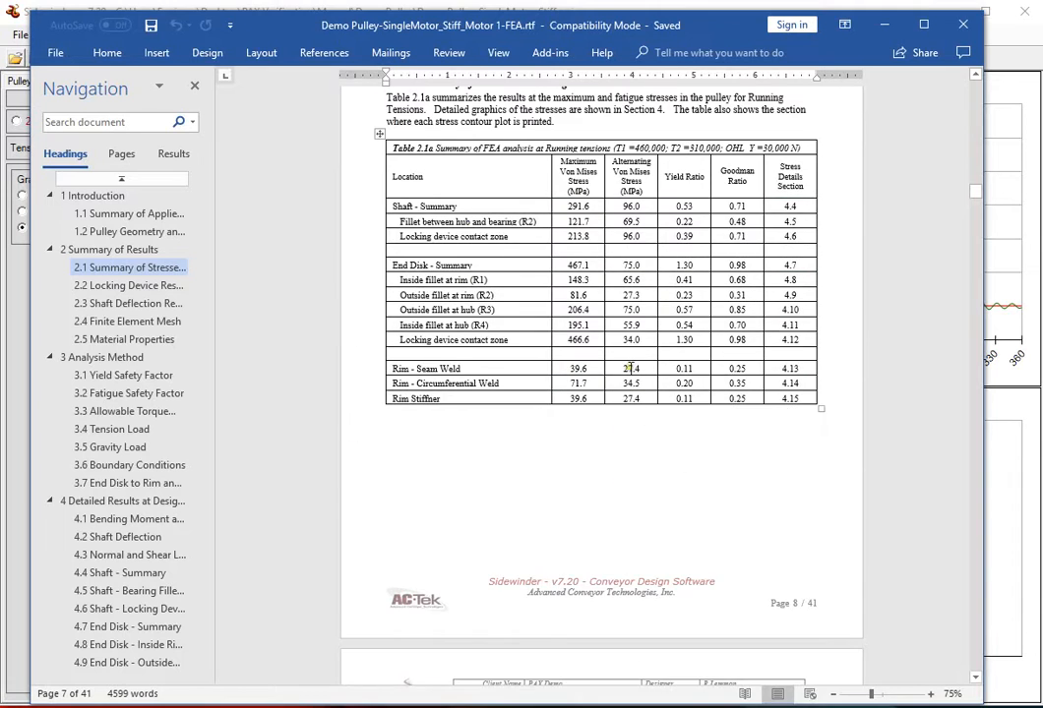
Jump past locking device, deflection, mesh and material sections to Detailed Results at Design Tensions
{"action": "left_click", "coordinate": [128, 284]}
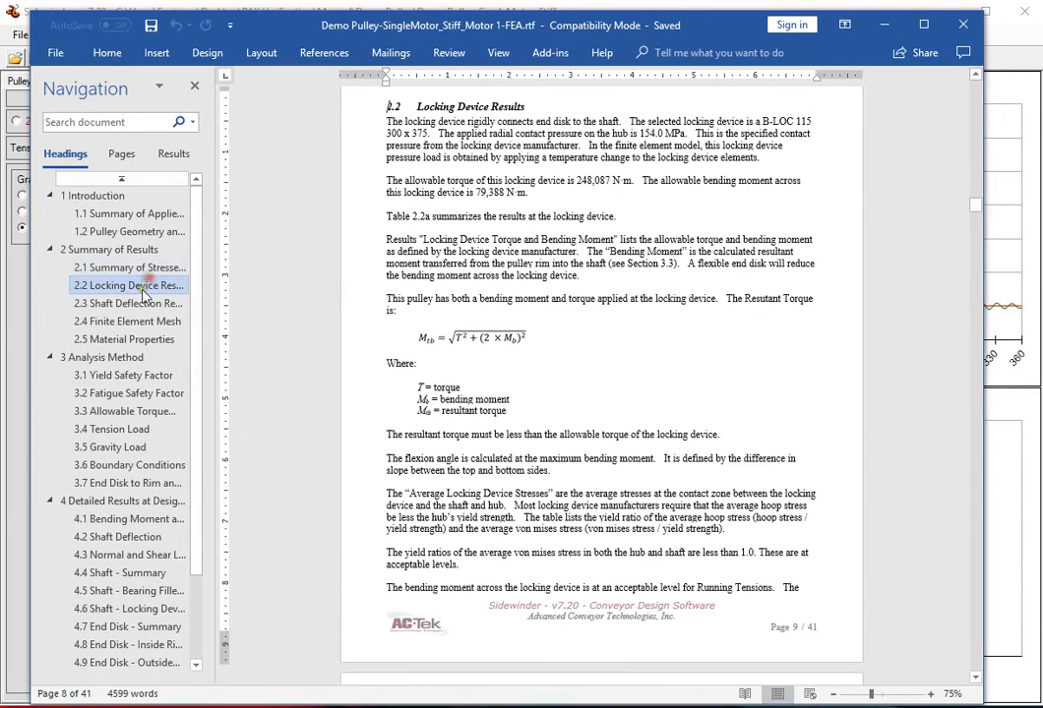
{"action": "left_click", "coordinate": [127, 303]}
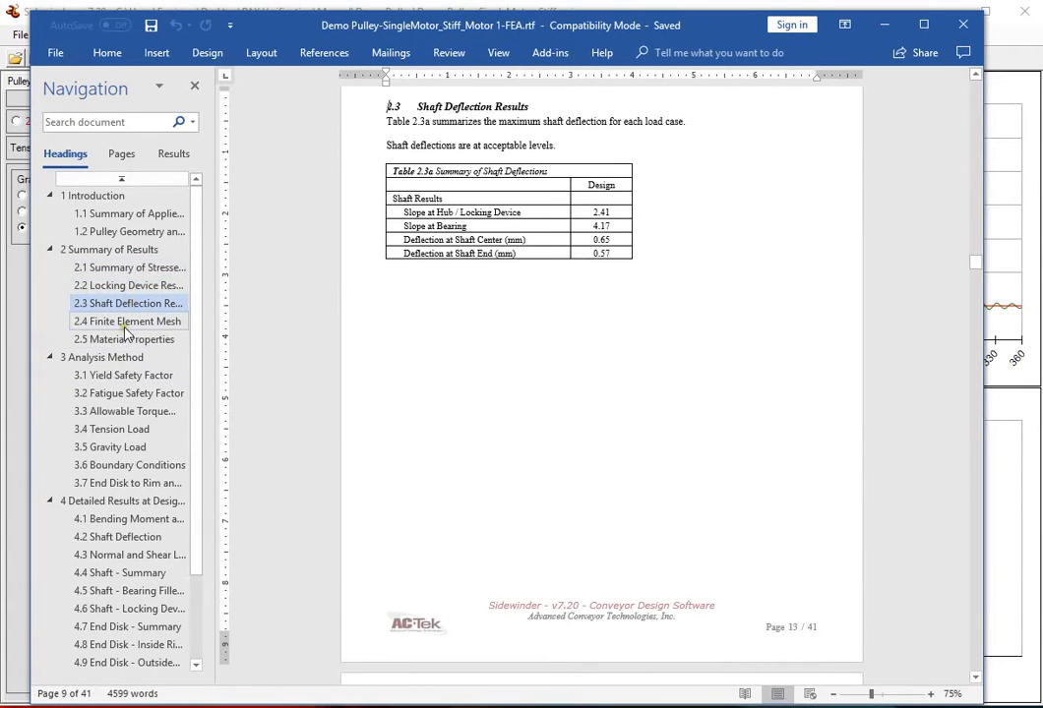
{"action": "left_click", "coordinate": [128, 322]}
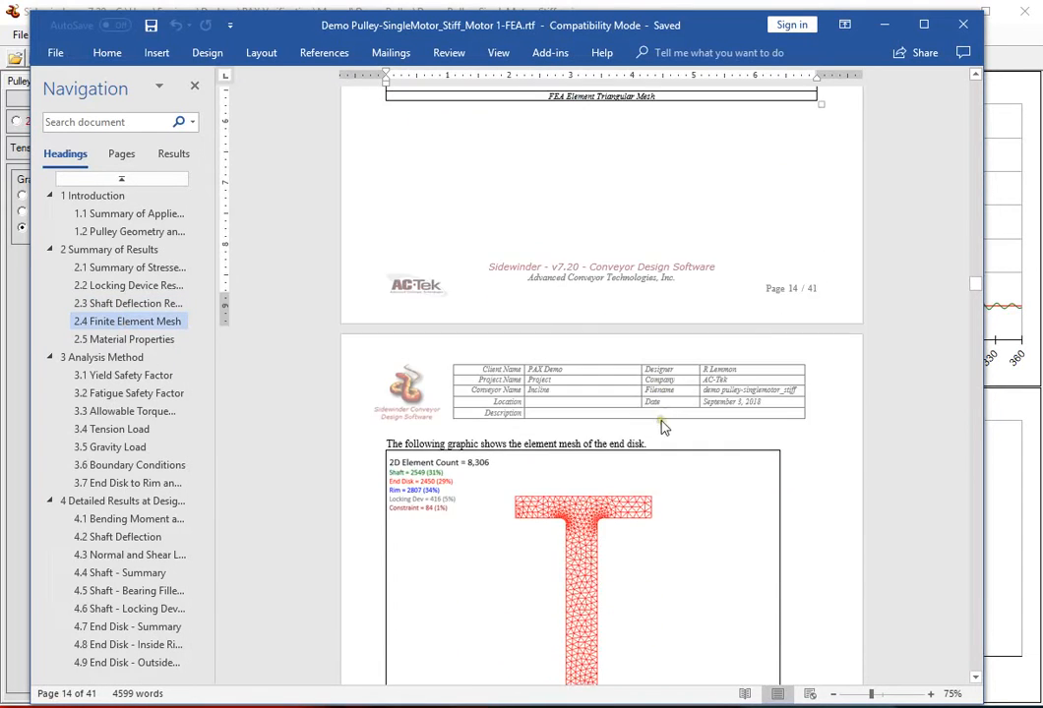
{"action": "left_click", "coordinate": [123, 339]}
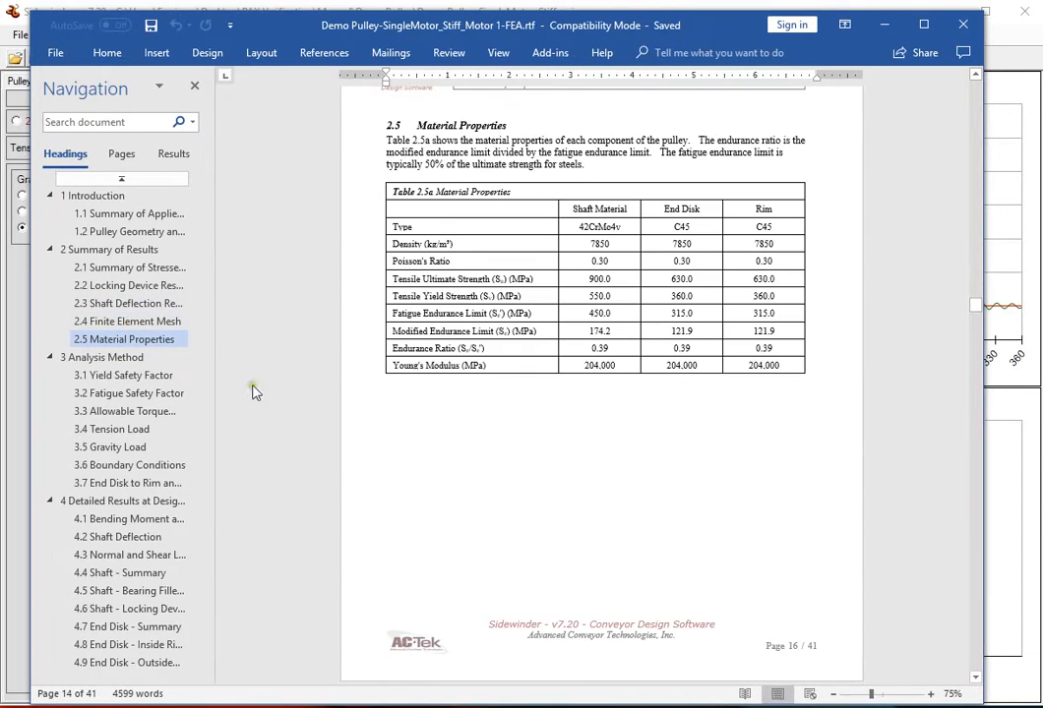
{"action": "left_click", "coordinate": [102, 357]}
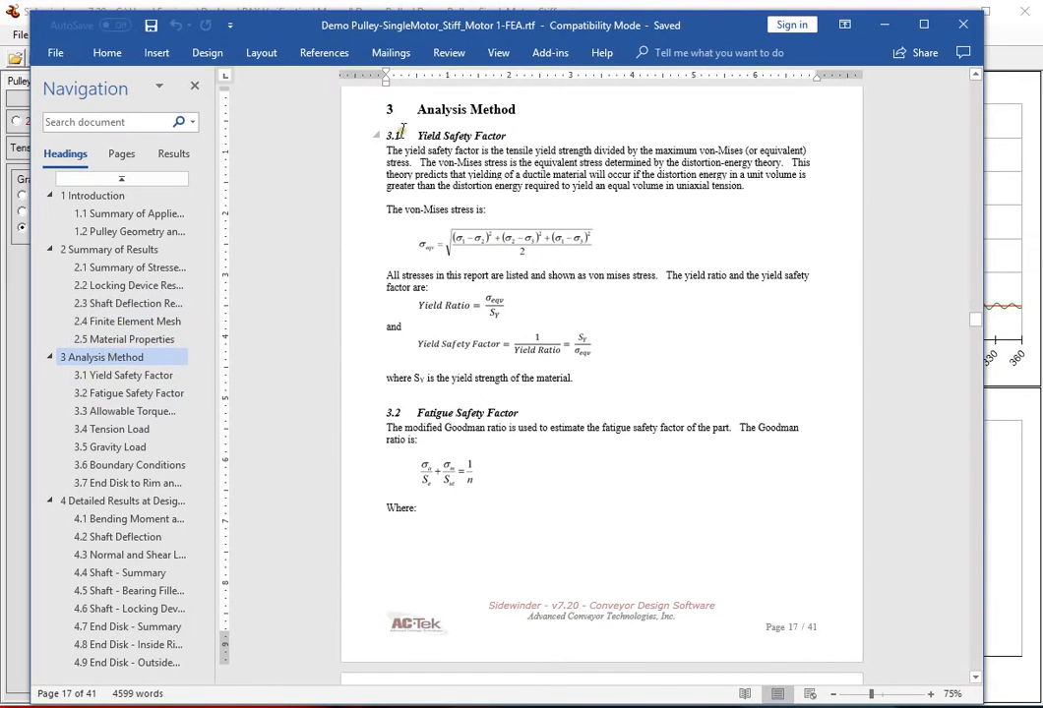
{"action": "left_click", "coordinate": [128, 392]}
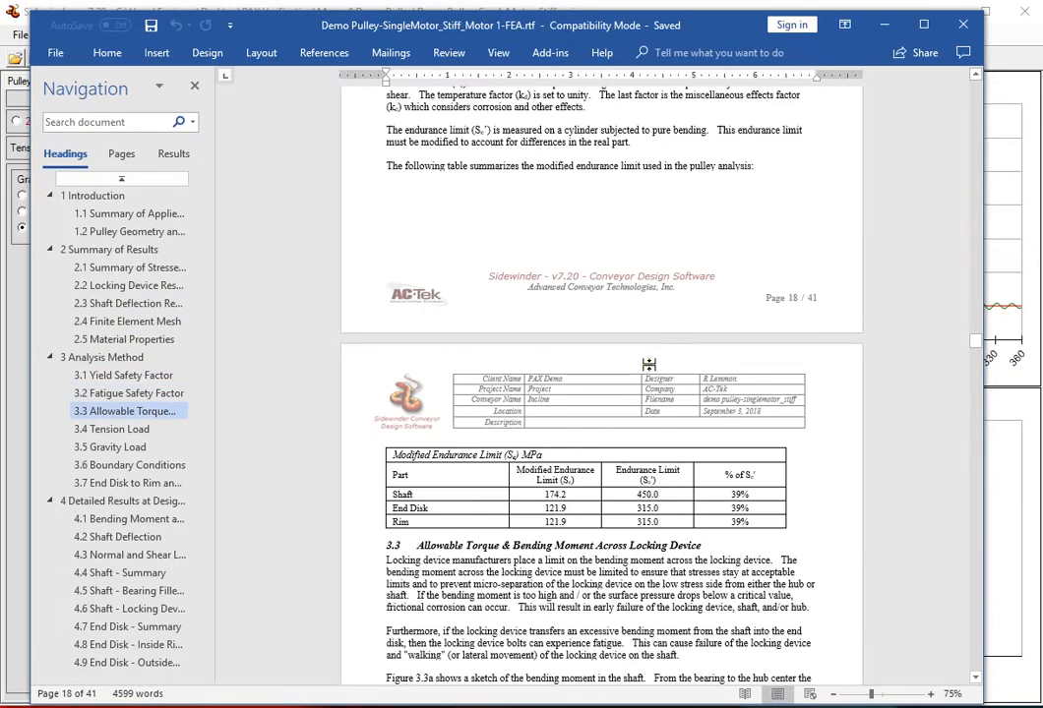
{"action": "scroll", "scroll_direction": "down", "scroll_amount": 3}
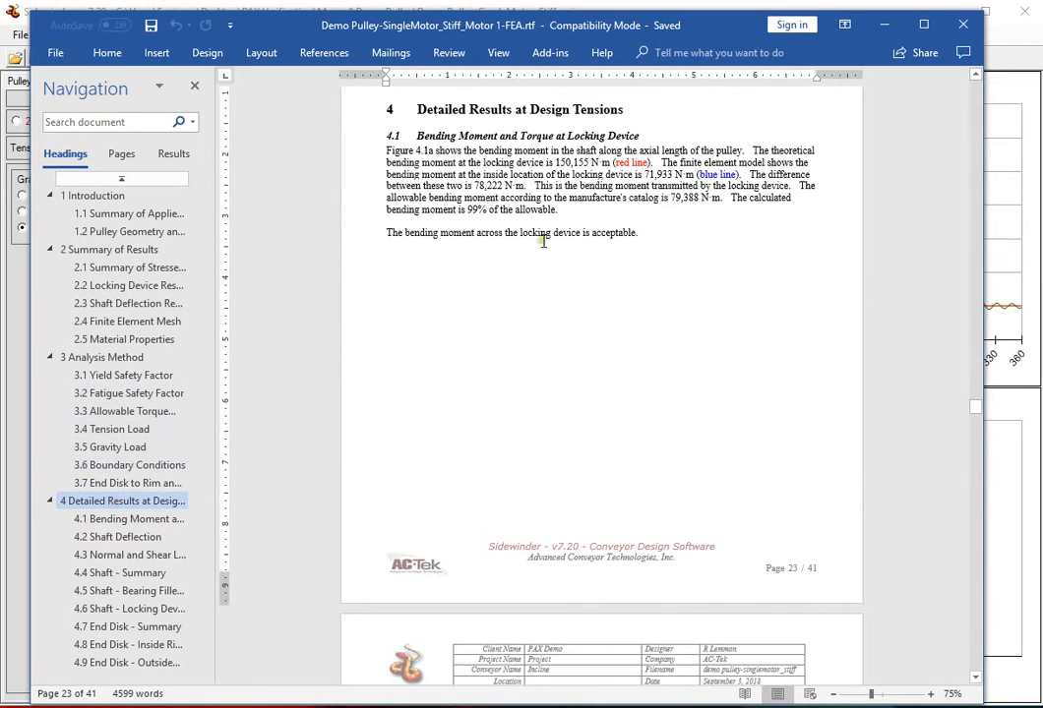
Scroll through sections 4.2–4.10, reviewing shaft and end disk Outside Hub Fillet stress plots
{"action": "left_click", "coordinate": [126, 518]}
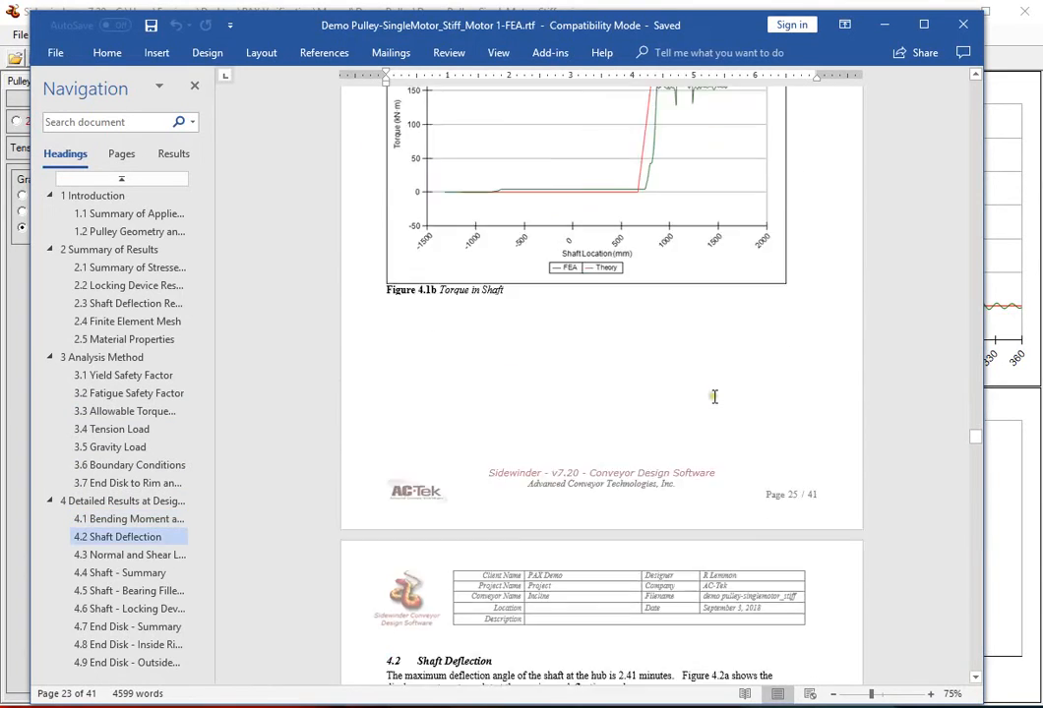
{"action": "scroll", "scroll_direction": "down", "scroll_amount": 3}
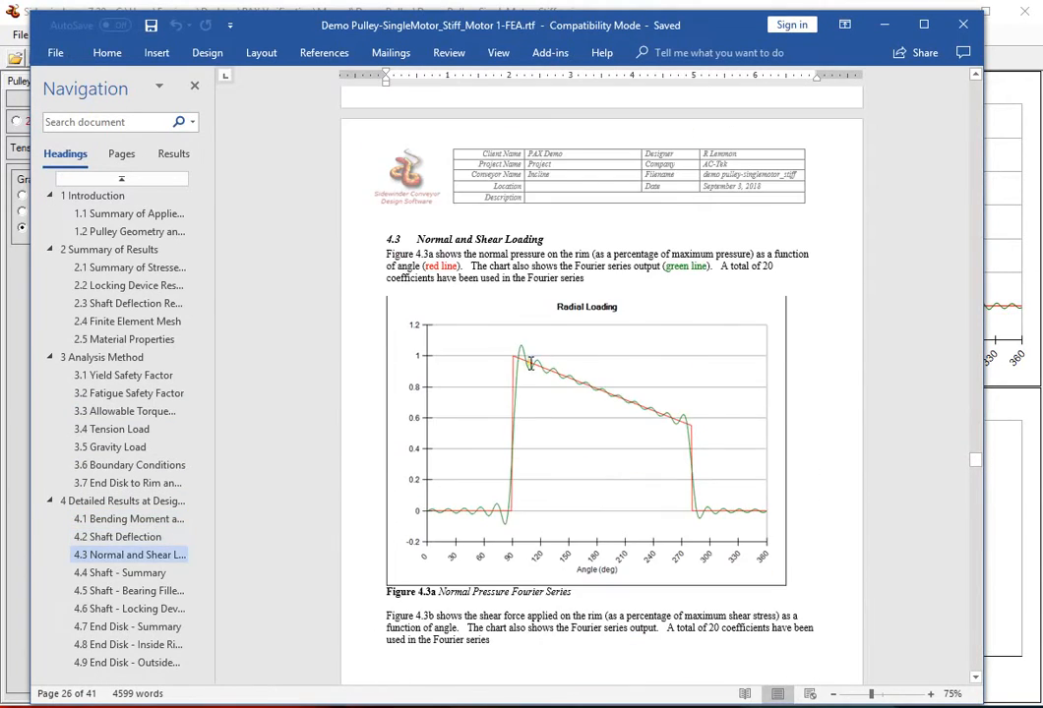
{"action": "scroll", "scroll_direction": "down", "scroll_amount": 3}
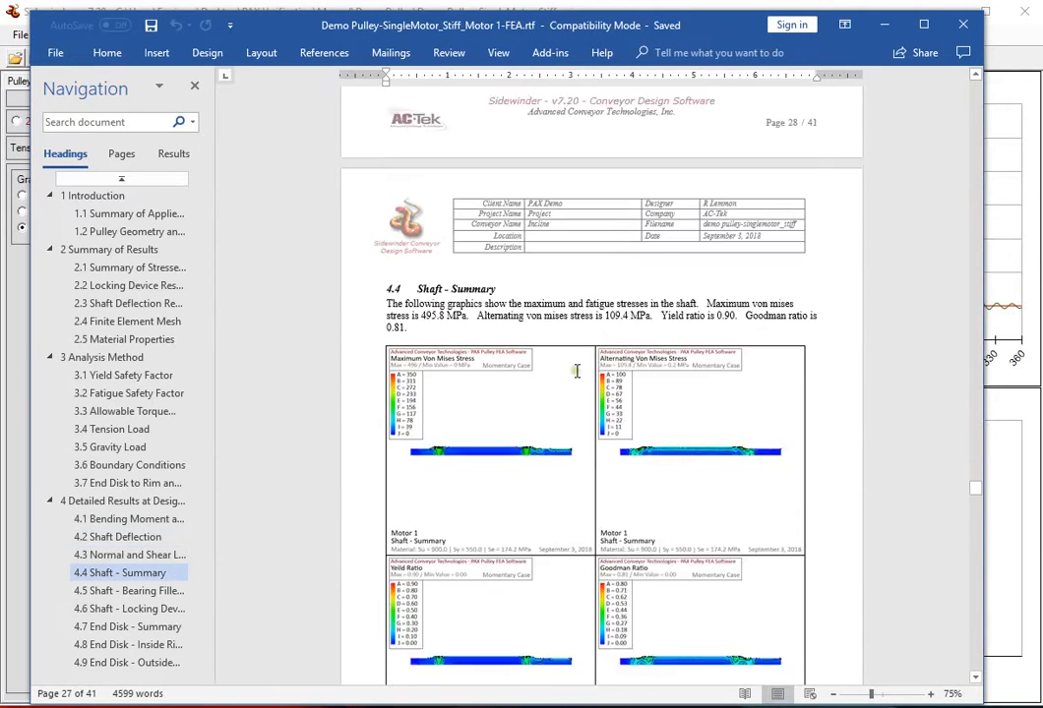
{"action": "scroll", "scroll_direction": "down", "scroll_amount": 3}
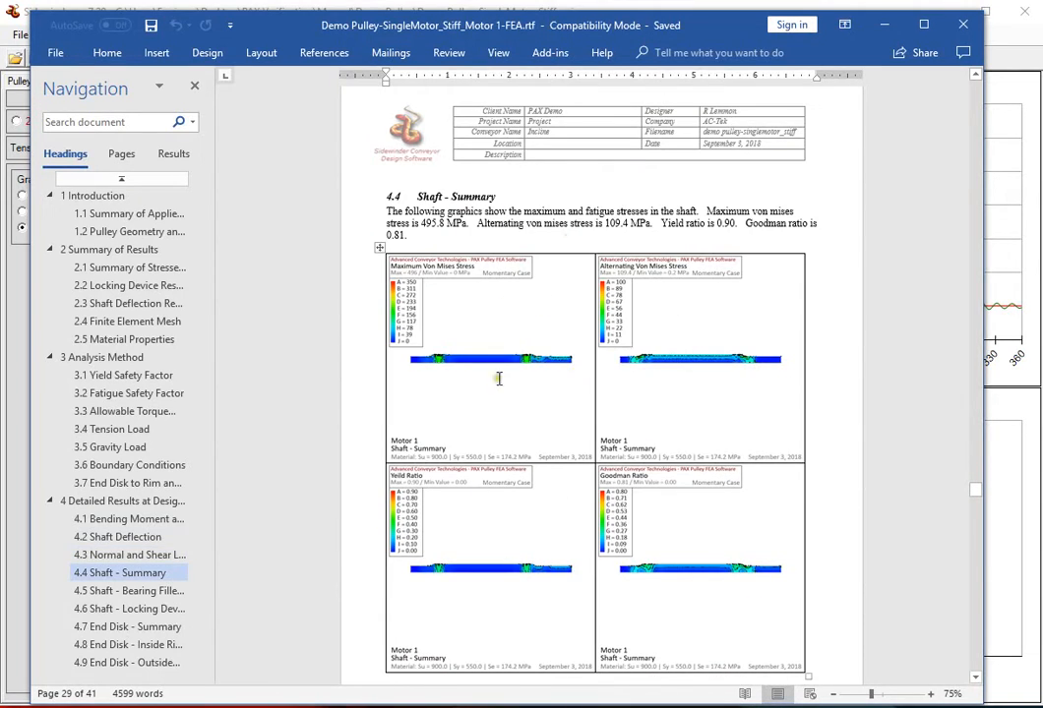
{"action": "scroll", "scroll_direction": "down", "scroll_amount": 3}
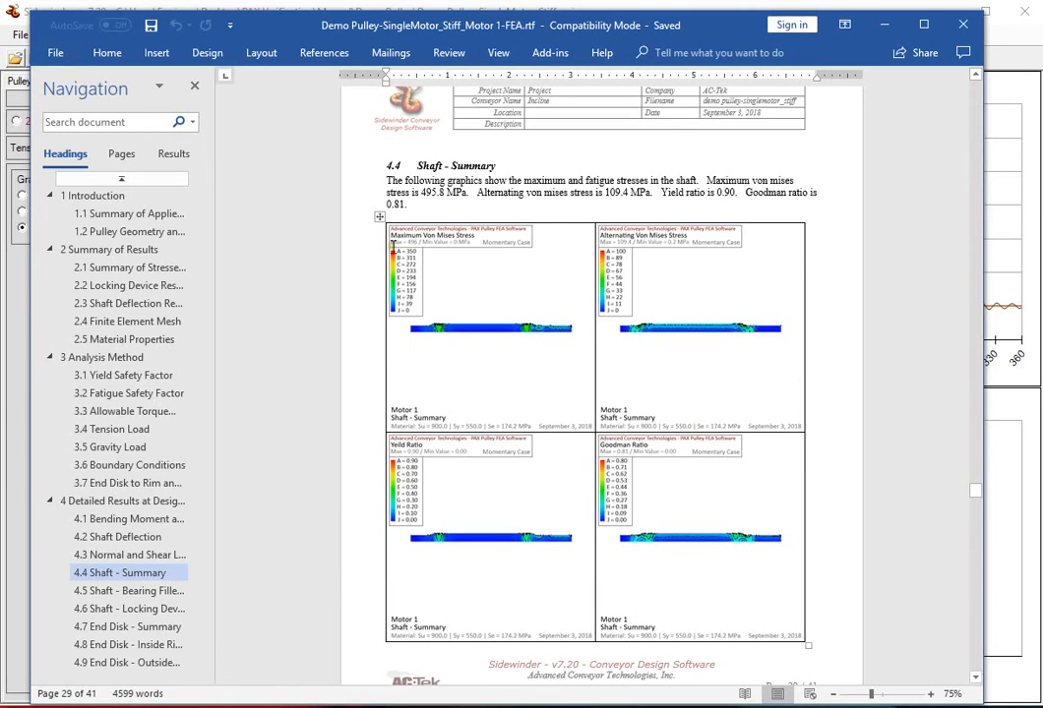
{"action": "mouse_move", "coordinate": [664, 246]}
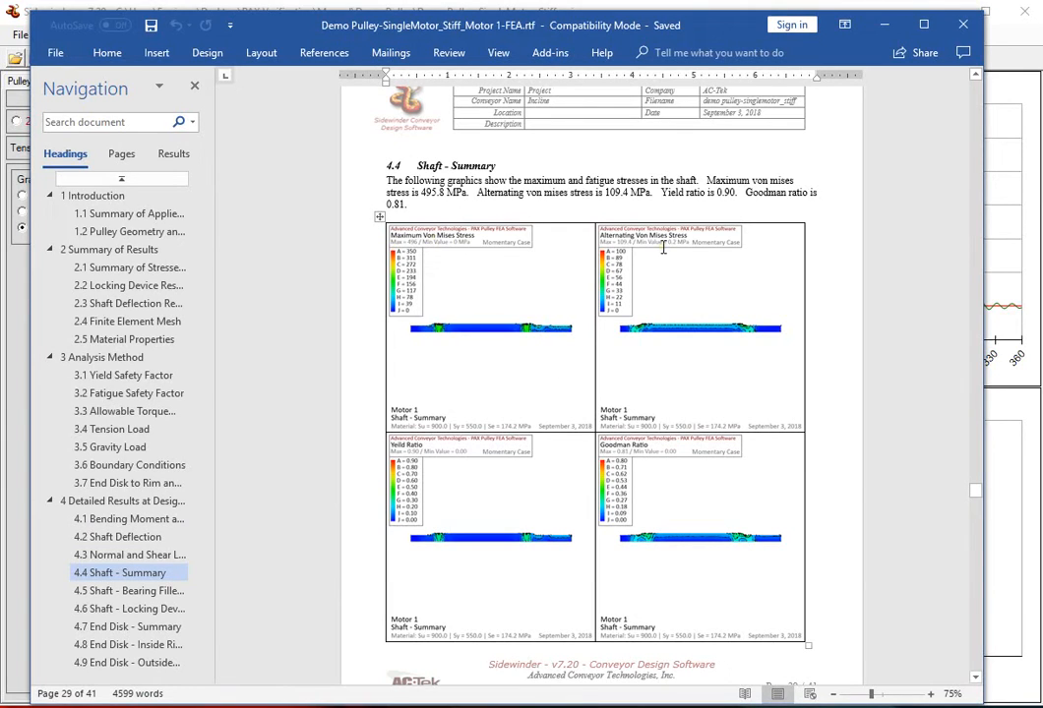
{"action": "mouse_move", "coordinate": [497, 526]}
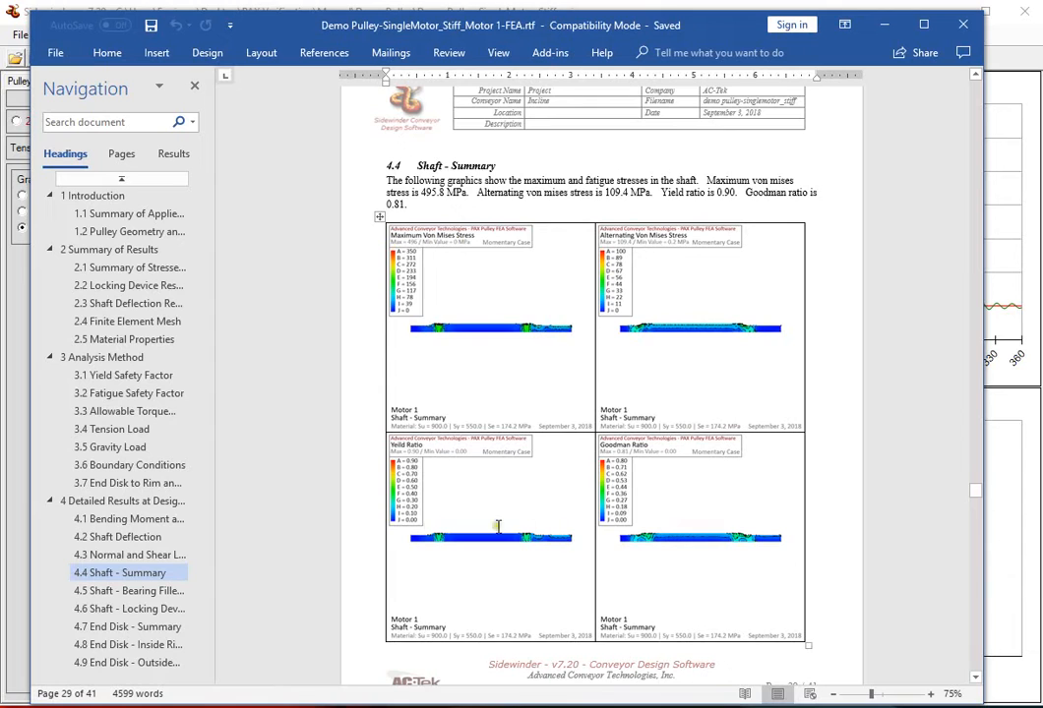
{"action": "scroll", "scroll_direction": "down", "scroll_amount": 3}
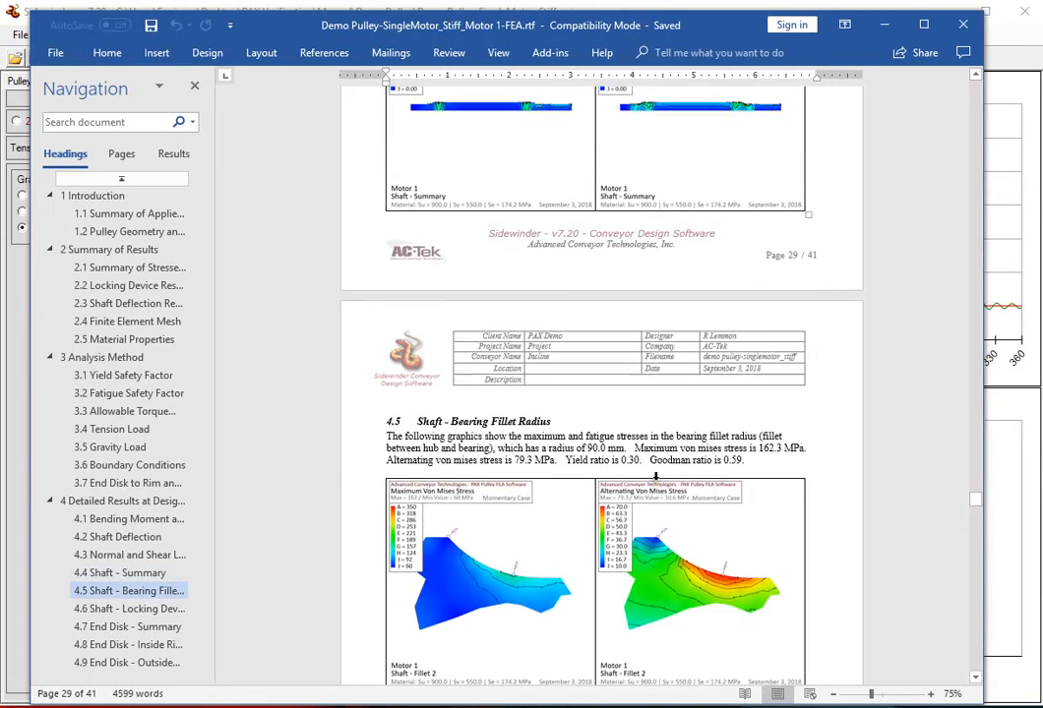
{"action": "scroll", "scroll_direction": "down", "scroll_amount": 3}
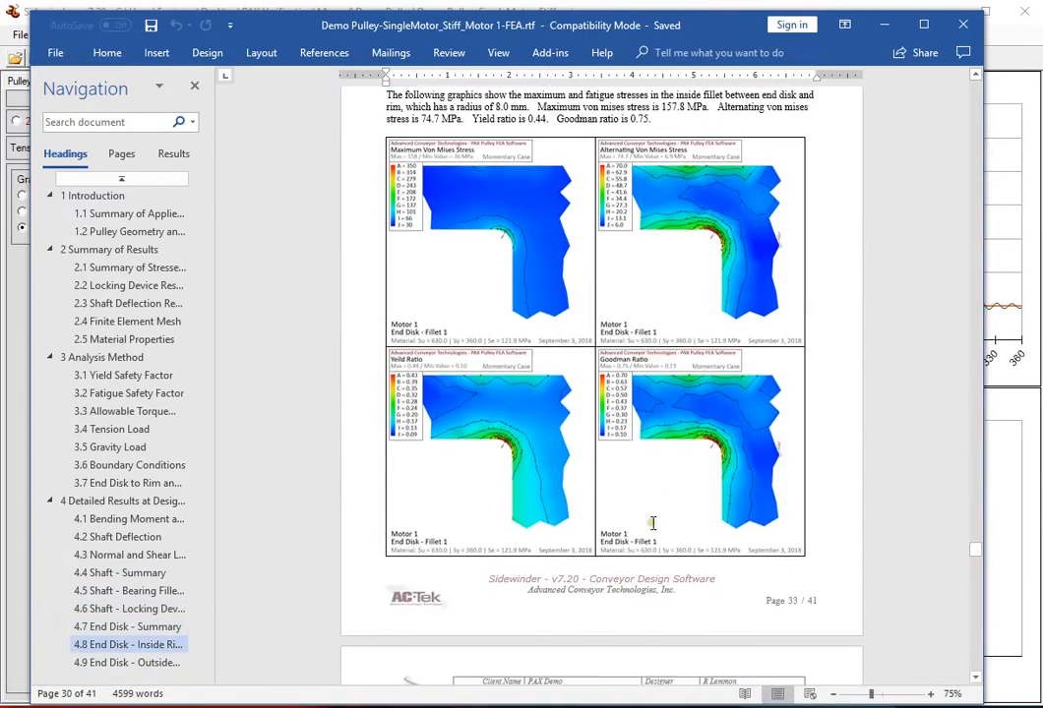
{"action": "scroll", "scroll_direction": "down", "scroll_amount": 3}
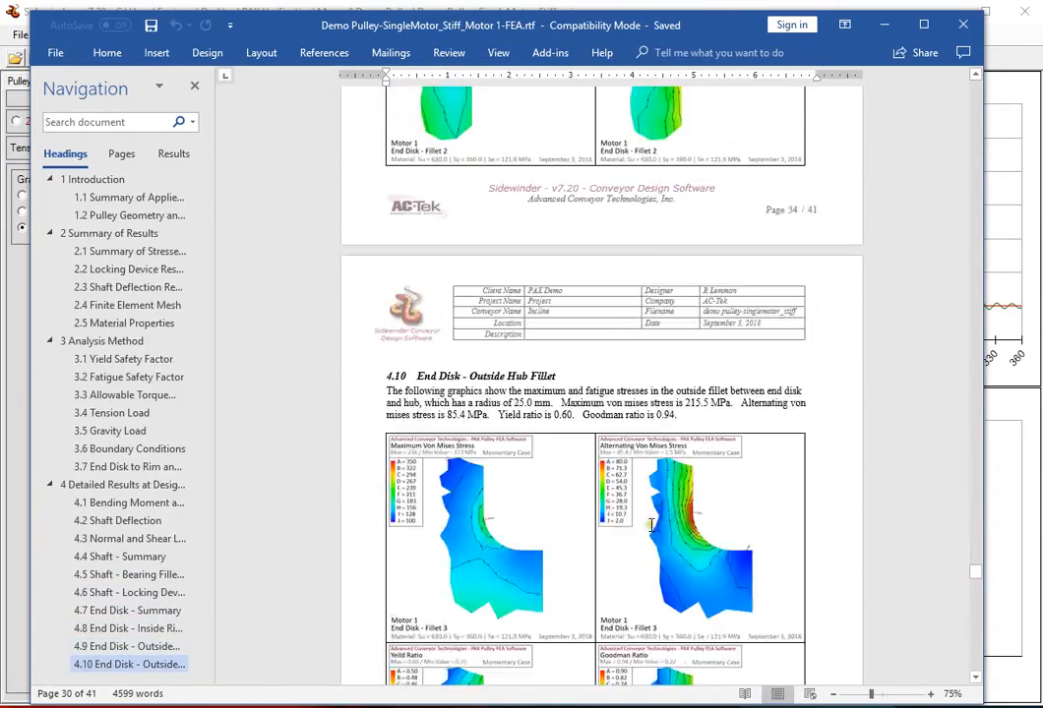
{"action": "scroll", "scroll_direction": "down", "scroll_amount": 3}
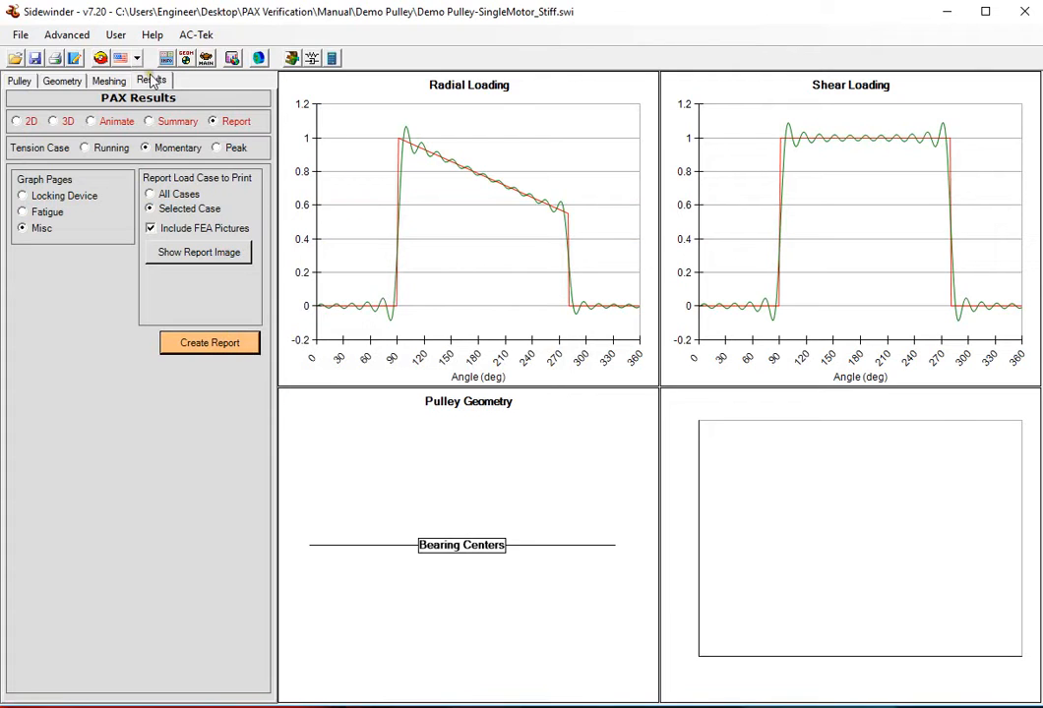
{"action": "mouse_move", "coordinate": [254, 212]}
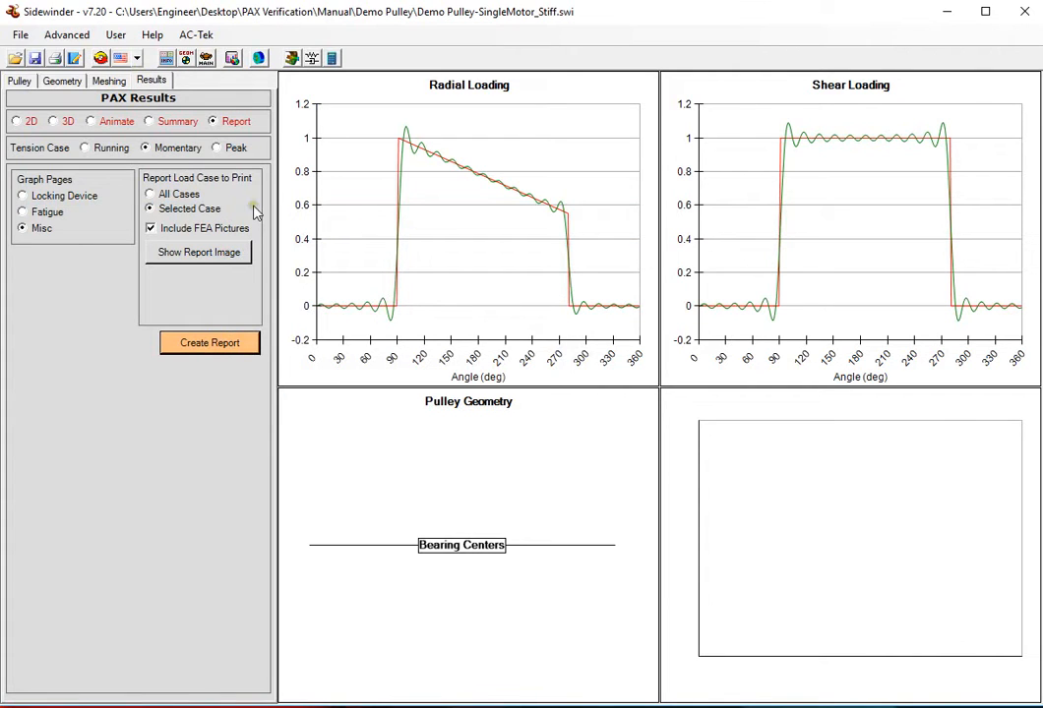
Open the Demo Pulley.swi file
{"action": "left_click", "coordinate": [18, 35]}
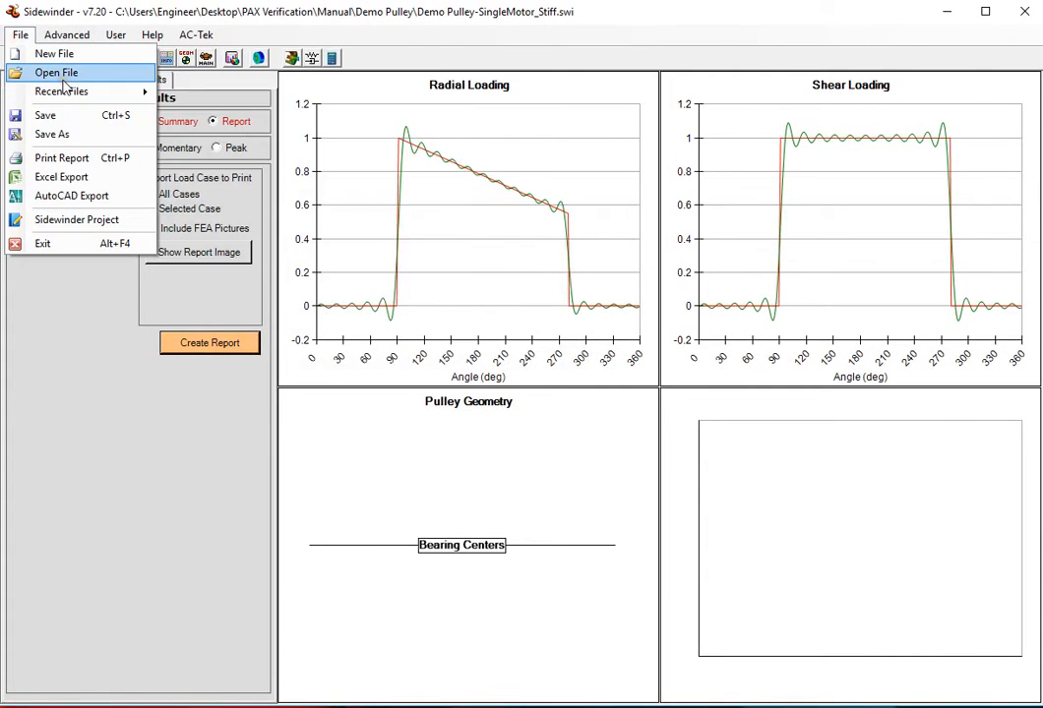
{"action": "left_click", "coordinate": [56, 72]}
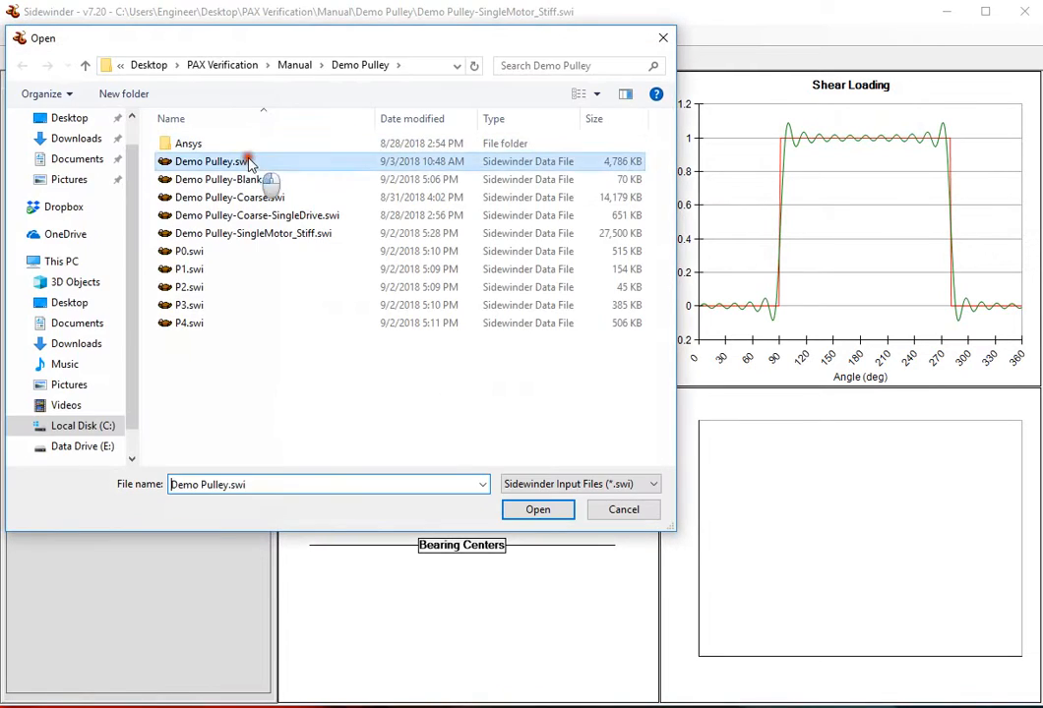
{"action": "left_click", "coordinate": [537, 510]}
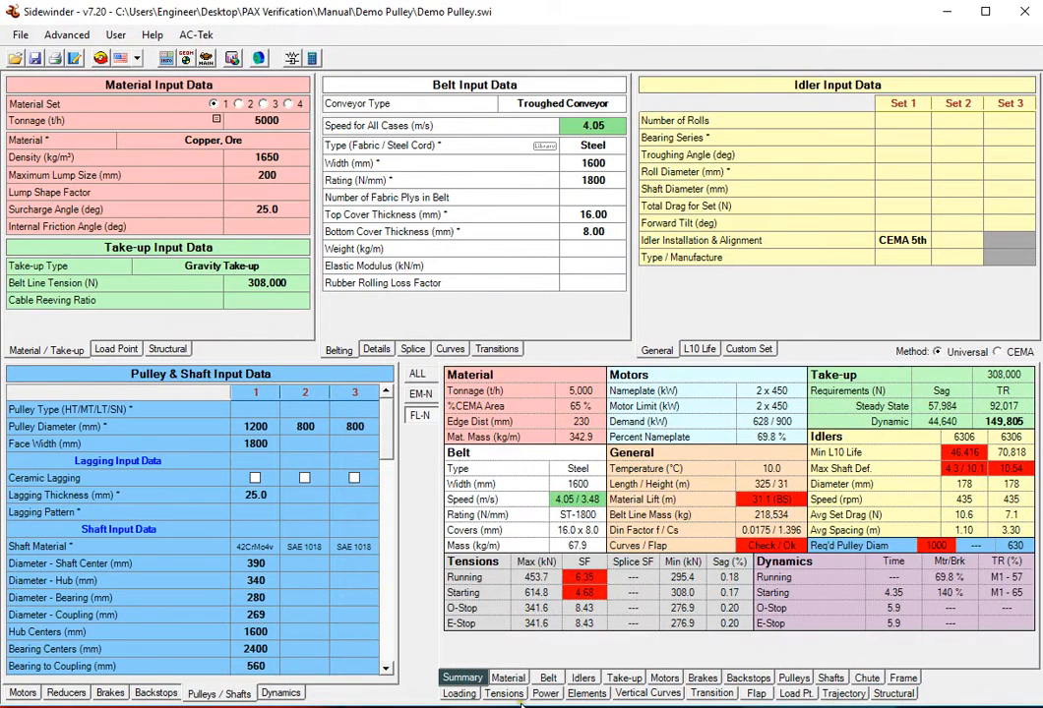
Check the Material and Pulleys tabs, then launch the PAX pulley FEA add-on
{"action": "left_click", "coordinate": [507, 678]}
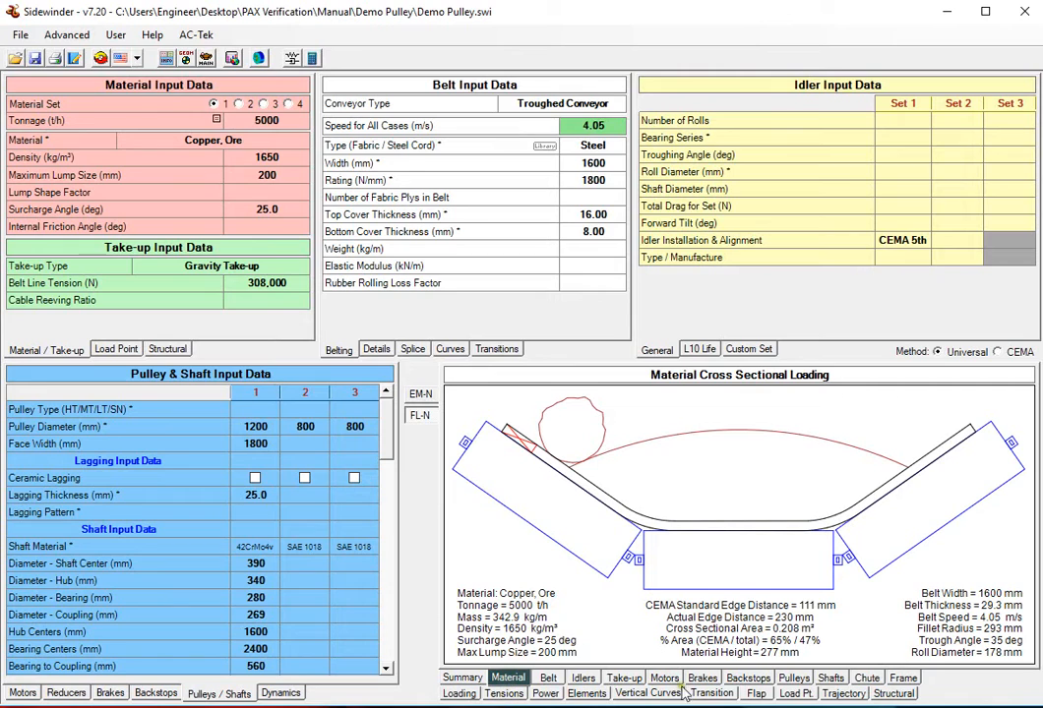
{"action": "left_click", "coordinate": [793, 676]}
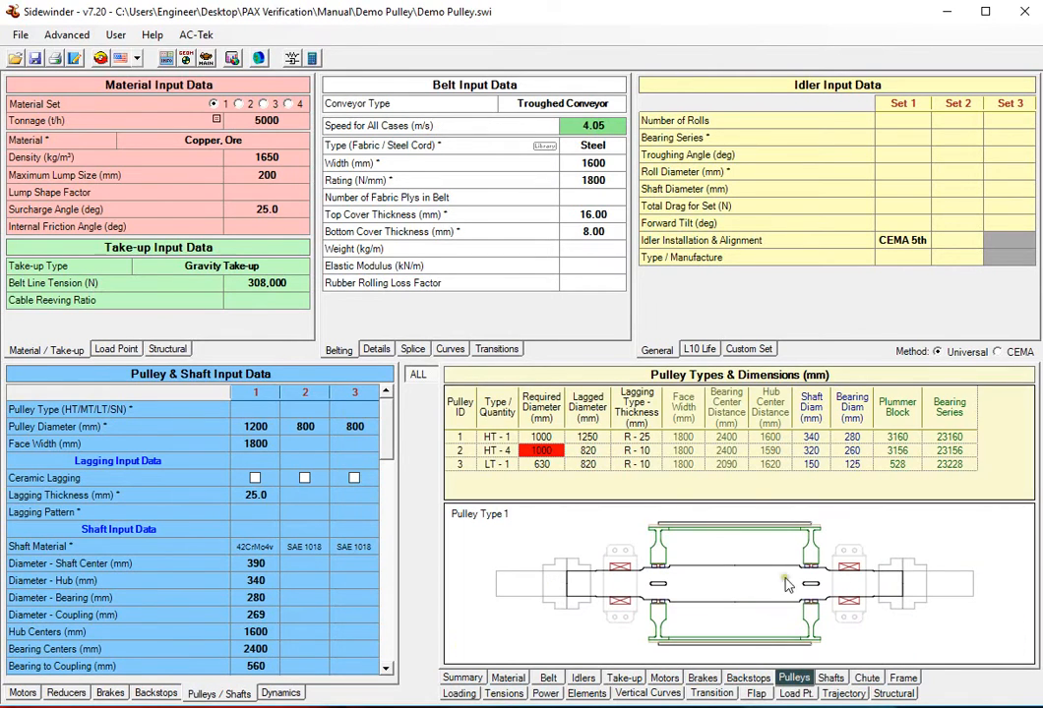
{"action": "mouse_move", "coordinate": [942, 580]}
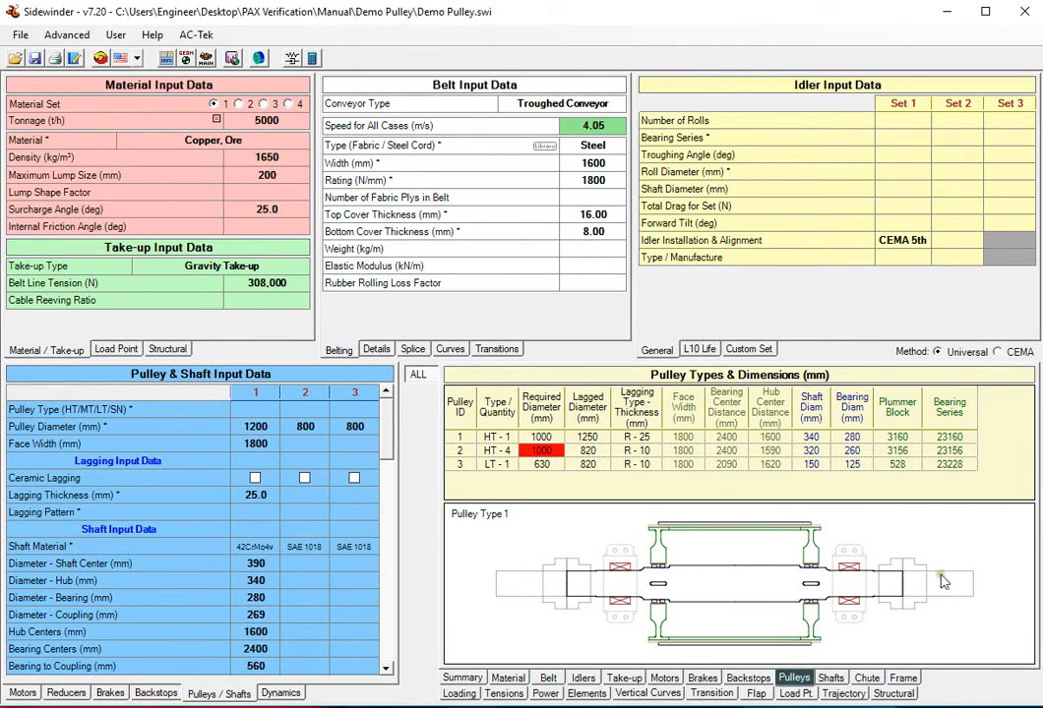
{"action": "left_click", "coordinate": [258, 58]}
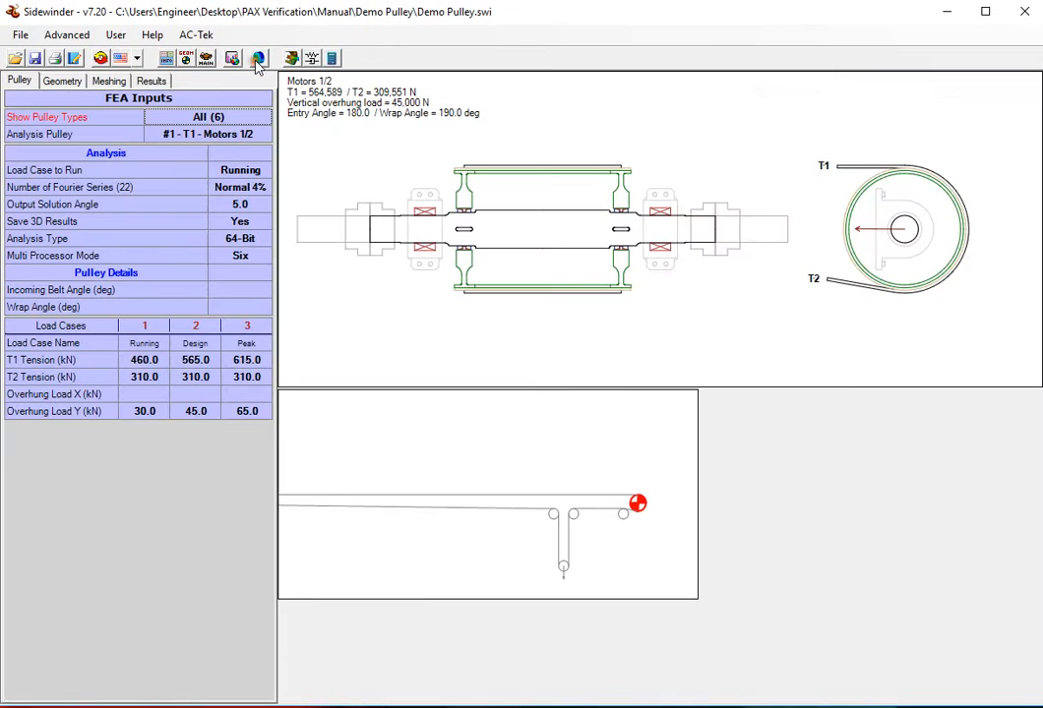
Show pulley #1's geometry table beside the 4,311-element mesh, scrolling to end disk and rim data
{"action": "left_click", "coordinate": [62, 80]}
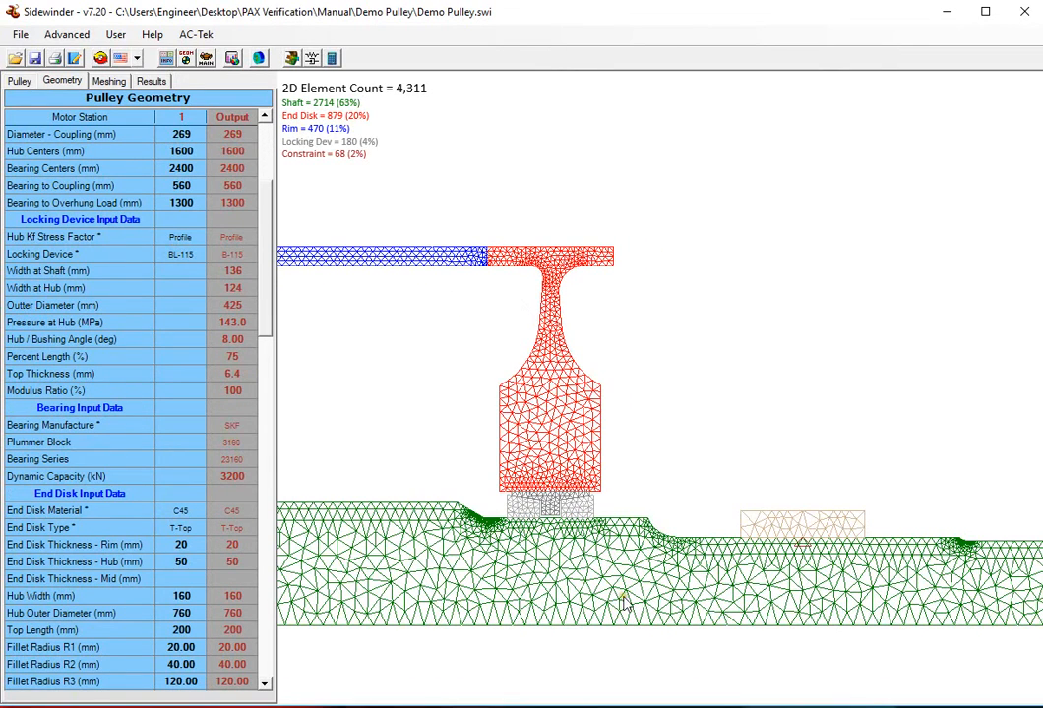
{"action": "mouse_move", "coordinate": [707, 538]}
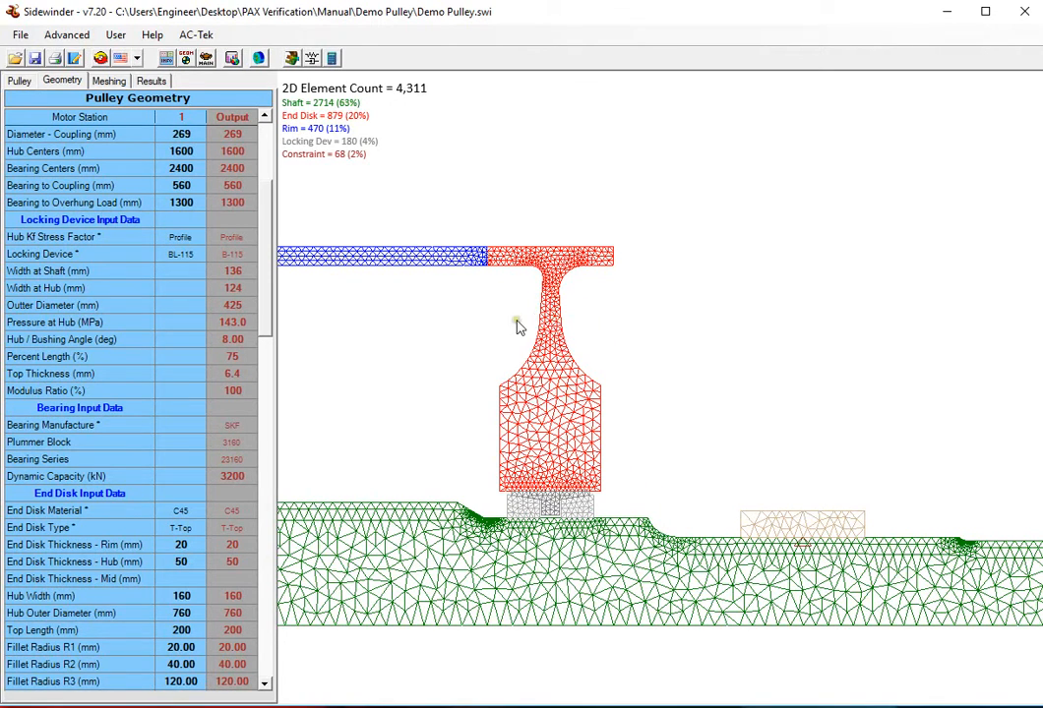
{"action": "mouse_move", "coordinate": [614, 310]}
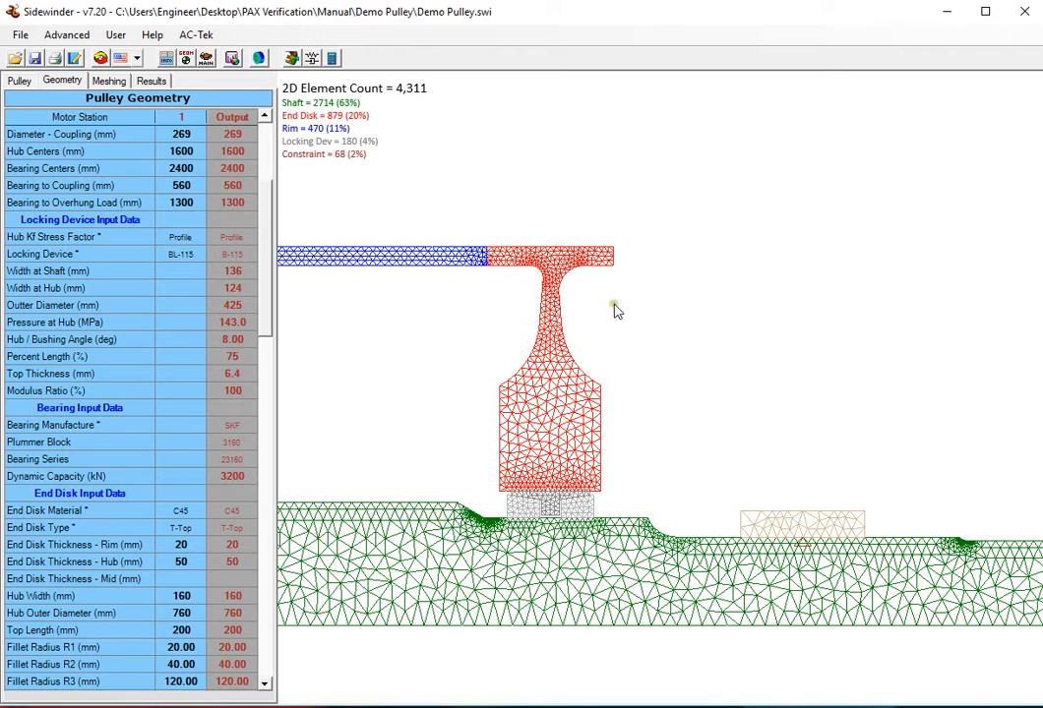
{"action": "scroll", "scroll_direction": "down", "scroll_amount": 3}
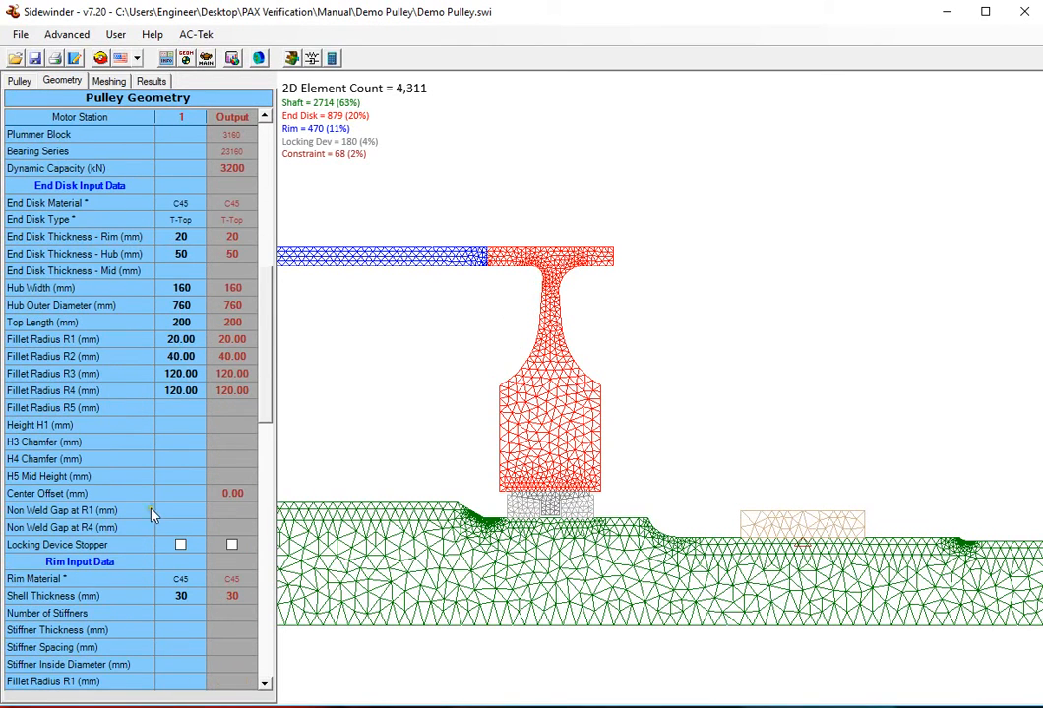
Set end disk Fillet Radius R1 to 2.00, inspect the mesh, then restore 20.00
{"action": "left_click", "coordinate": [180, 493]}
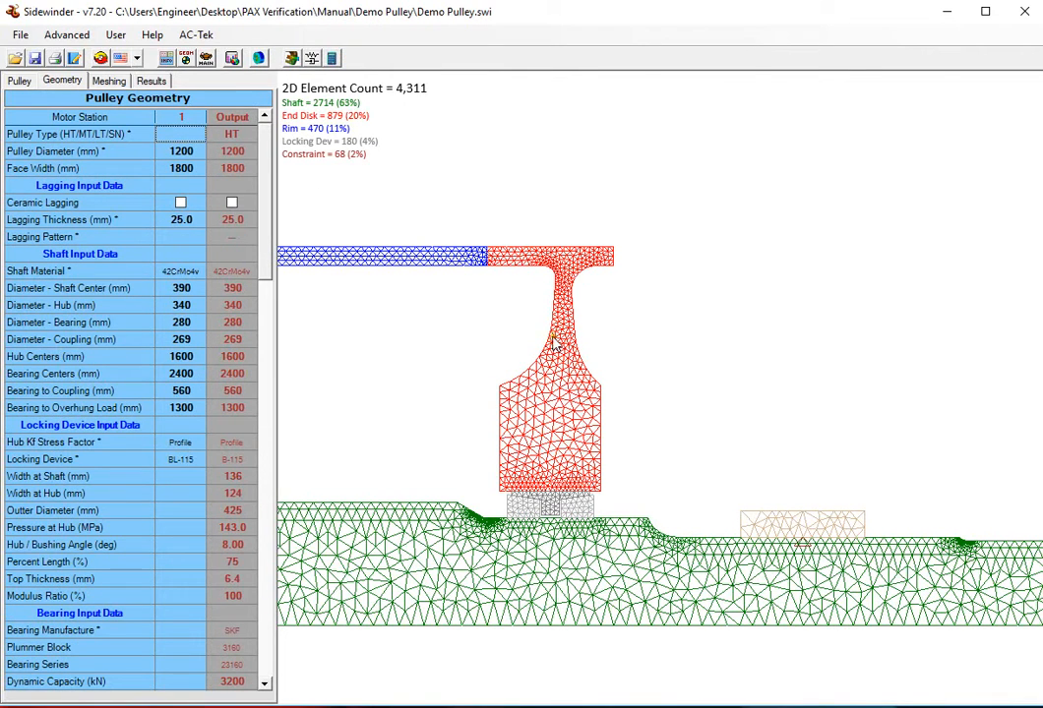
{"action": "mouse_move", "coordinate": [169, 480]}
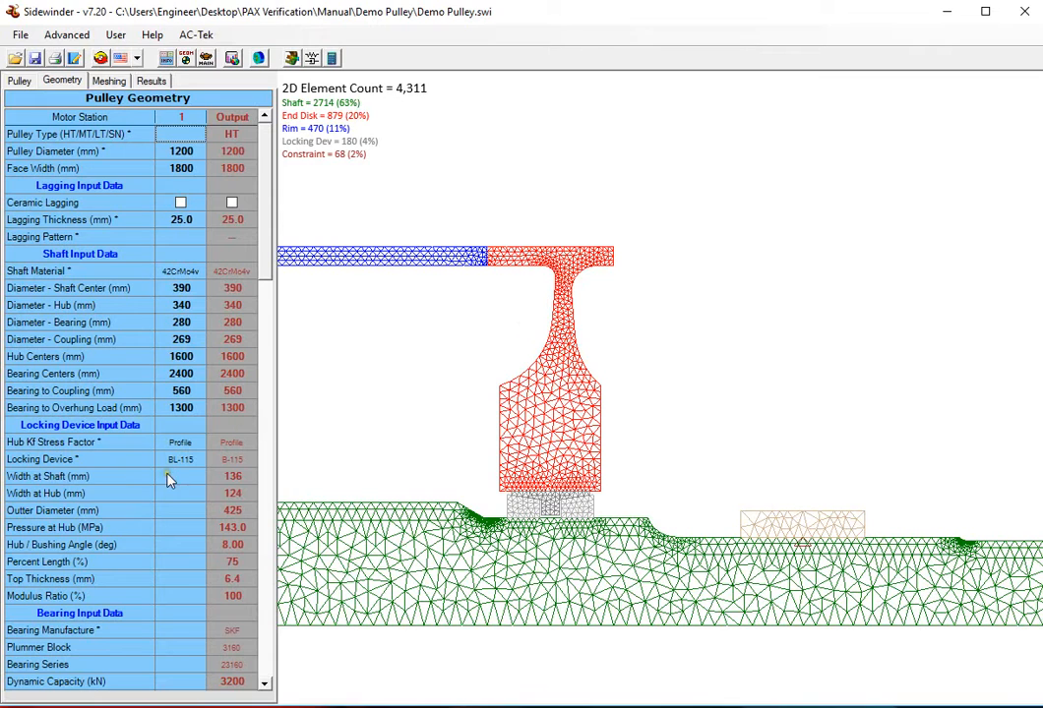
{"action": "left_click", "coordinate": [180, 493]}
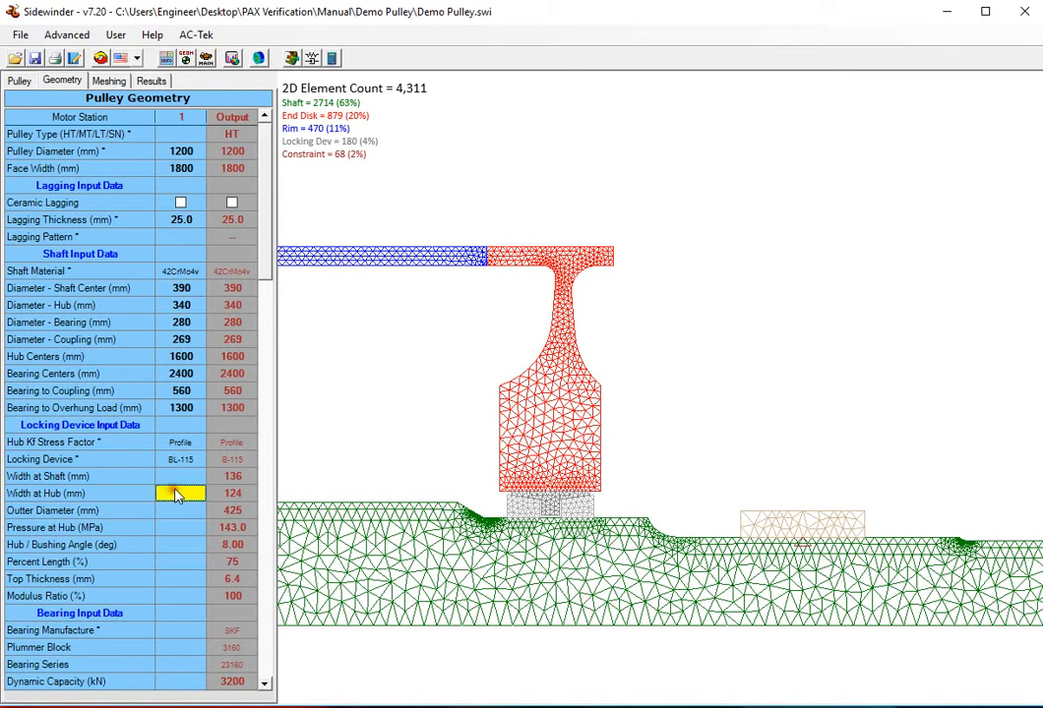
{"action": "scroll", "scroll_direction": "down", "scroll_amount": 3}
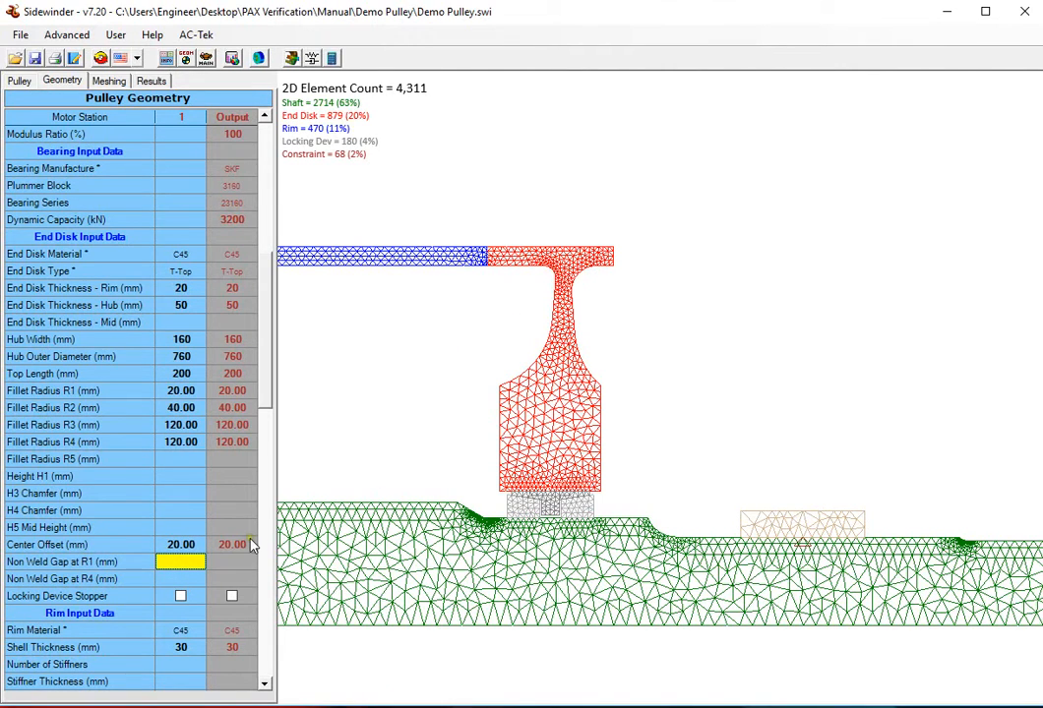
{"action": "mouse_move", "coordinate": [193, 522]}
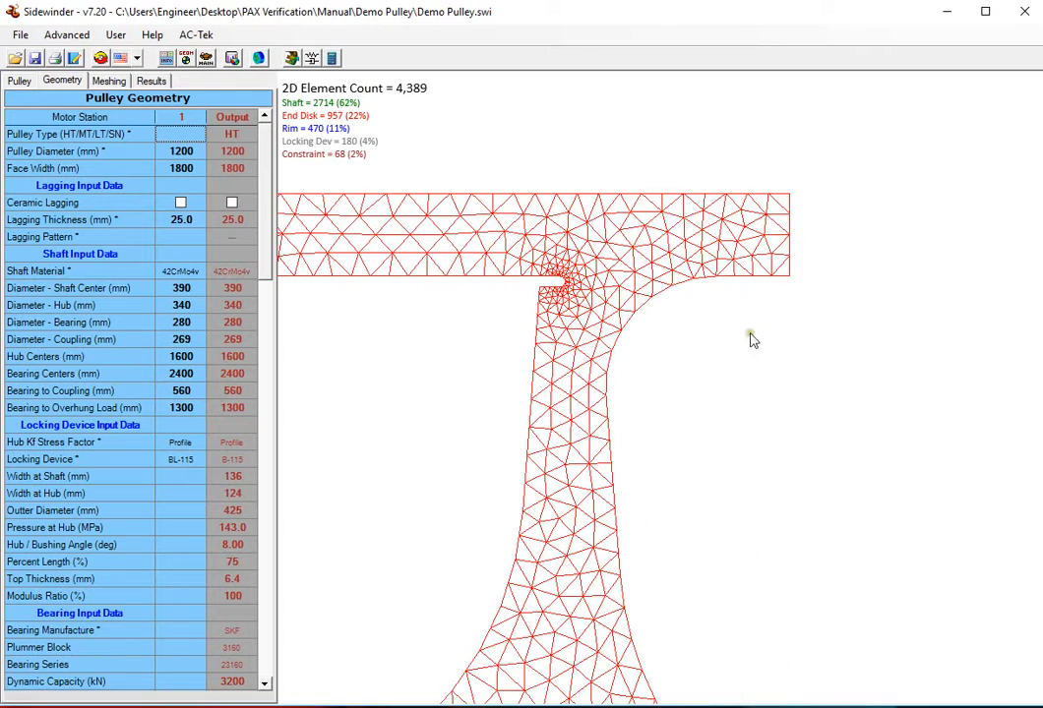
{"action": "mouse_move", "coordinate": [615, 334]}
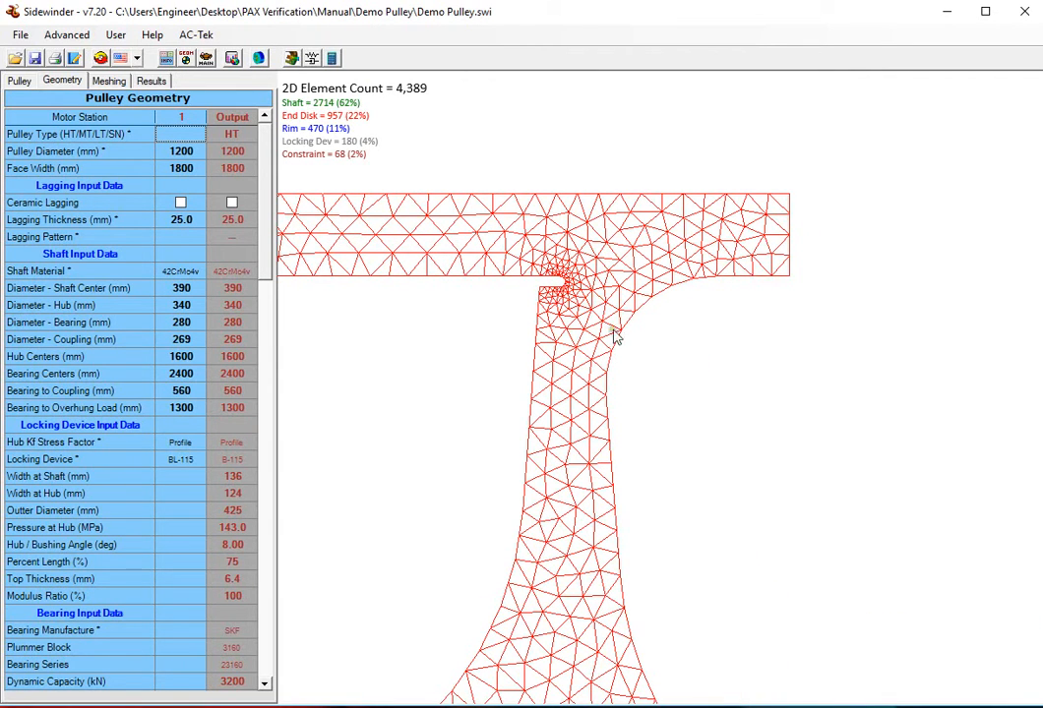
{"action": "mouse_move", "coordinate": [583, 280]}
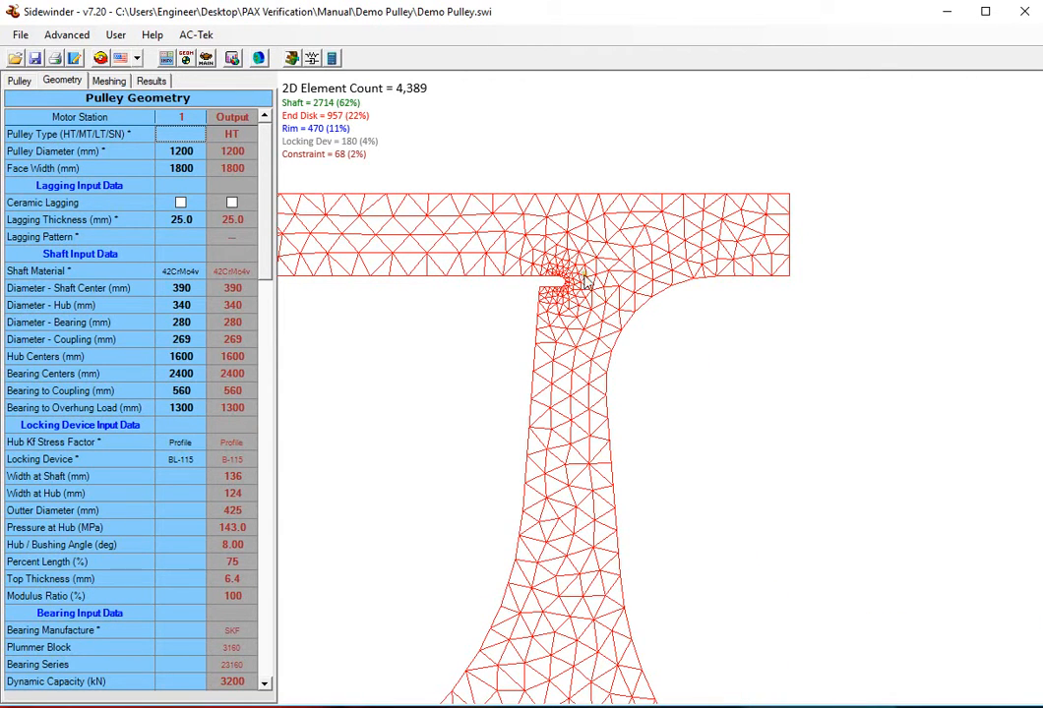
{"action": "mouse_move", "coordinate": [629, 328]}
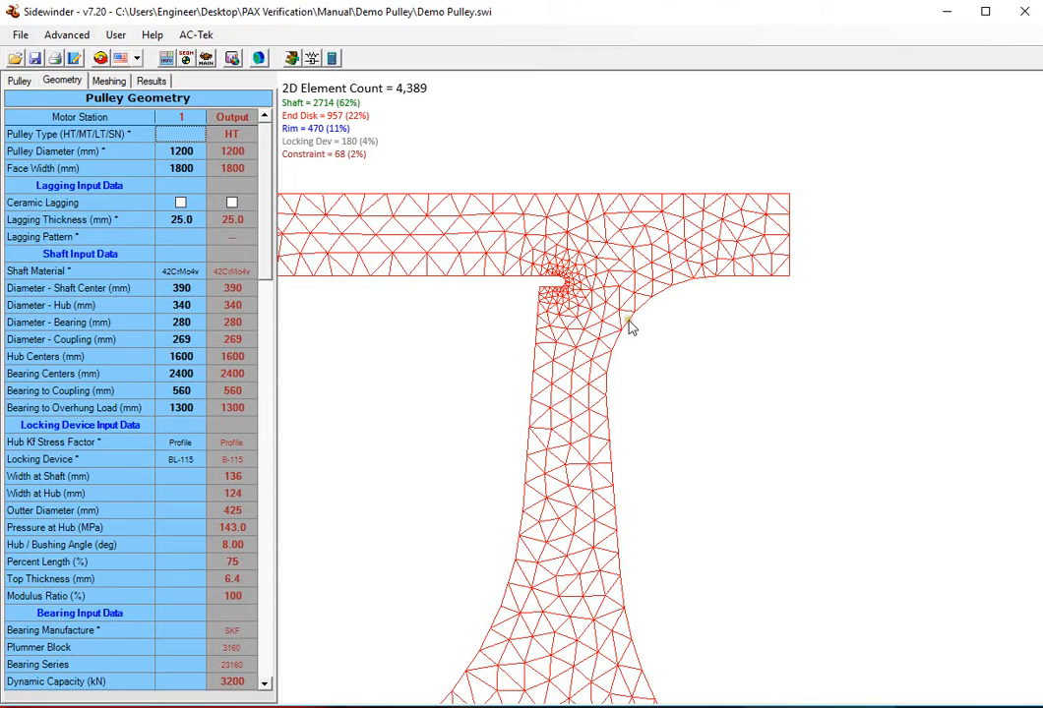
{"action": "mouse_move", "coordinate": [630, 314]}
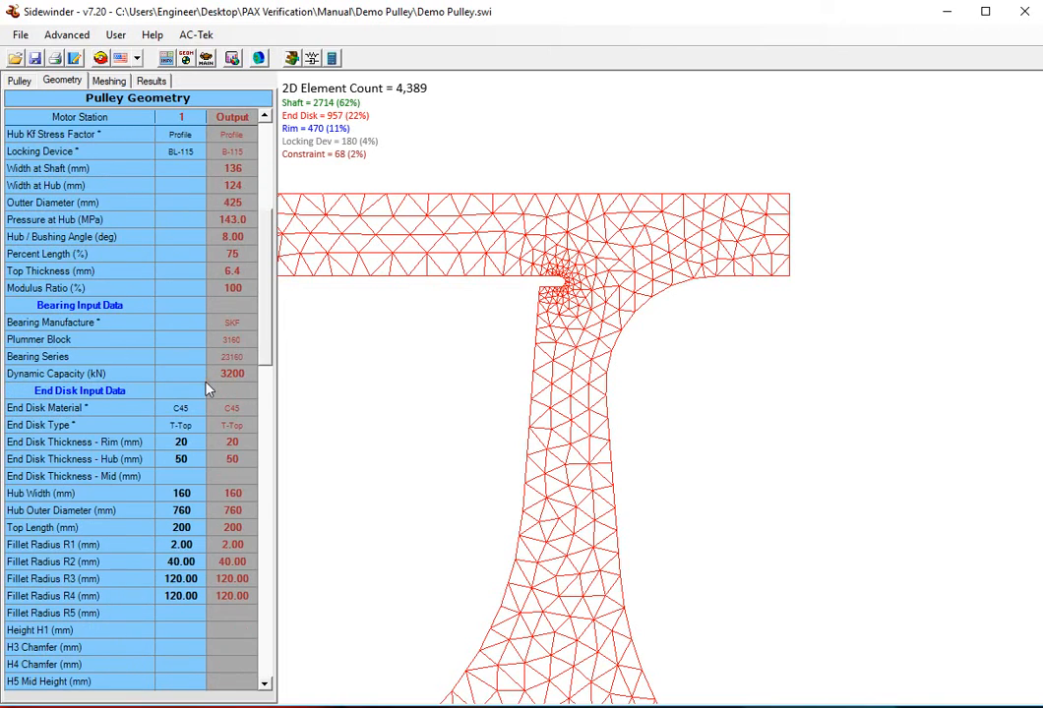
{"action": "mouse_move", "coordinate": [175, 531]}
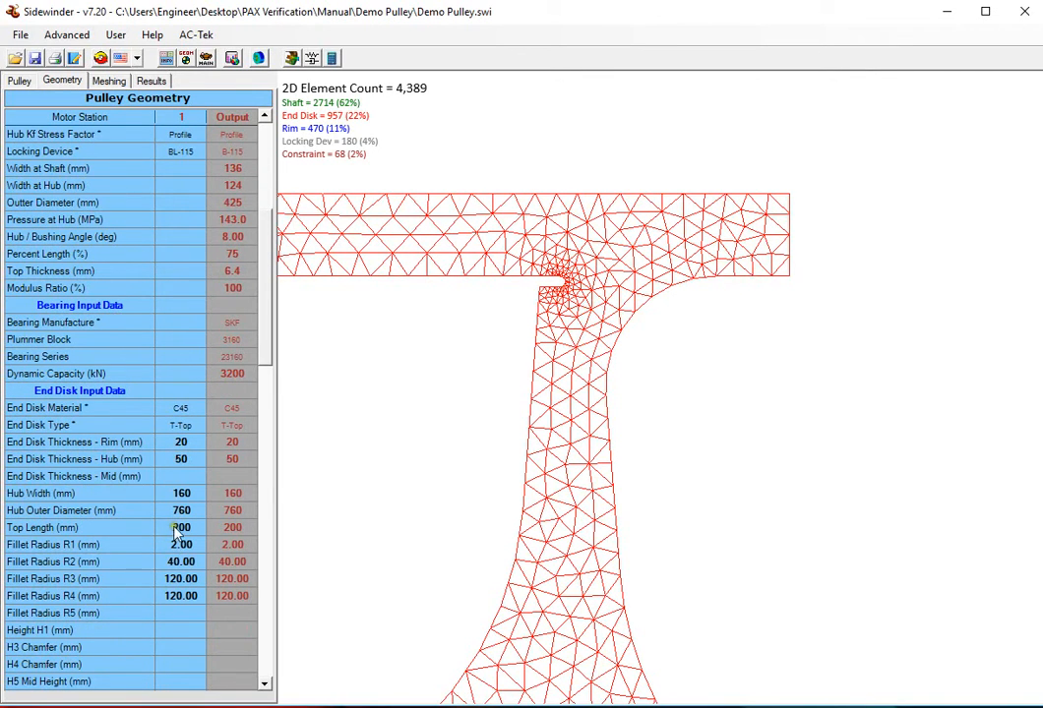
{"action": "left_click", "coordinate": [181, 544]}
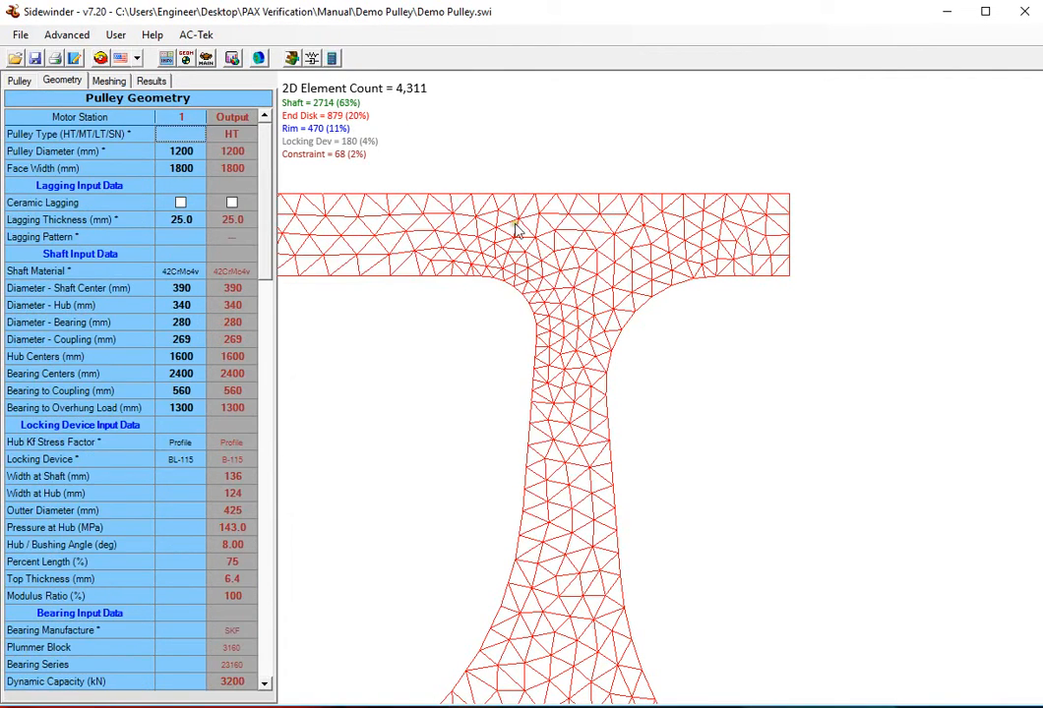
Set Fillet R1 (Top Inside) to 16 elements at ratio 2.00 and remesh to 5,126 elements
{"action": "left_click", "coordinate": [108, 81]}
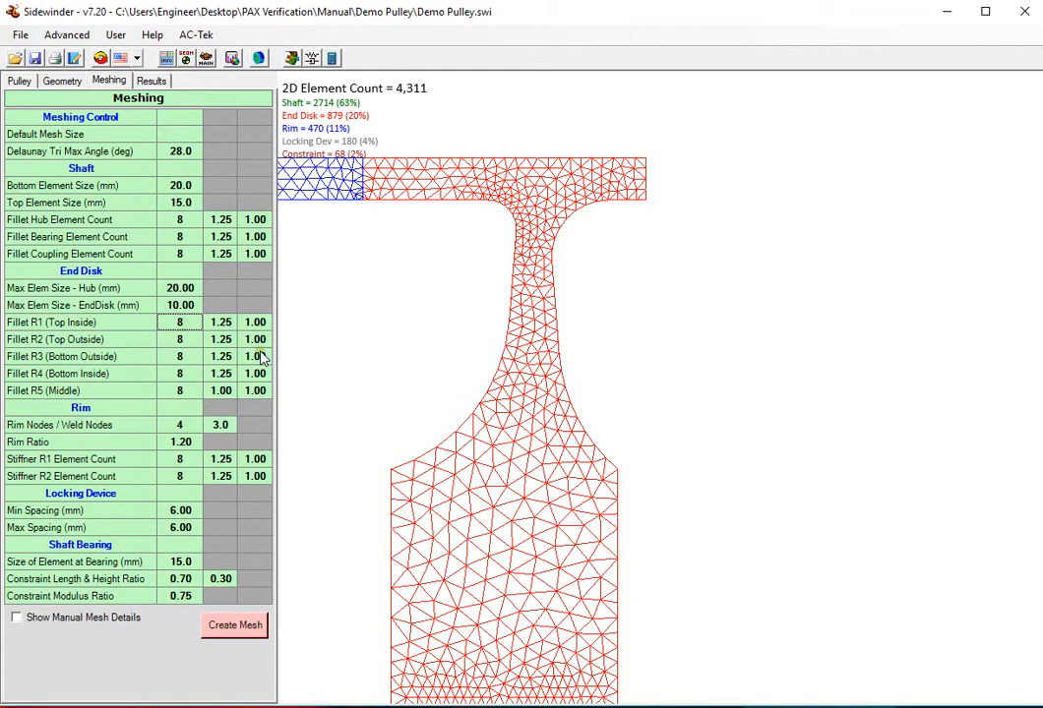
{"action": "type", "text": "16"}
{"action": "left_click", "coordinate": [220, 322]}
{"action": "type", "text": "2"}
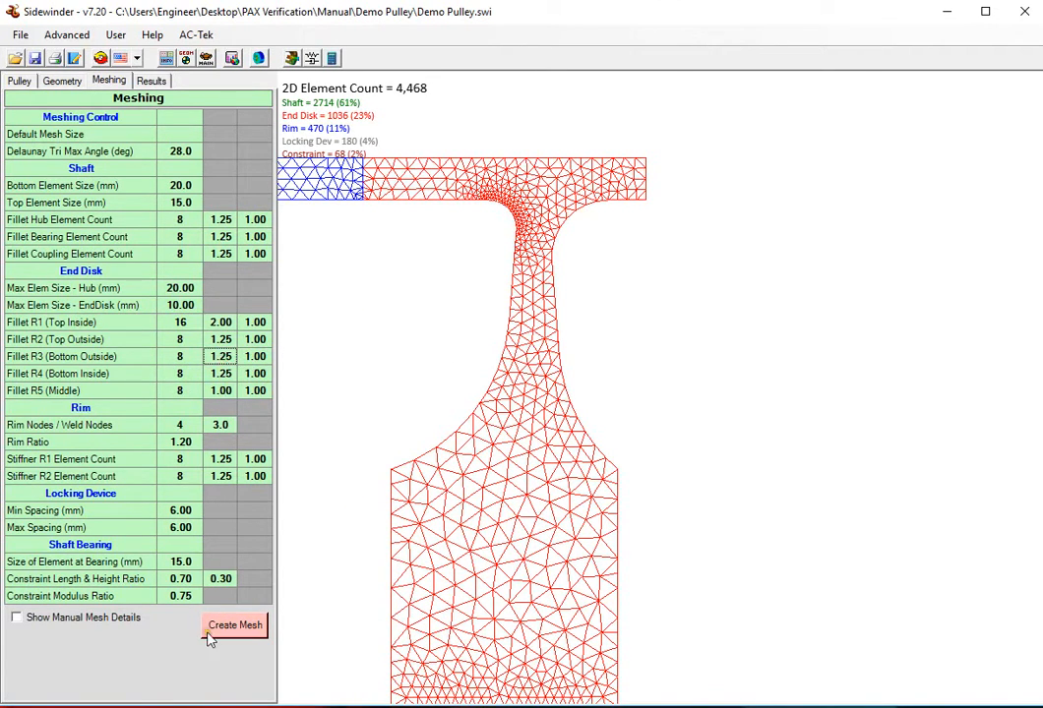
{"action": "left_click", "coordinate": [234, 626]}
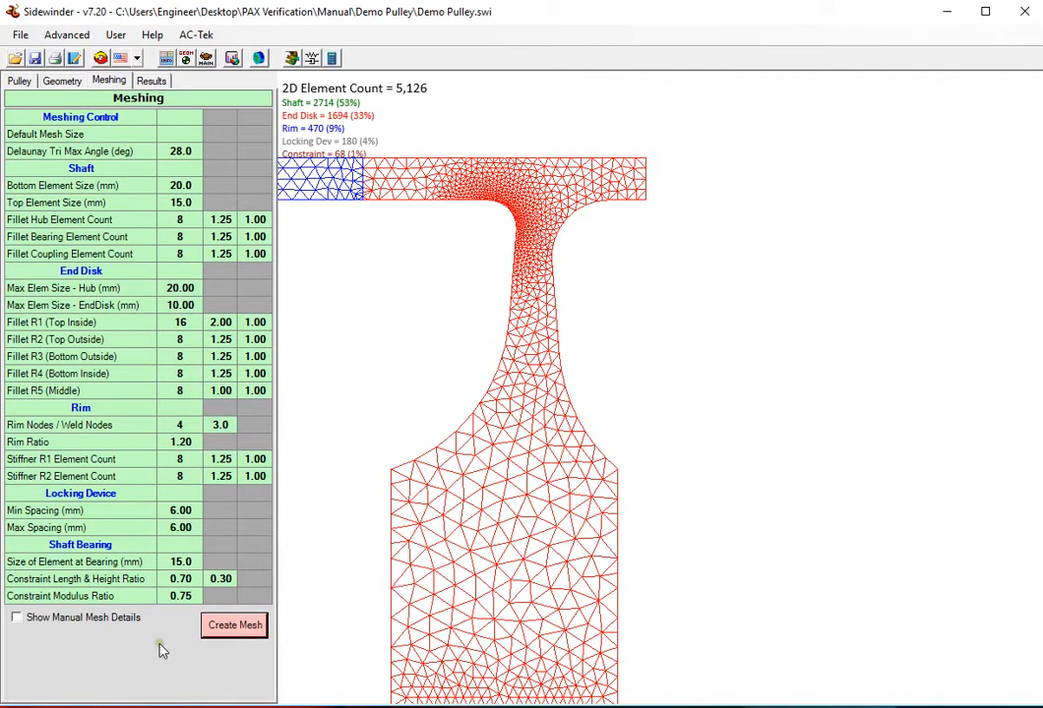
Show manual mesh details and try refining the end disk mesh
{"action": "left_click", "coordinate": [16, 616]}
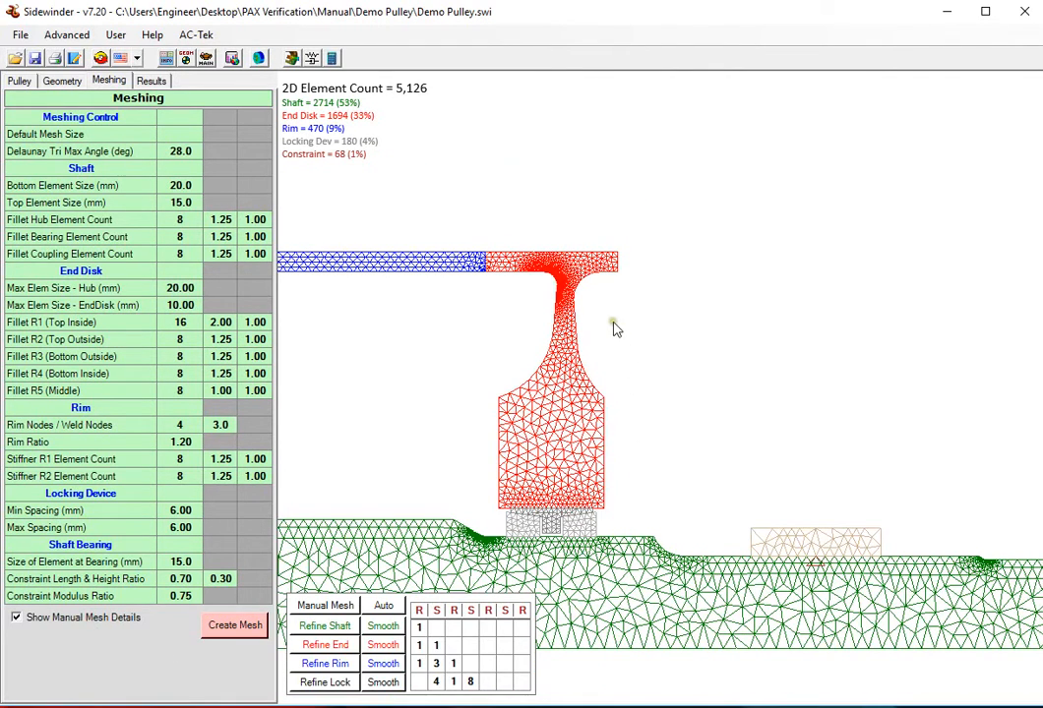
{"action": "mouse_move", "coordinate": [531, 519]}
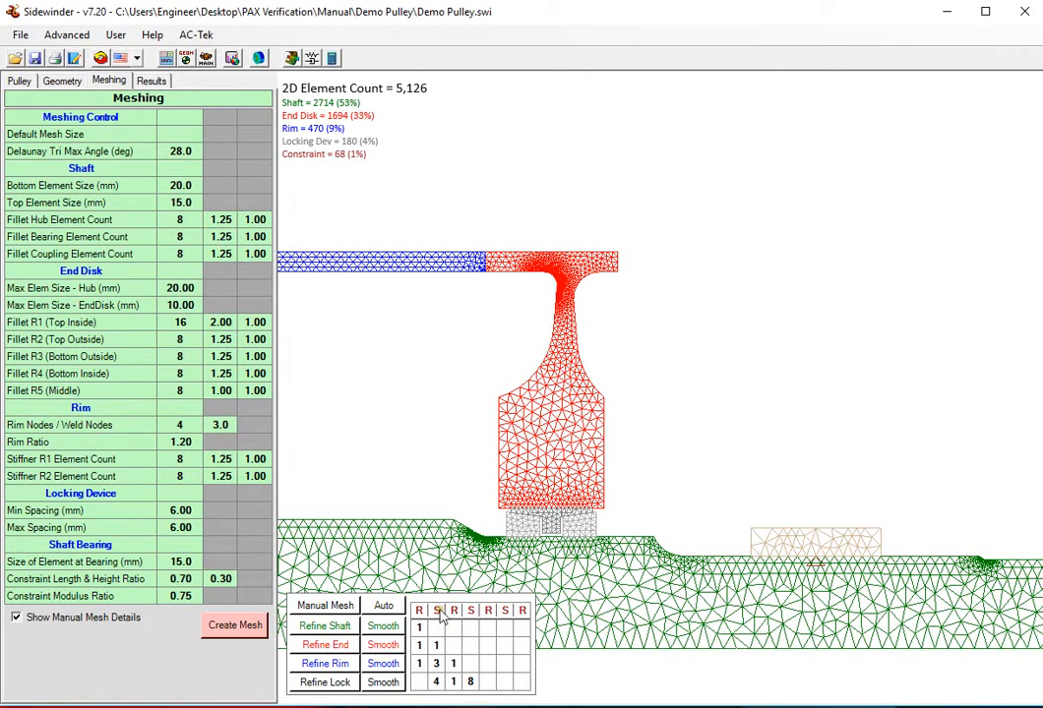
{"action": "left_click", "coordinate": [235, 625]}
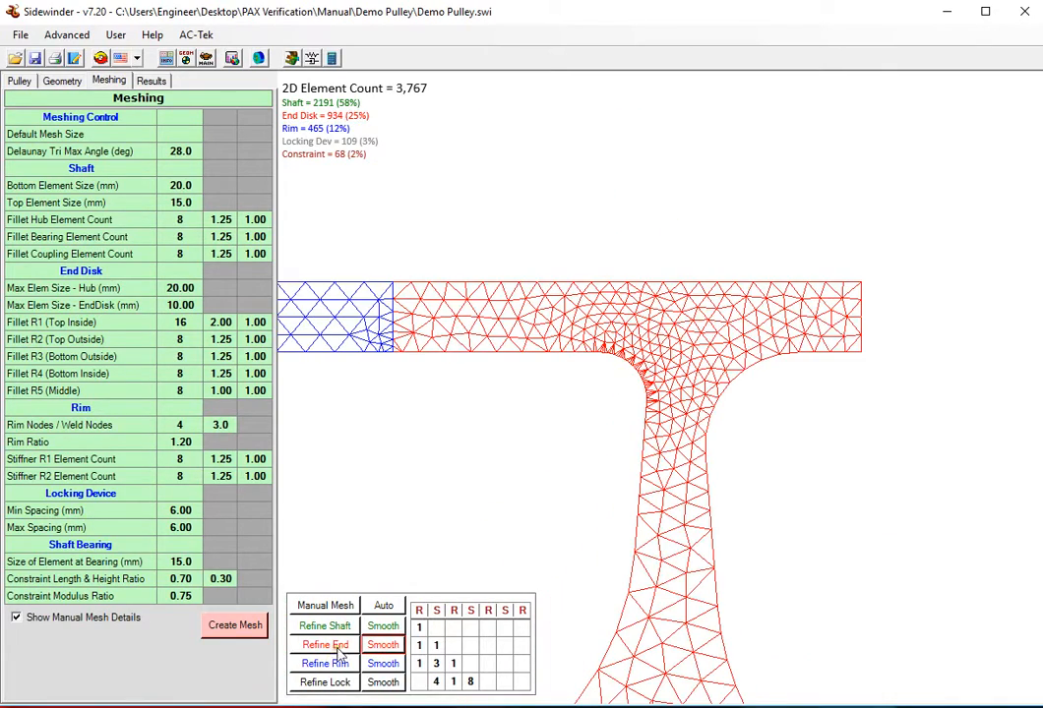
{"action": "left_click", "coordinate": [234, 625]}
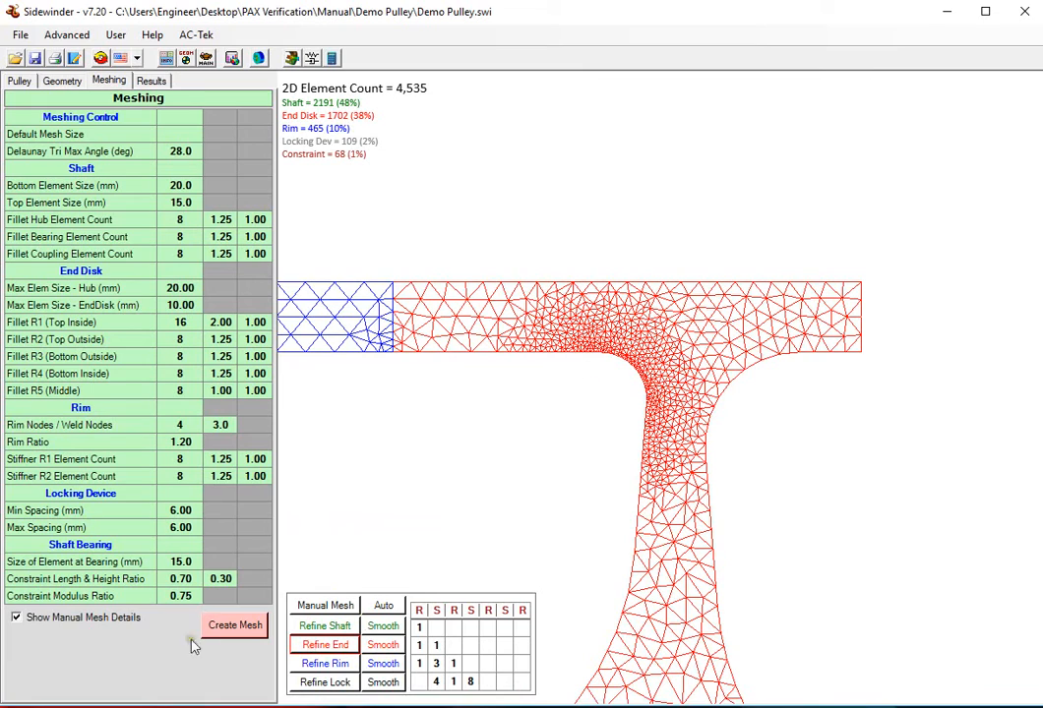
{"action": "mouse_move", "coordinate": [168, 436]}
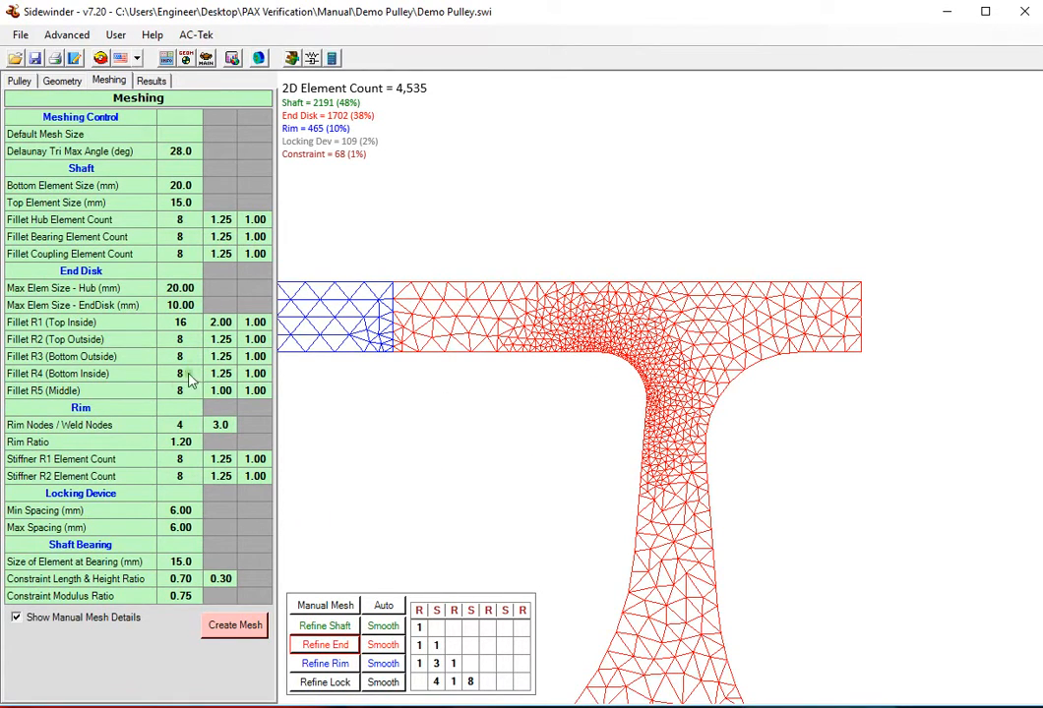
Reset the Fillet R1 element count to 8 and remesh to 4,432 elements
{"action": "left_click", "coordinate": [383, 644]}
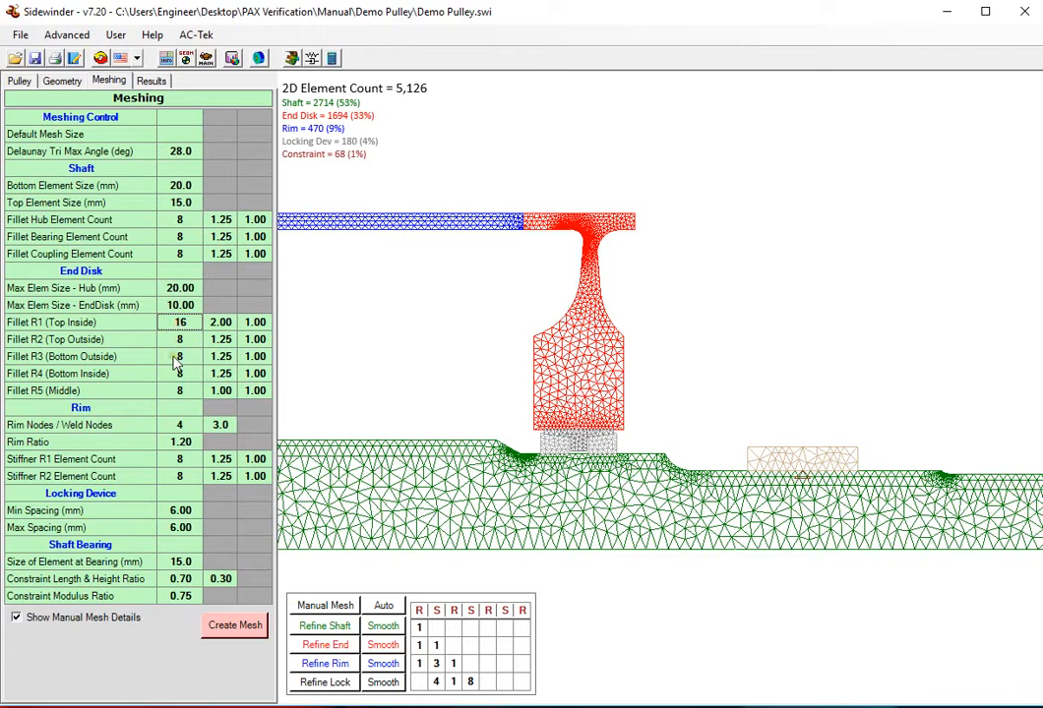
{"action": "left_click", "coordinate": [234, 626]}
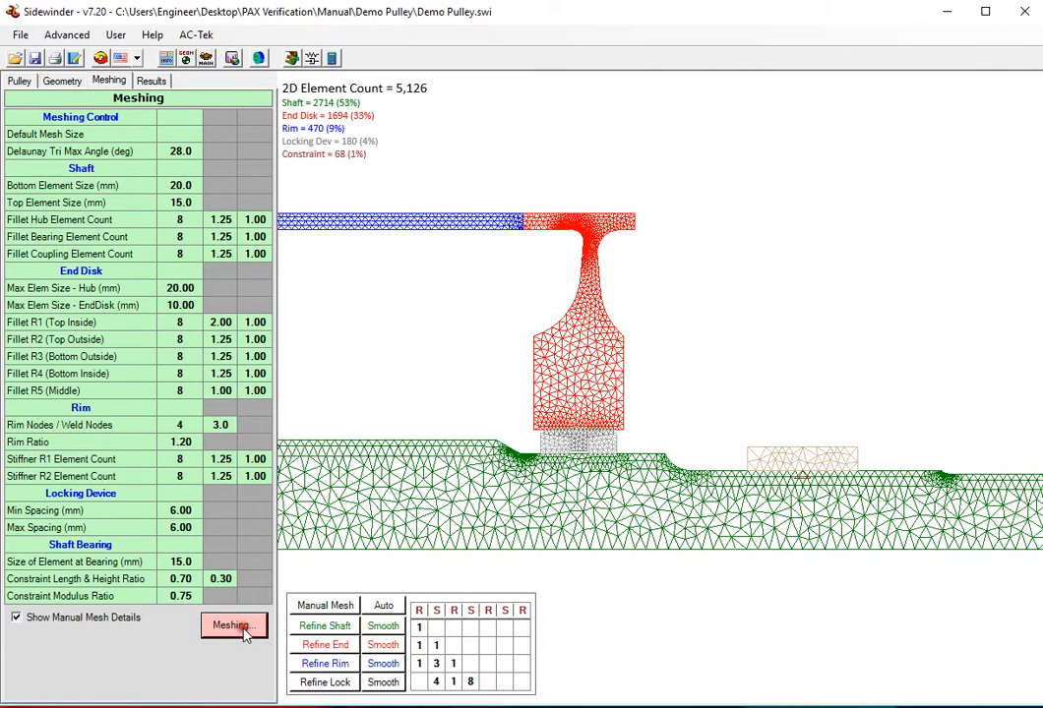
{"action": "left_click", "coordinate": [234, 625]}
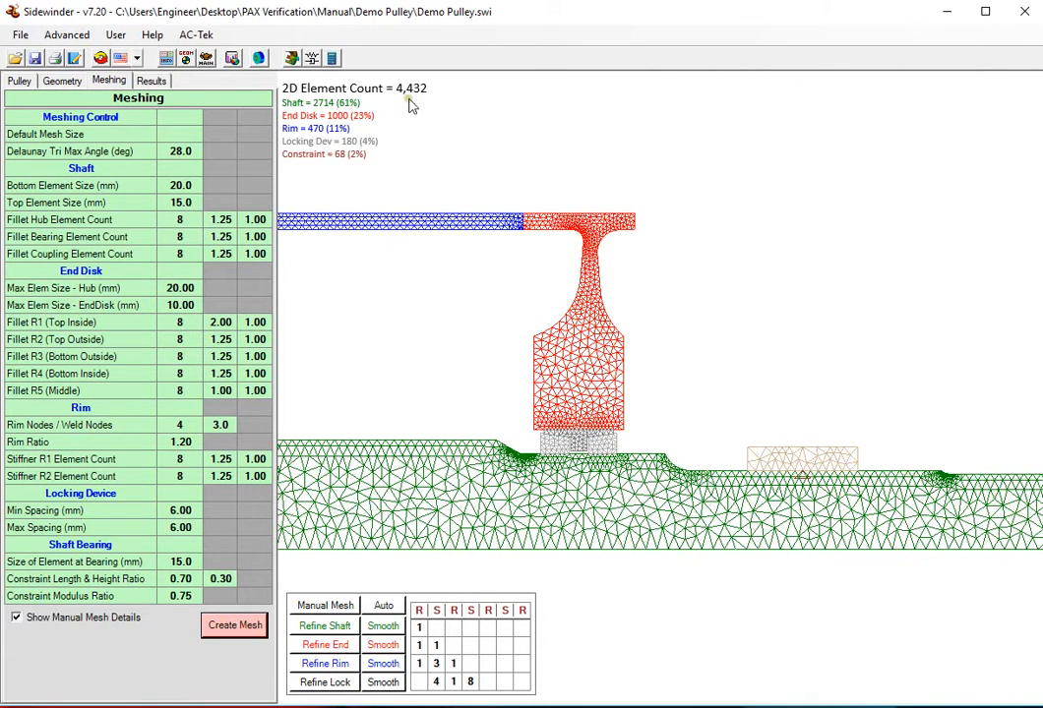
Return to the pulley FEA inputs for Motors 1/2 (T1 564,589 N, 190° wrap)
{"action": "left_click", "coordinate": [19, 81]}
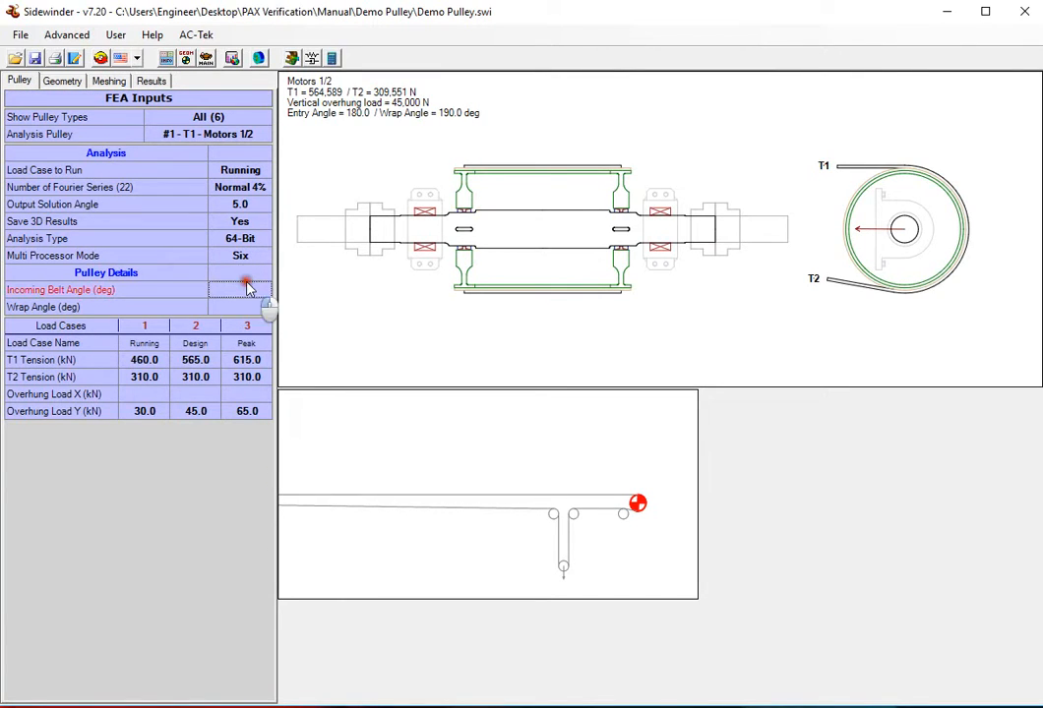
{"action": "mouse_move", "coordinate": [291, 58]}
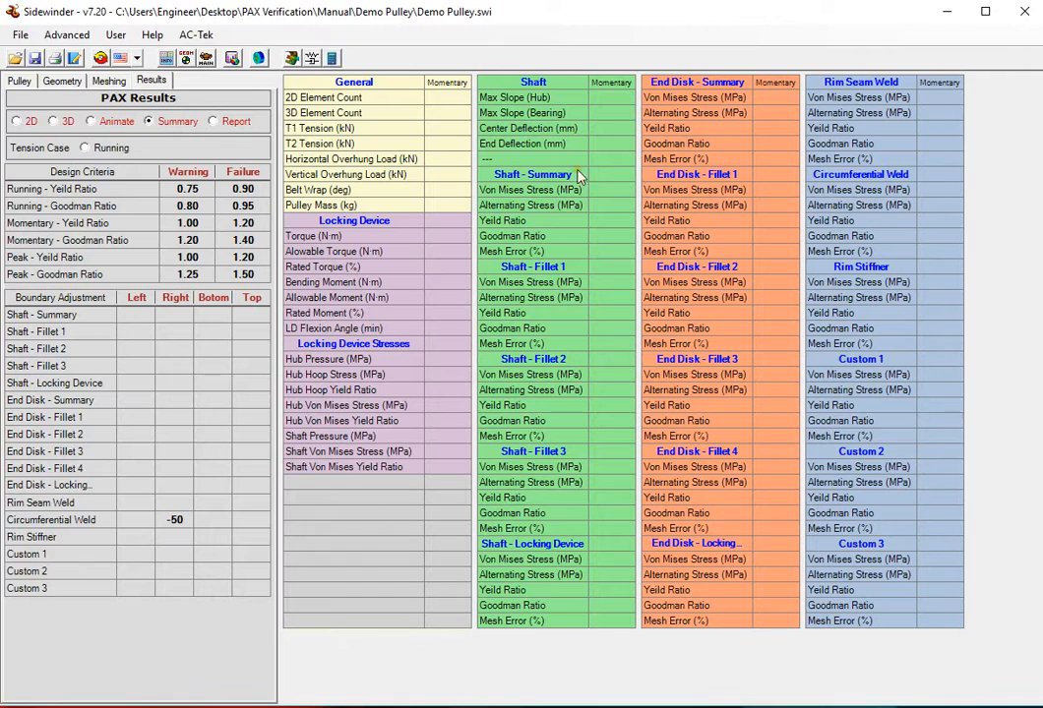
Switch the end disk's running-case yield ratio results to a 2D contour plot
{"action": "left_click", "coordinate": [84, 148]}
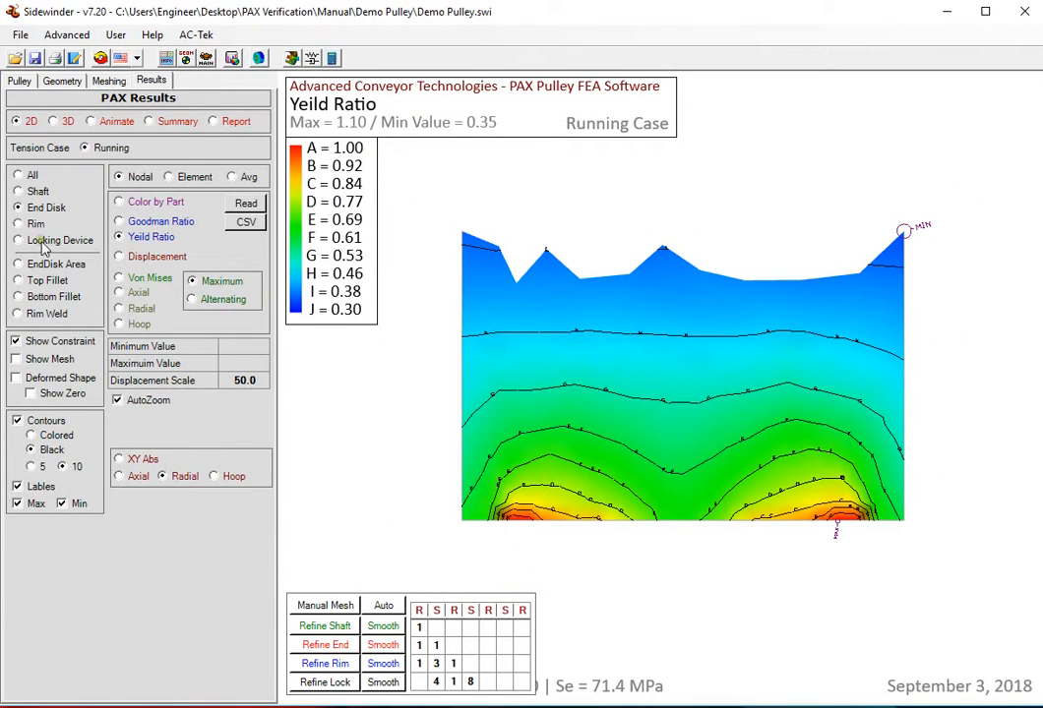
Plot alternating von Mises stress on the end disk instead of yield ratio
{"action": "left_click", "coordinate": [18, 264]}
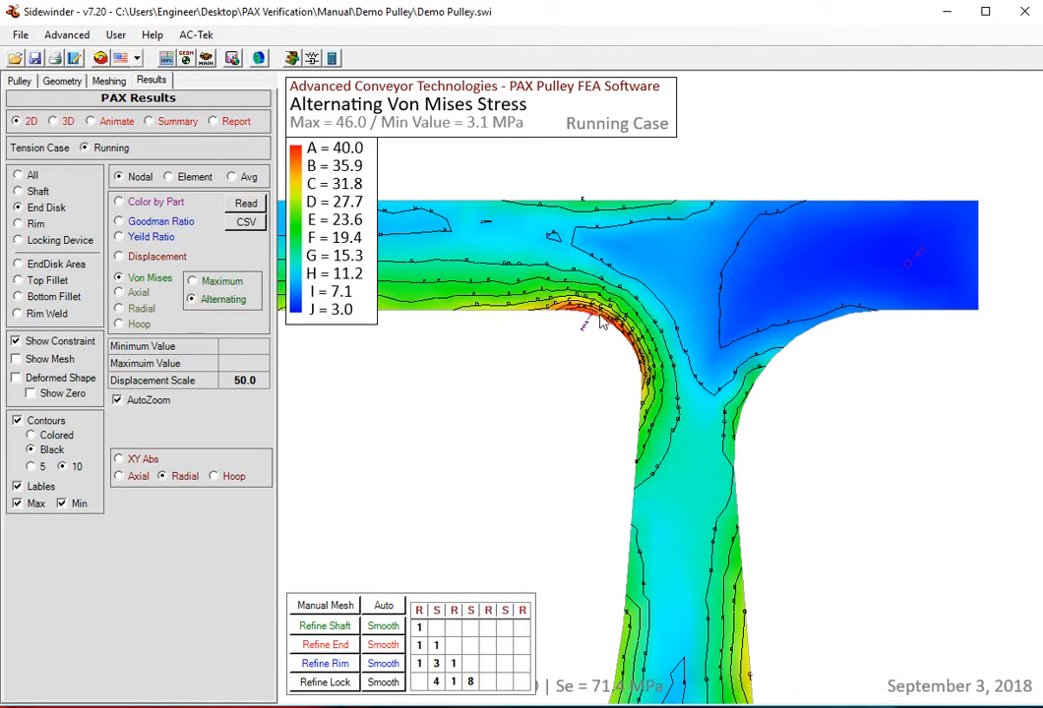
{"action": "mouse_move", "coordinate": [659, 374]}
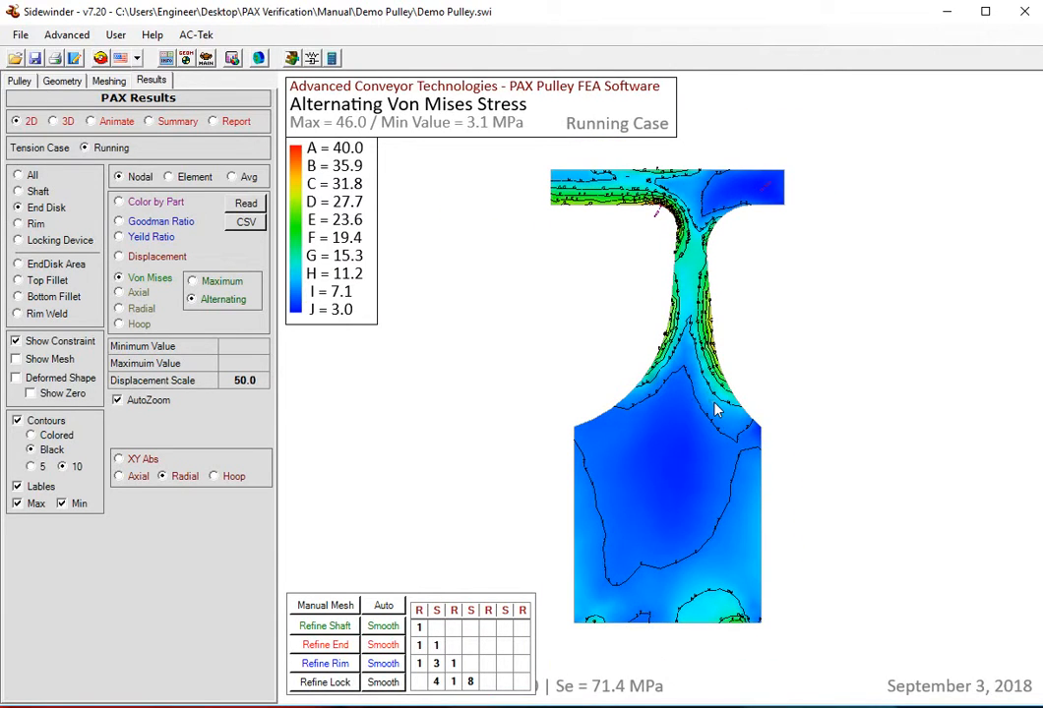
{"action": "mouse_move", "coordinate": [389, 172]}
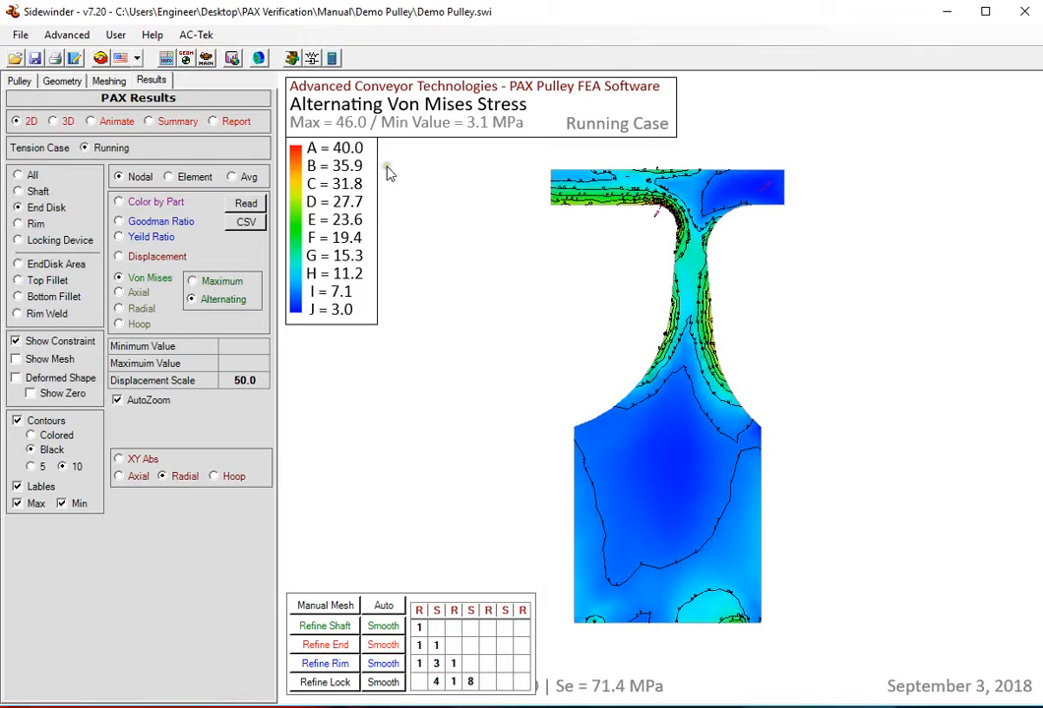